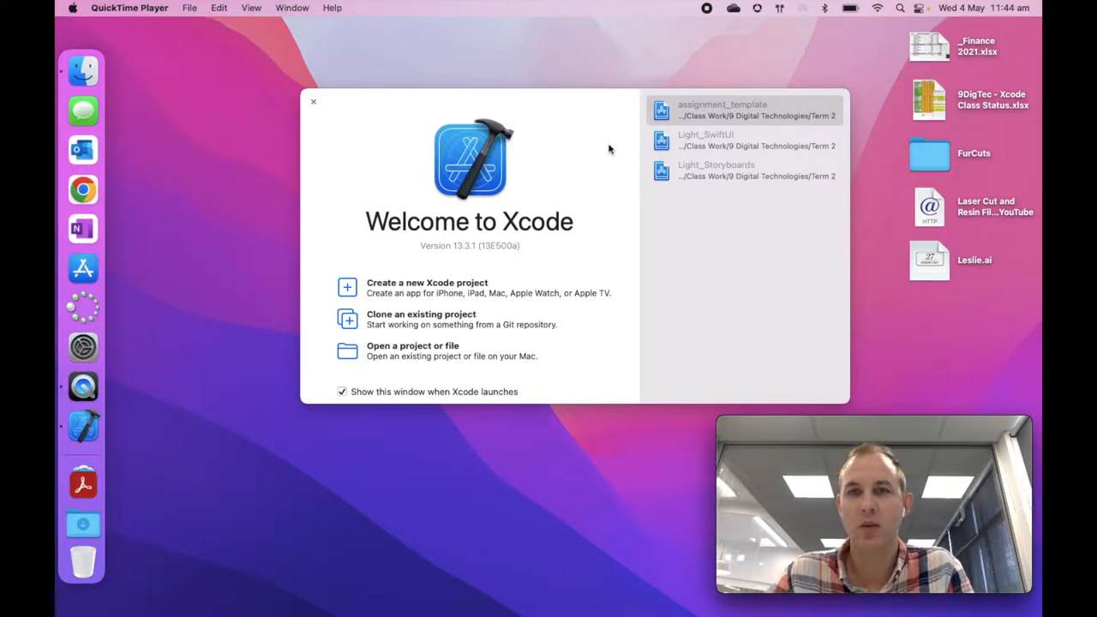
pyautogui.moveTo(477, 256)
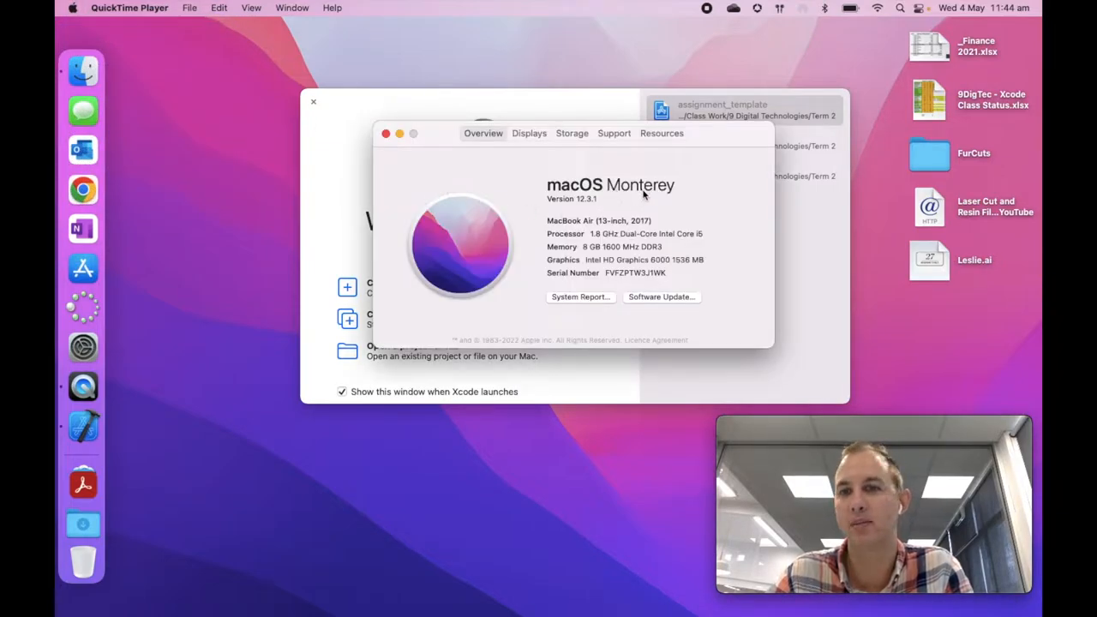
pyautogui.moveTo(403, 134)
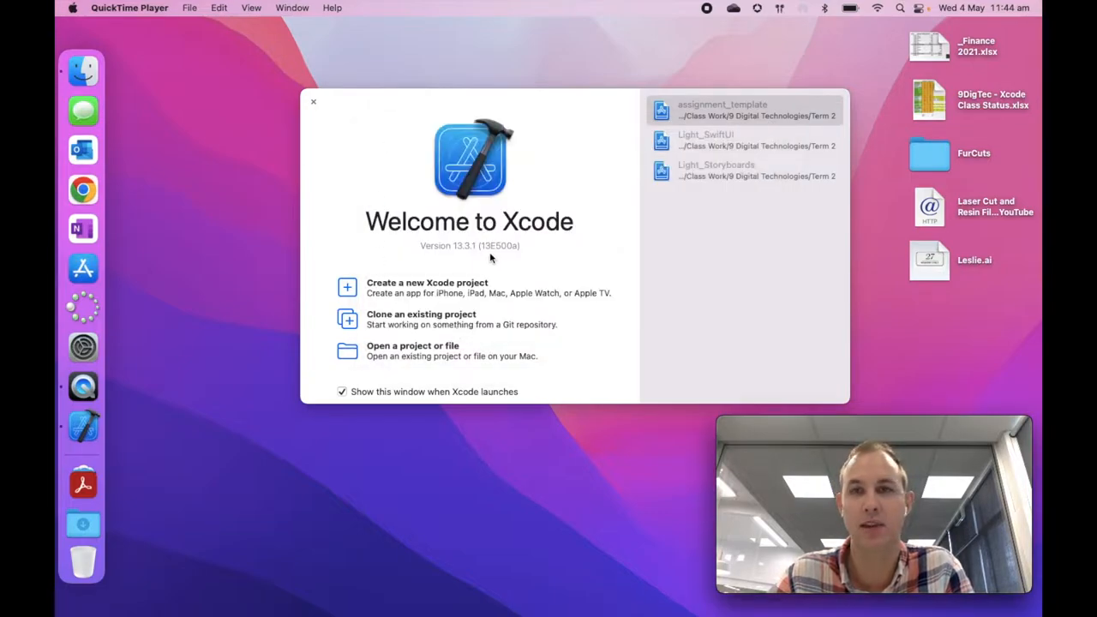
pyautogui.moveTo(504, 116)
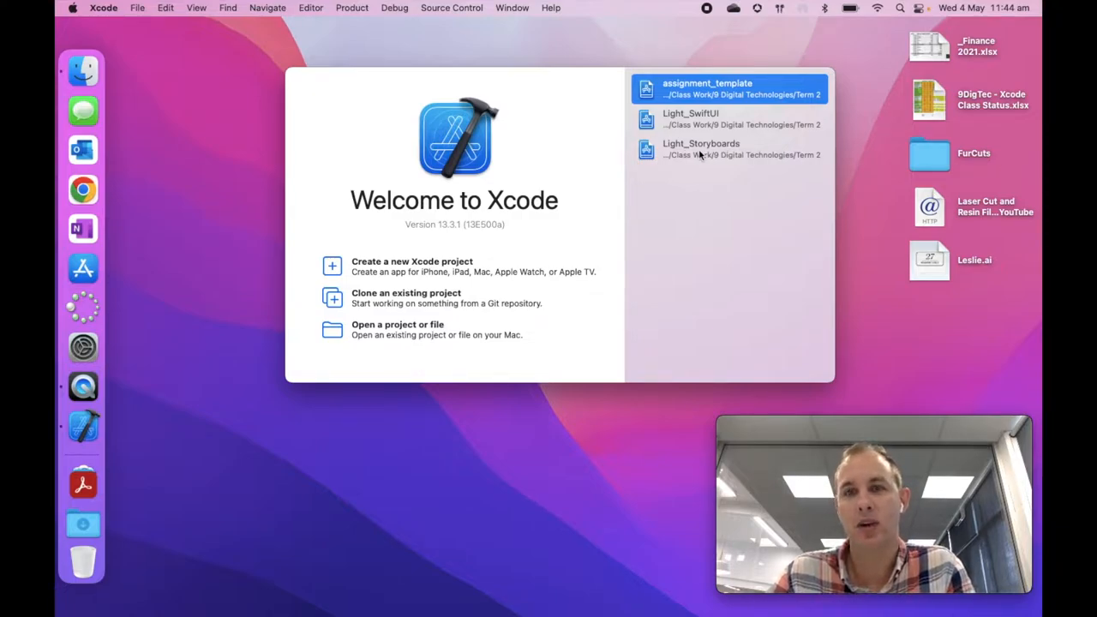
pyautogui.moveTo(697, 123)
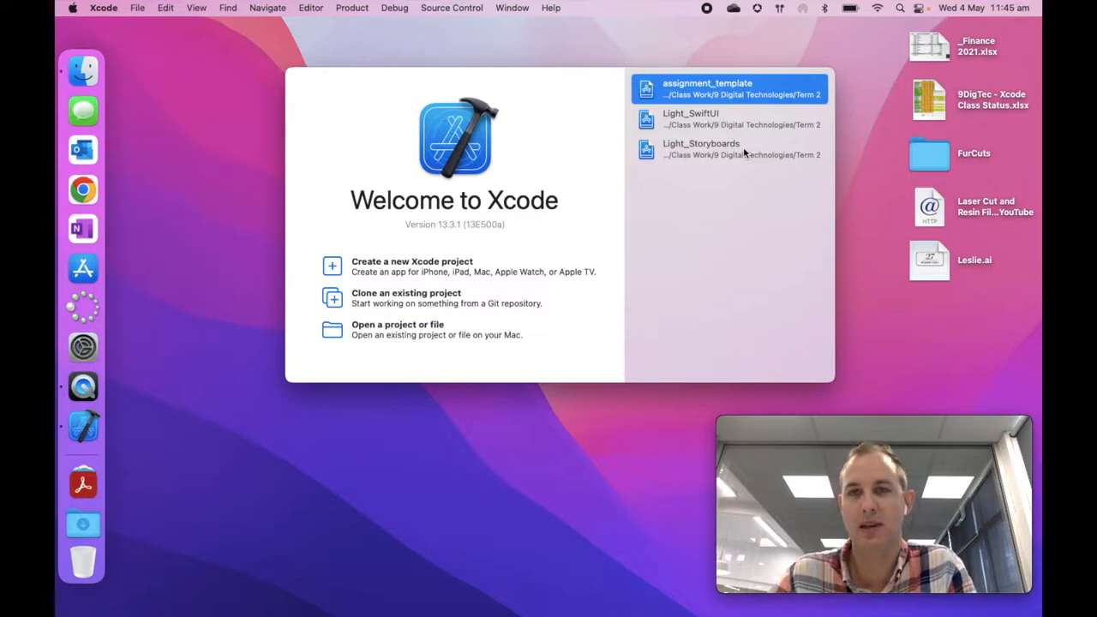
pyautogui.moveTo(735, 124)
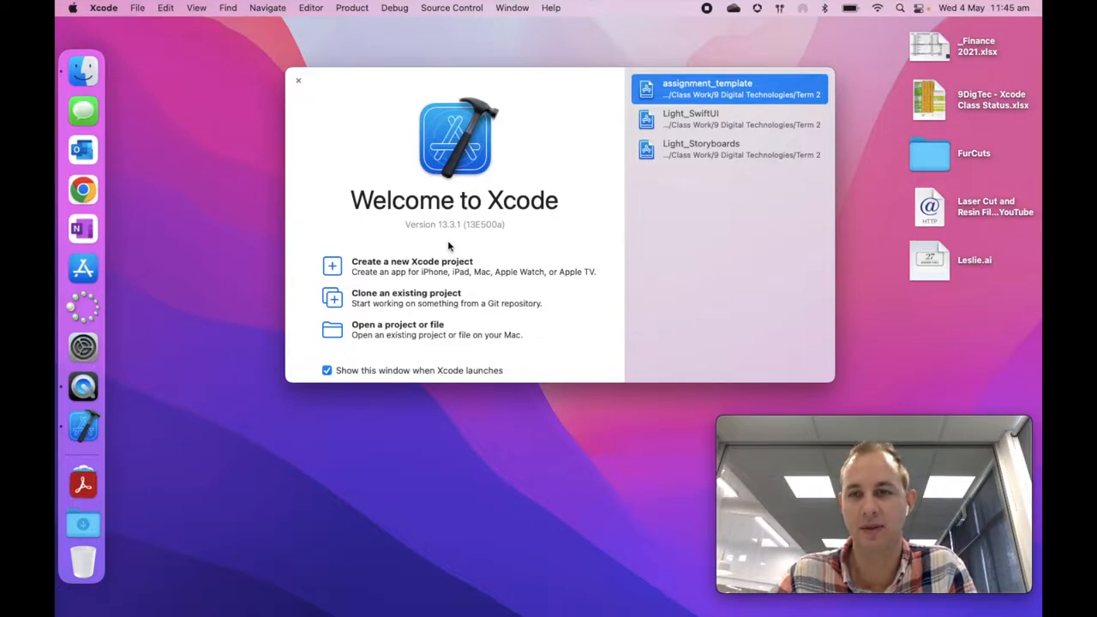
pyautogui.moveTo(455, 226)
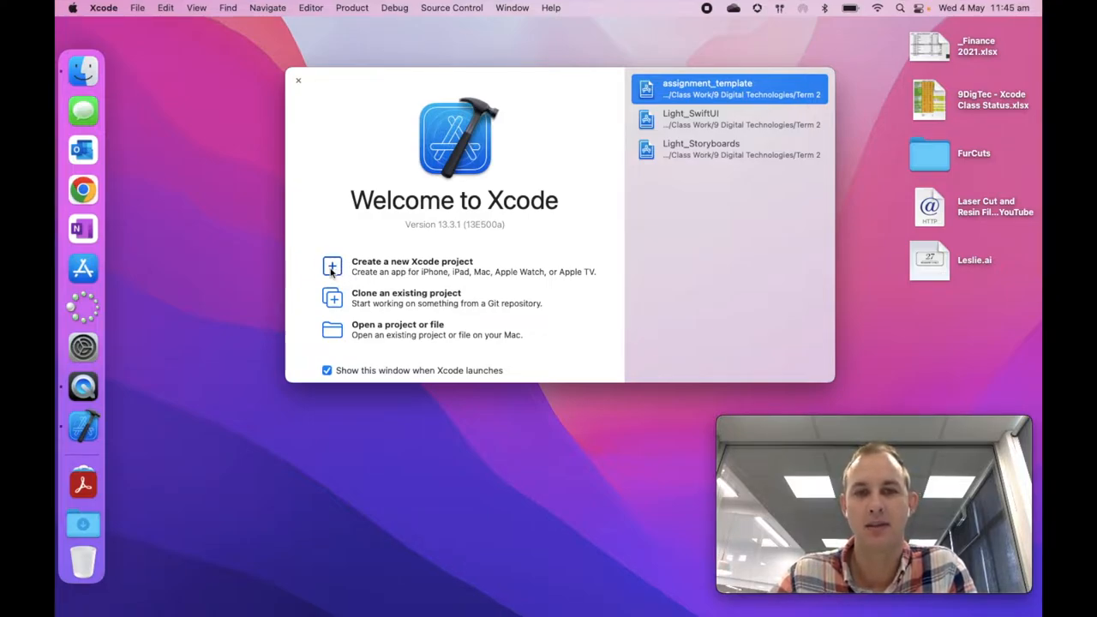
pyautogui.moveTo(394, 262)
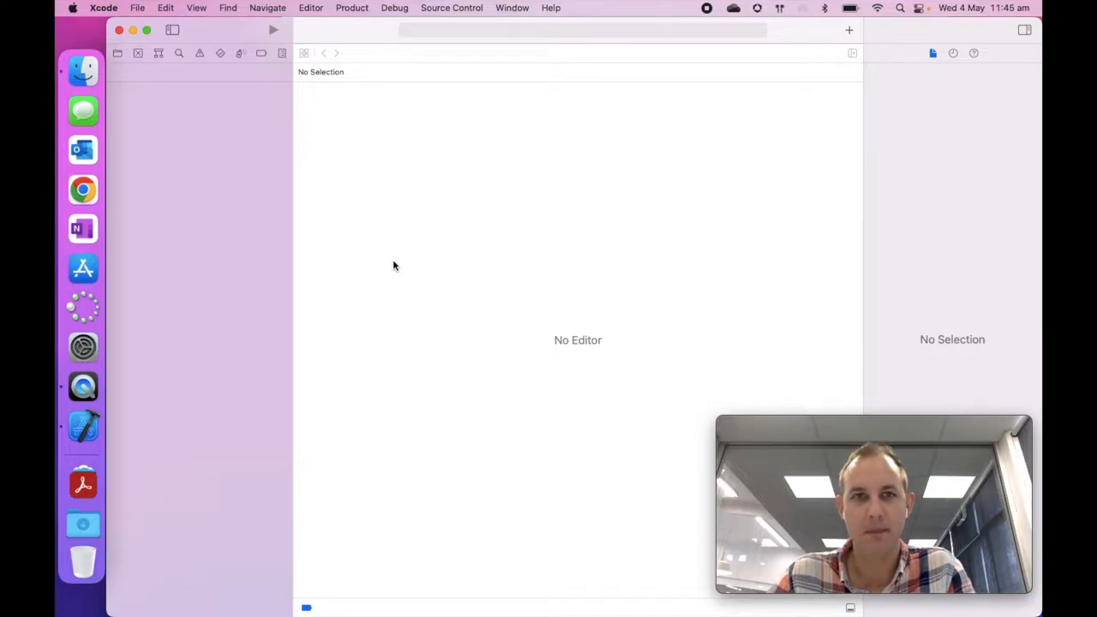
# Step: Choose the iOS App template after browsing the multiplatform templates
pyautogui.click(137, 8)
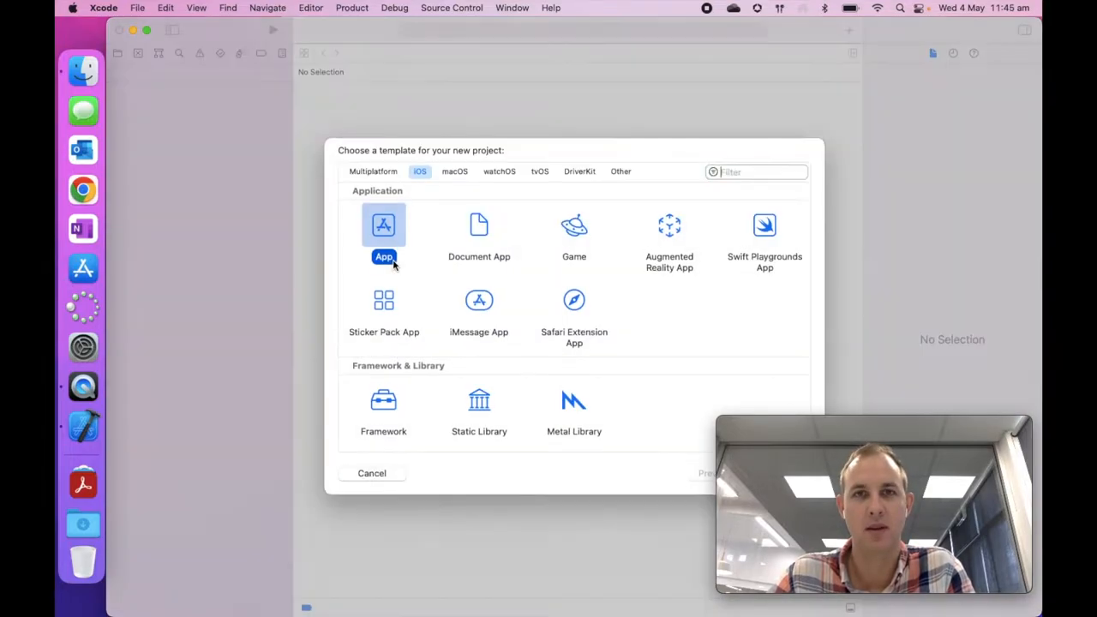
pyautogui.click(373, 171)
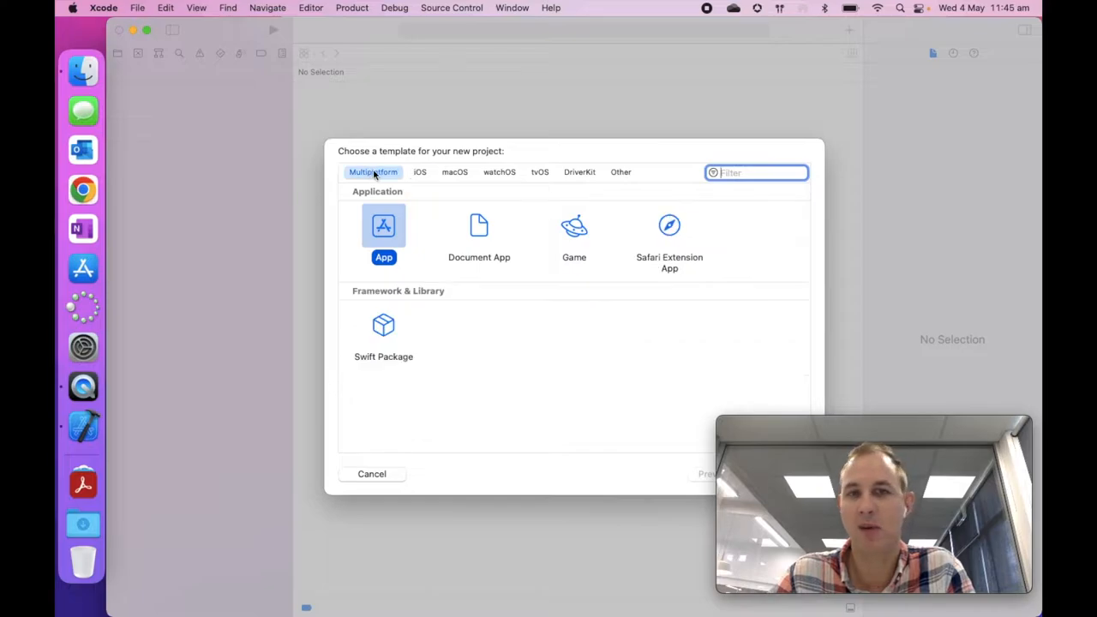
pyautogui.click(420, 172)
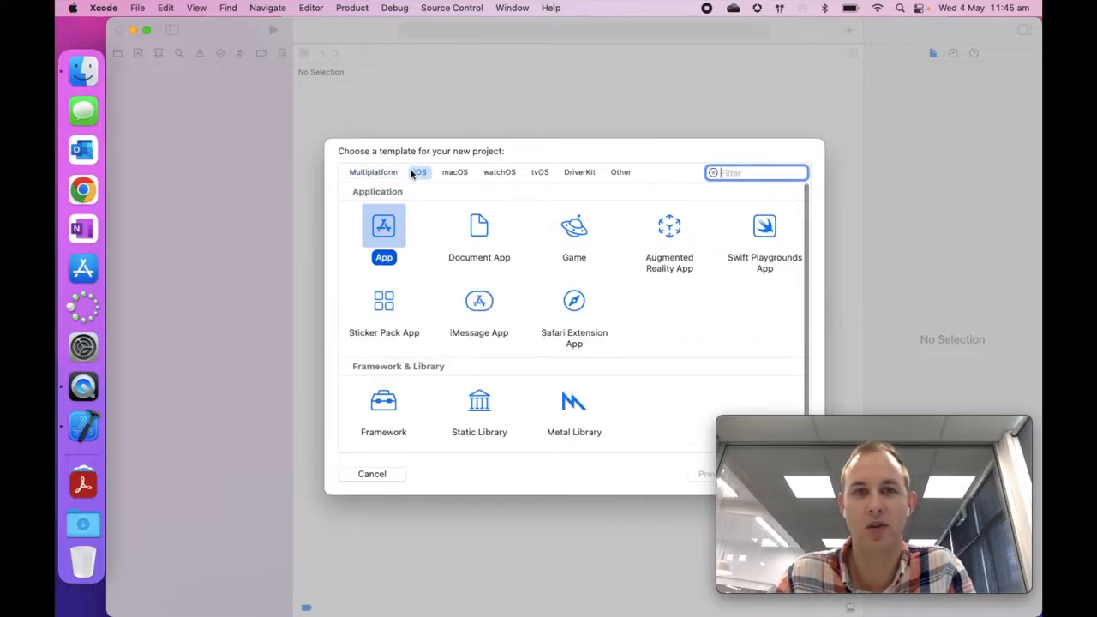
pyautogui.click(419, 171)
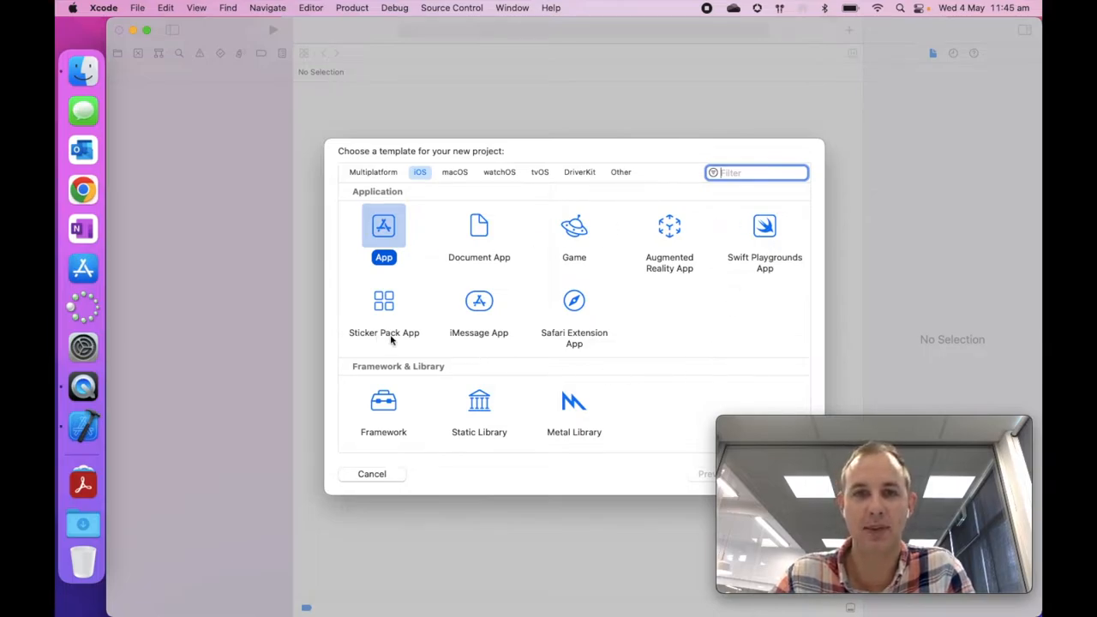
pyautogui.moveTo(669, 252)
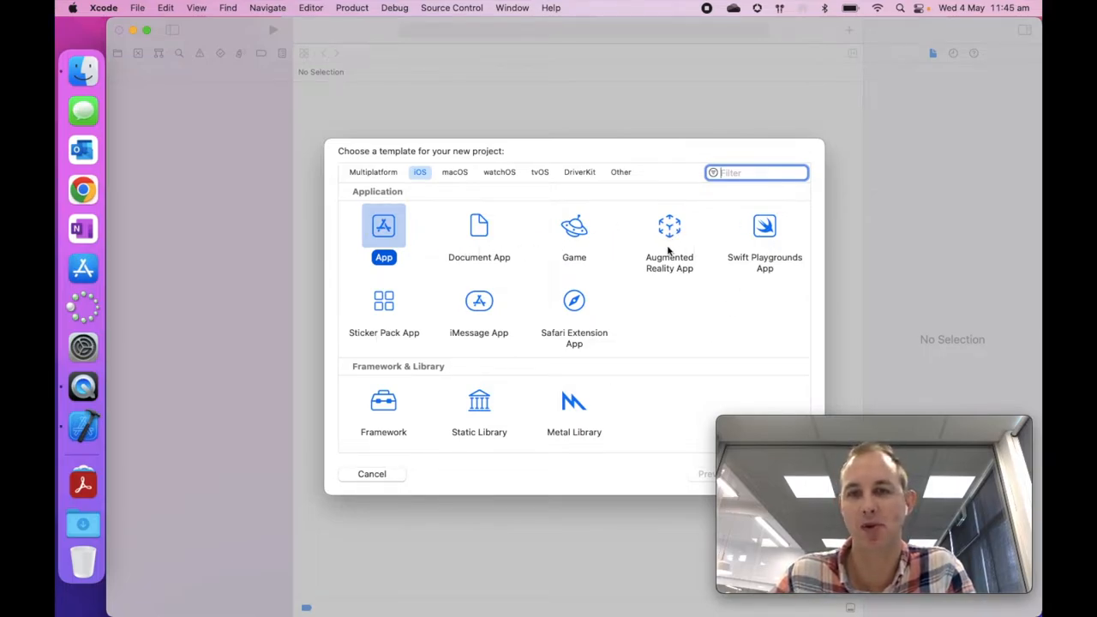
pyautogui.moveTo(569, 343)
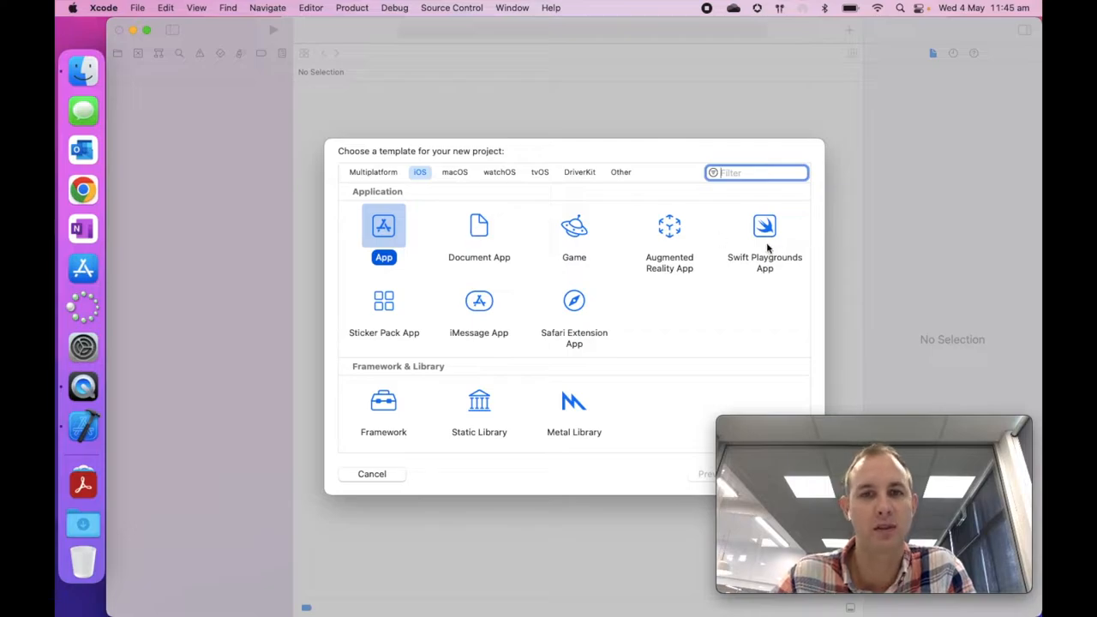
pyautogui.moveTo(542, 336)
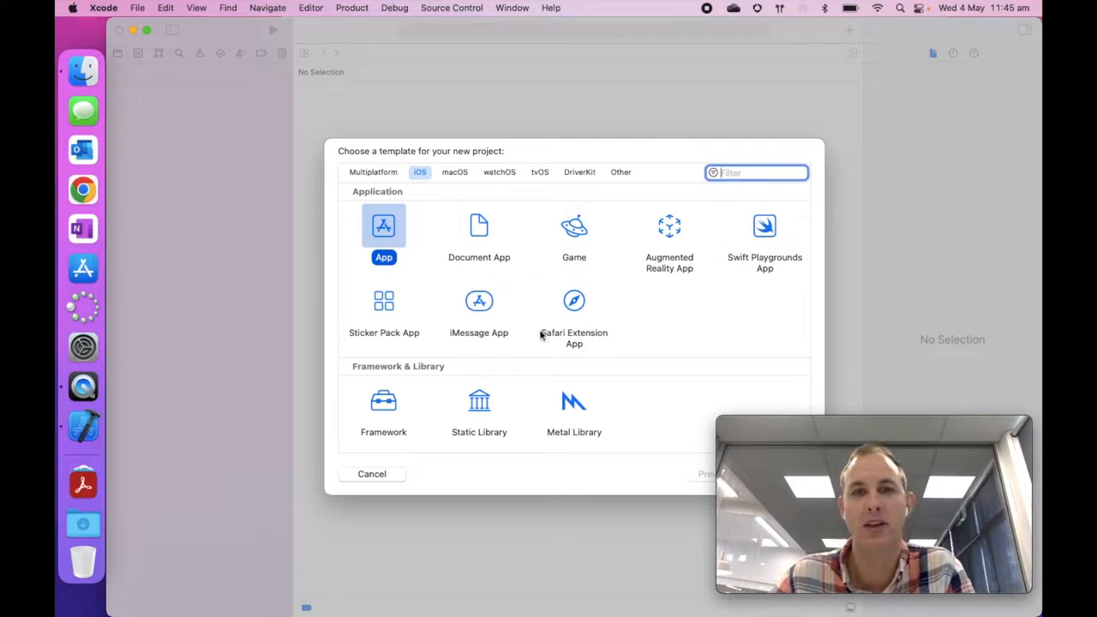
pyautogui.moveTo(399, 231)
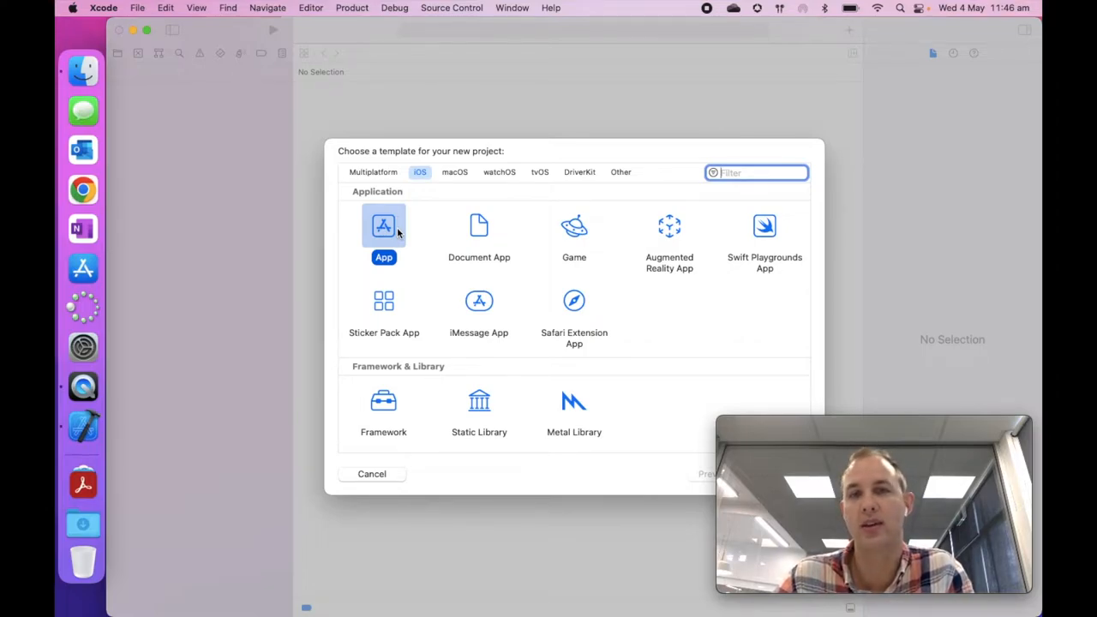
pyautogui.moveTo(581, 244)
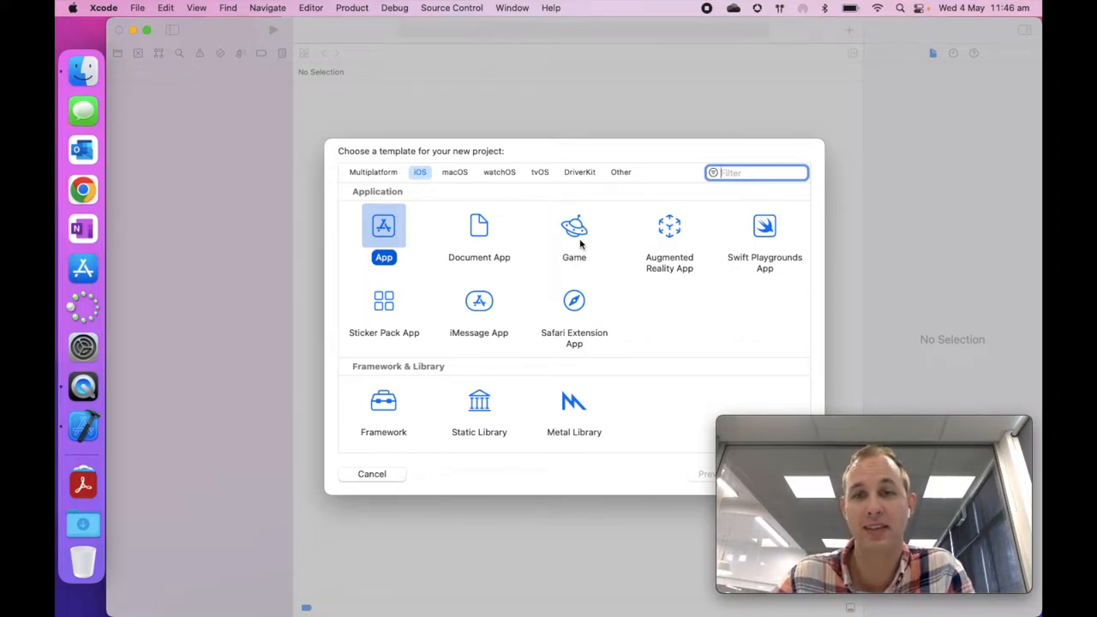
pyautogui.moveTo(569, 234)
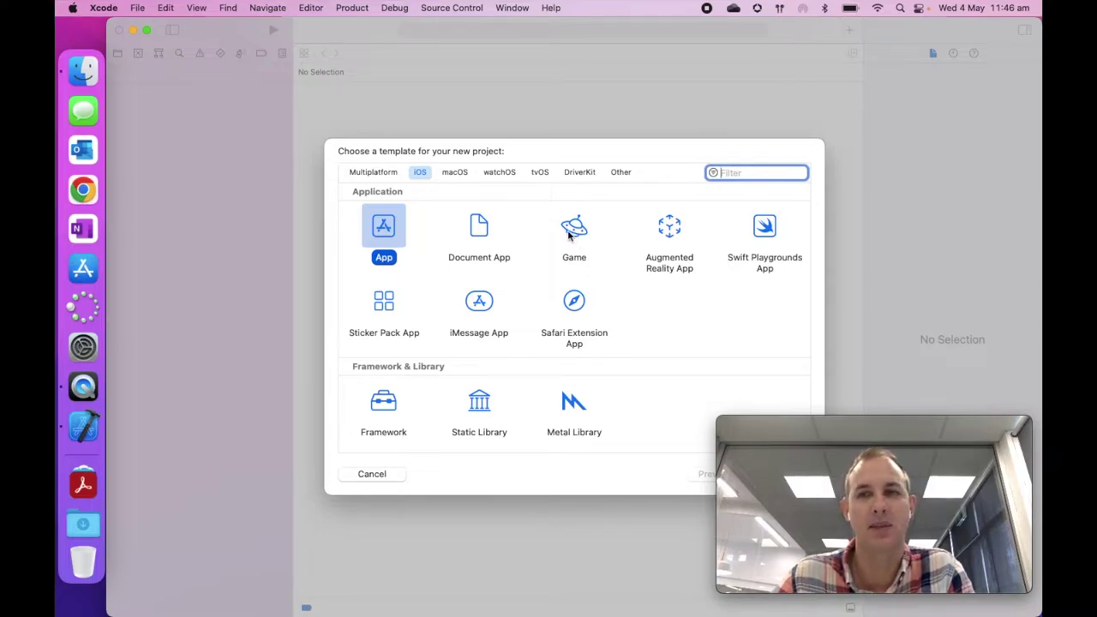
pyautogui.moveTo(623, 202)
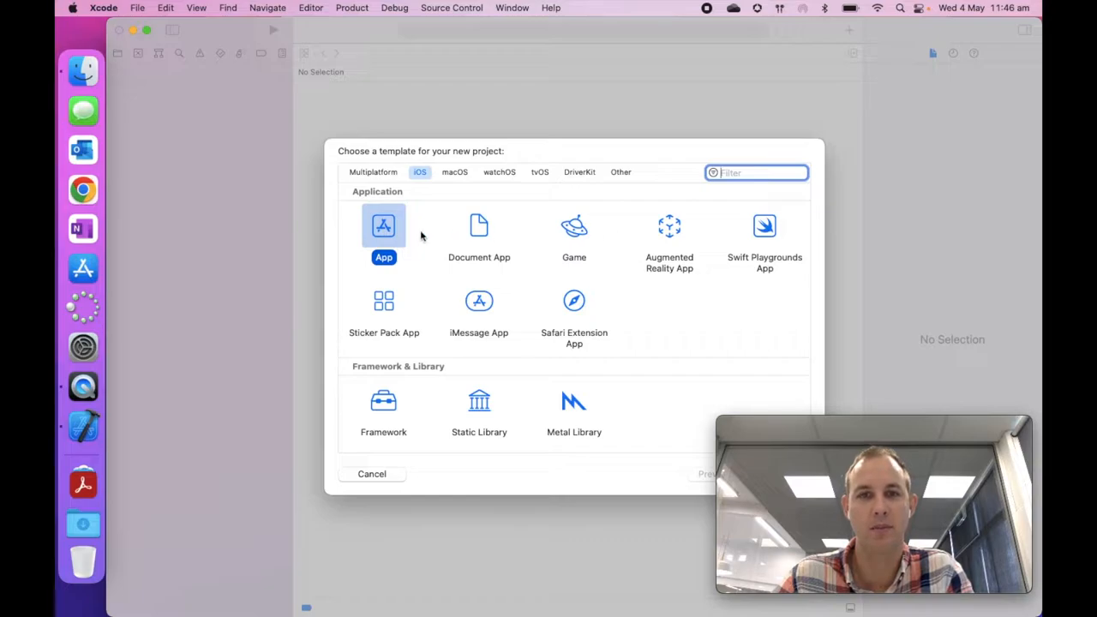
pyautogui.click(873, 504)
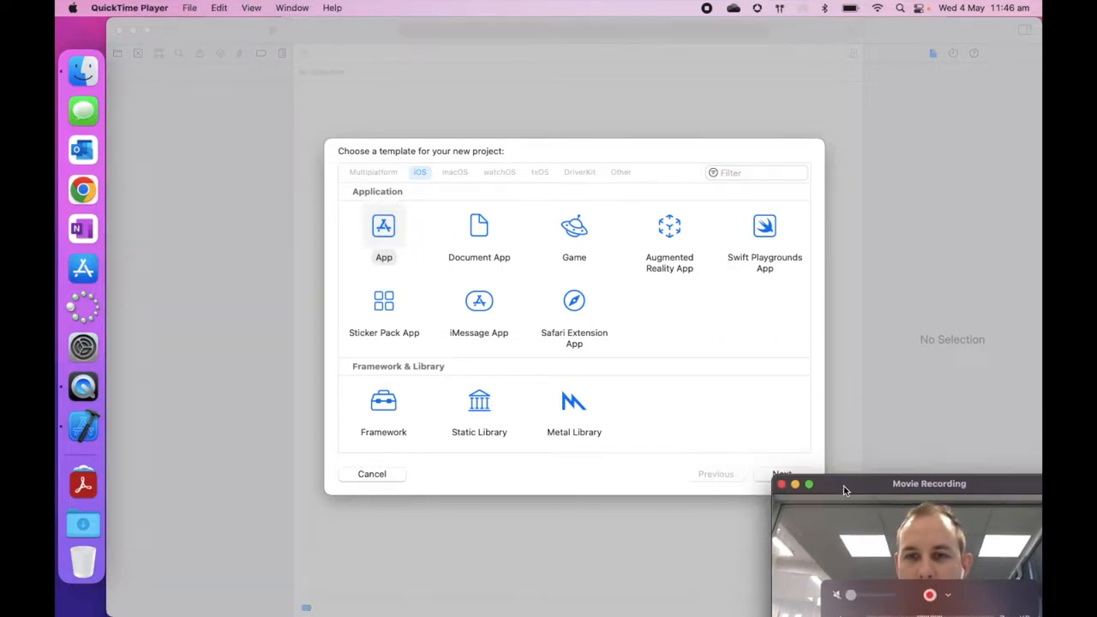
pyautogui.click(783, 473)
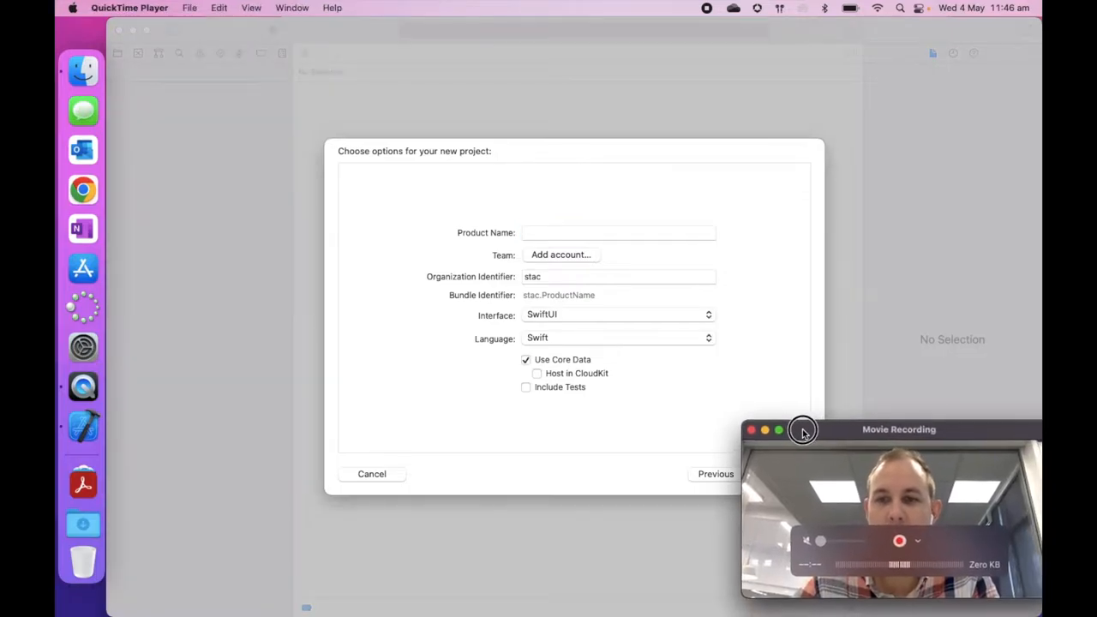
# Step: Enter lightStoryboards as the product name
pyautogui.click(618, 232)
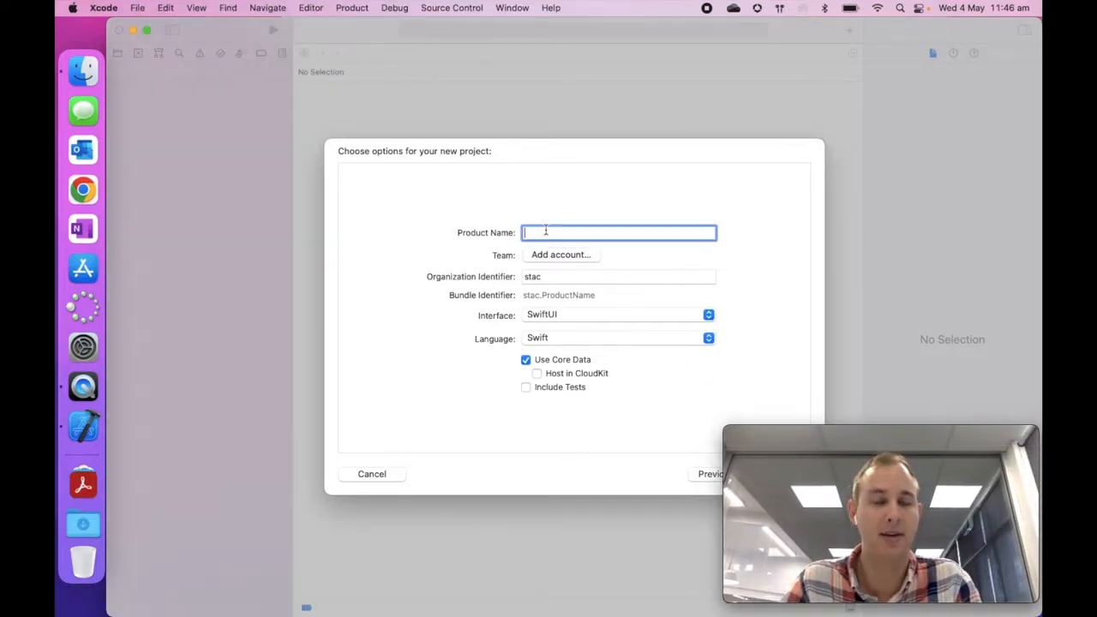
pyautogui.write('light')
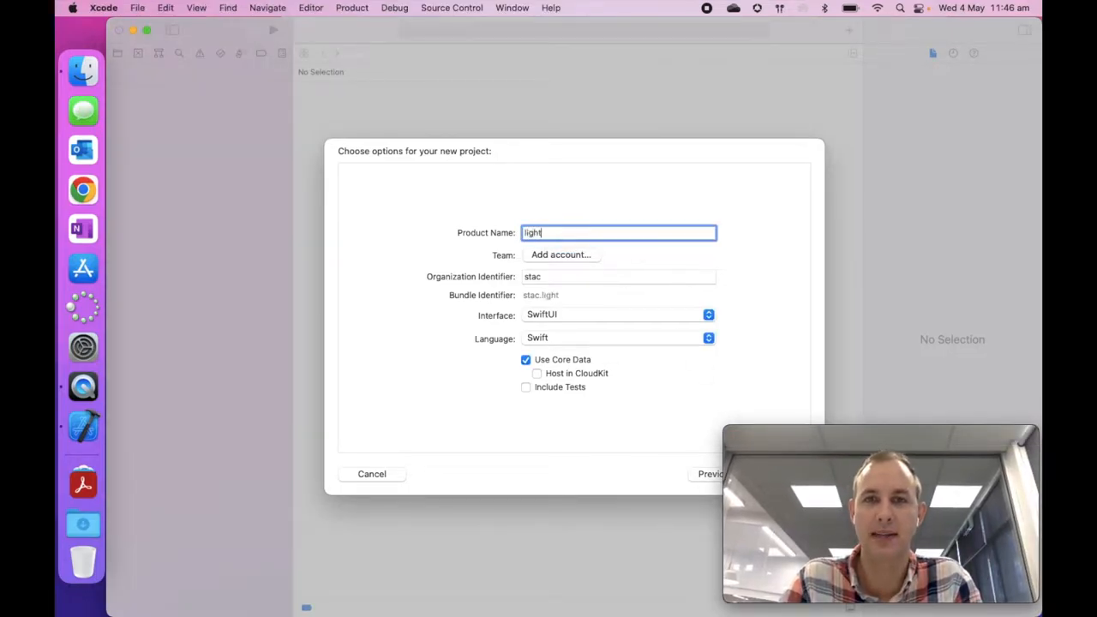
pyautogui.write('Light')
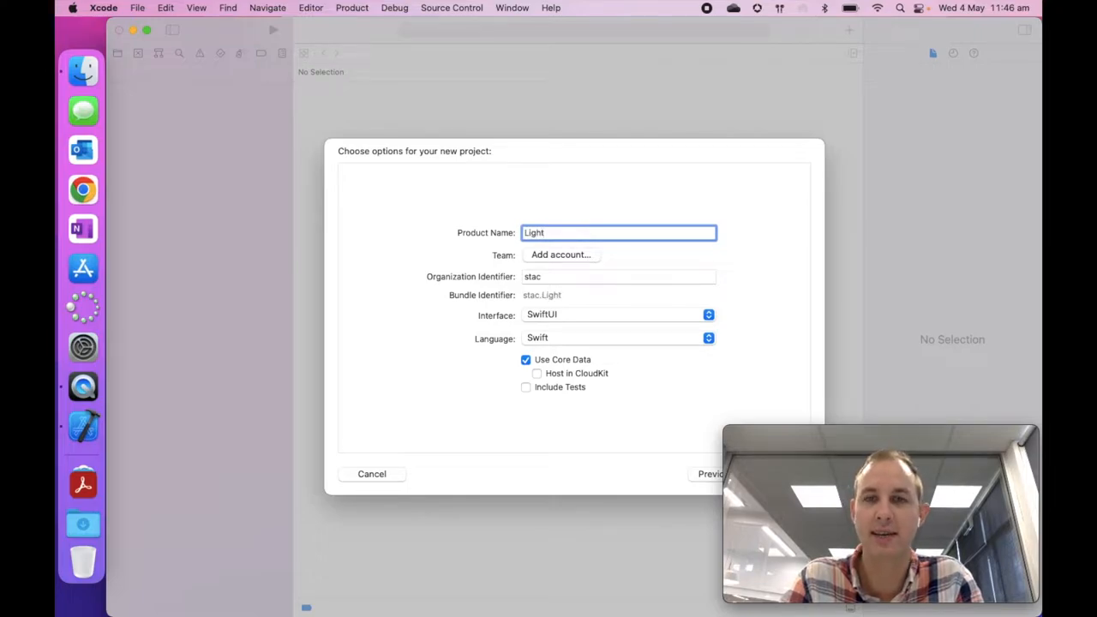
pyautogui.write('_')
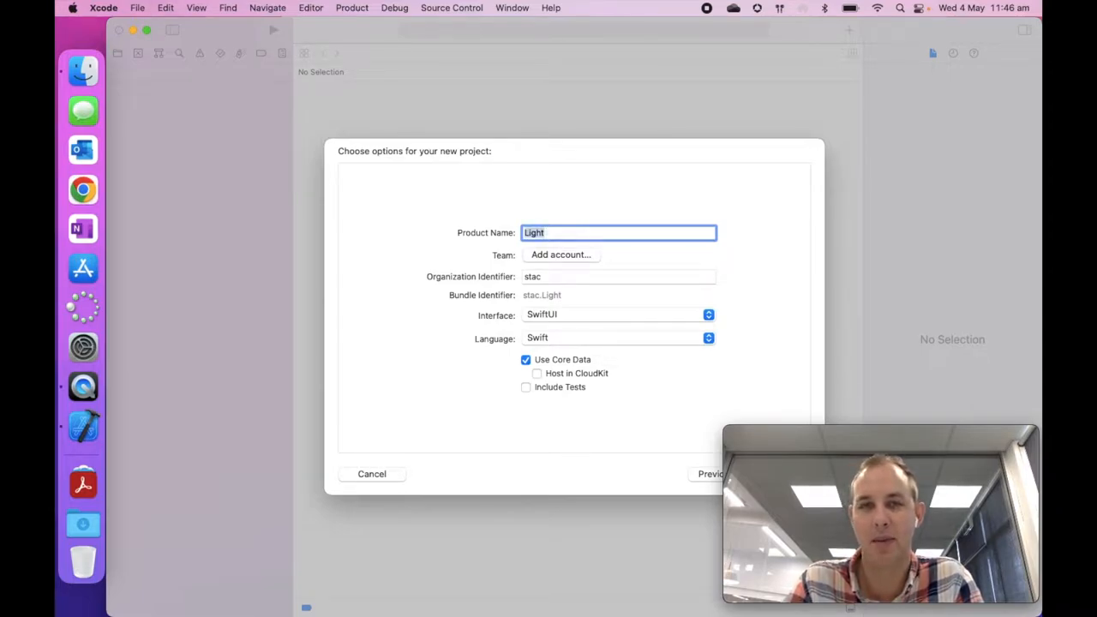
pyautogui.write('light')
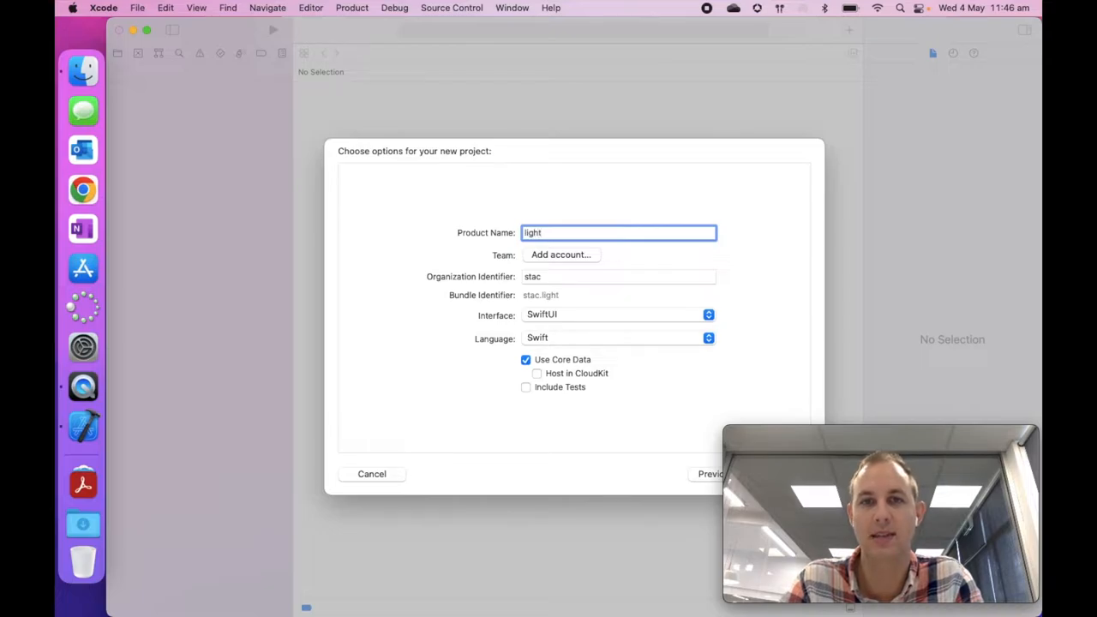
pyautogui.write('Storyboards')
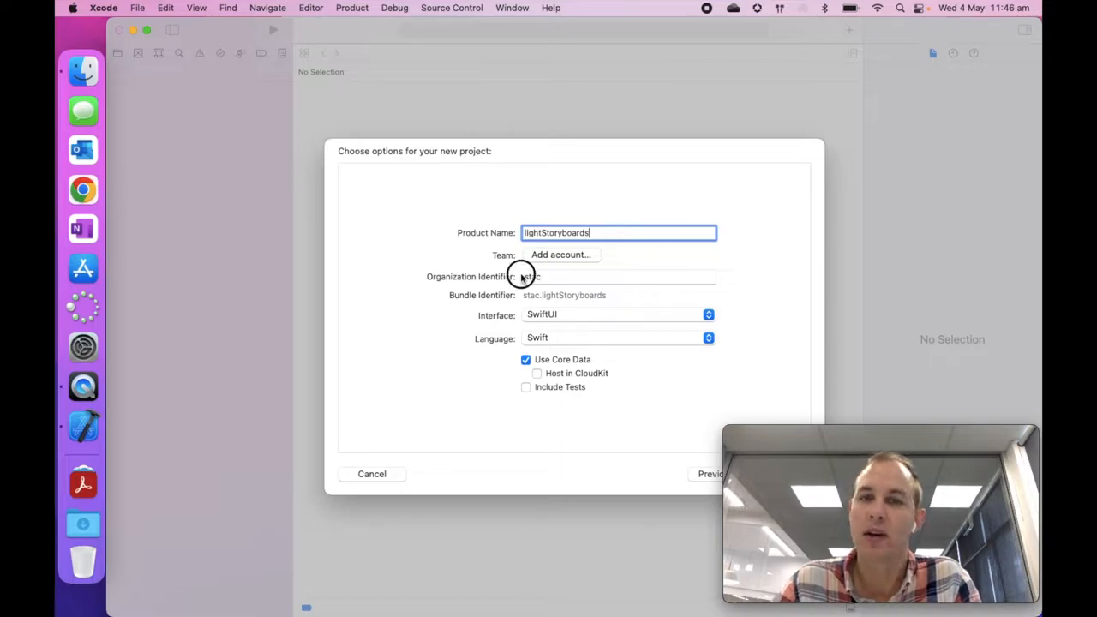
# Step: Choose Storyboard interface, uncheck Core Data, and continue to the save location
pyautogui.click(559, 276)
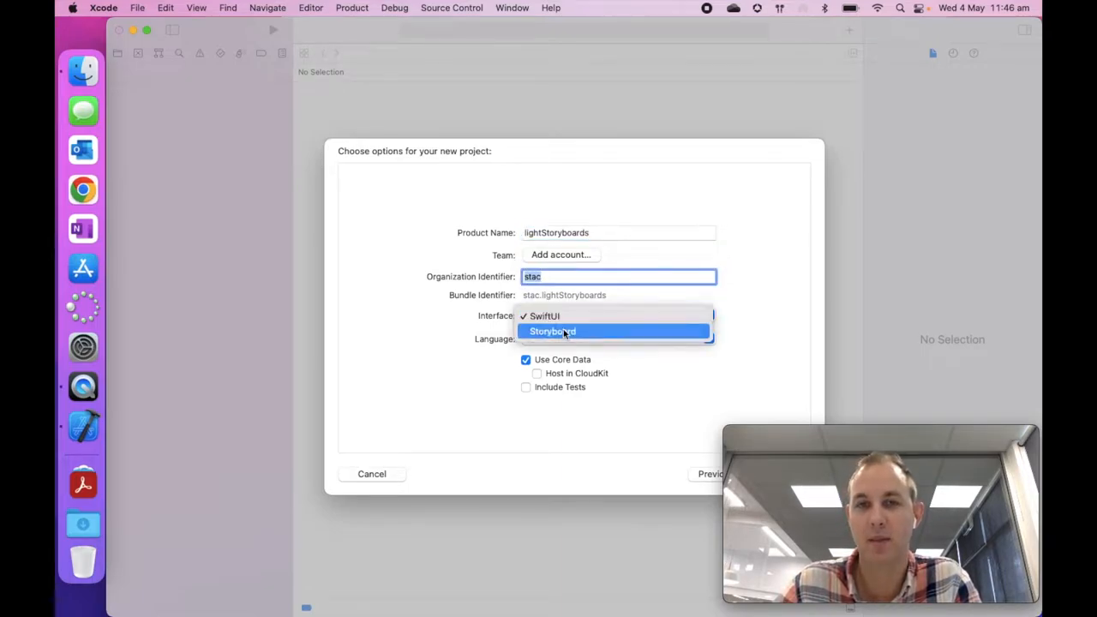
pyautogui.click(552, 331)
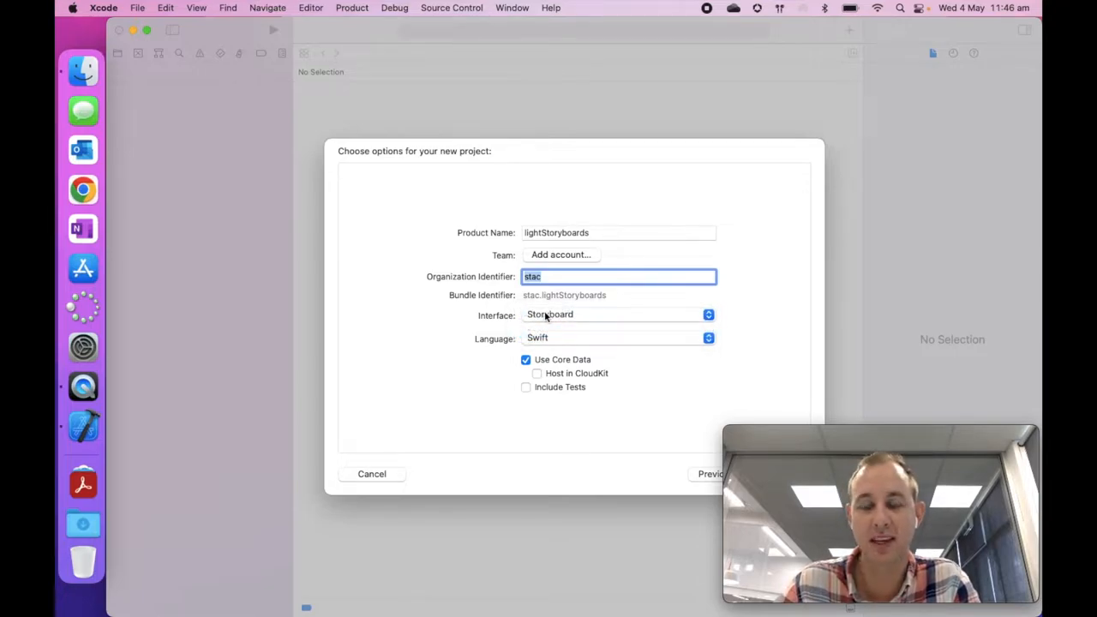
pyautogui.click(525, 359)
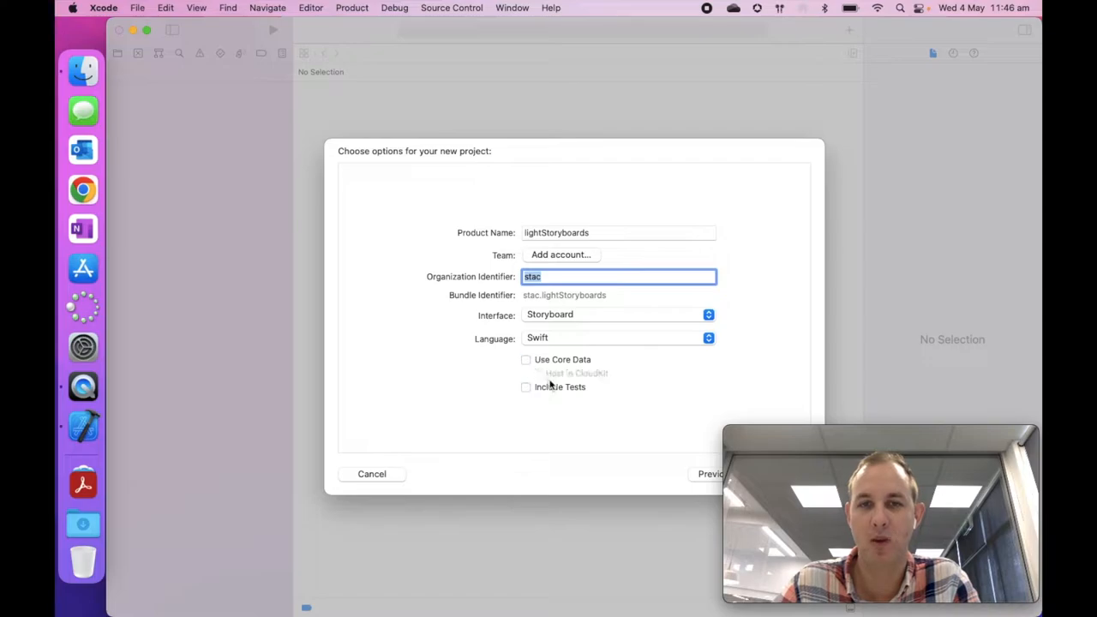
pyautogui.moveTo(531, 395)
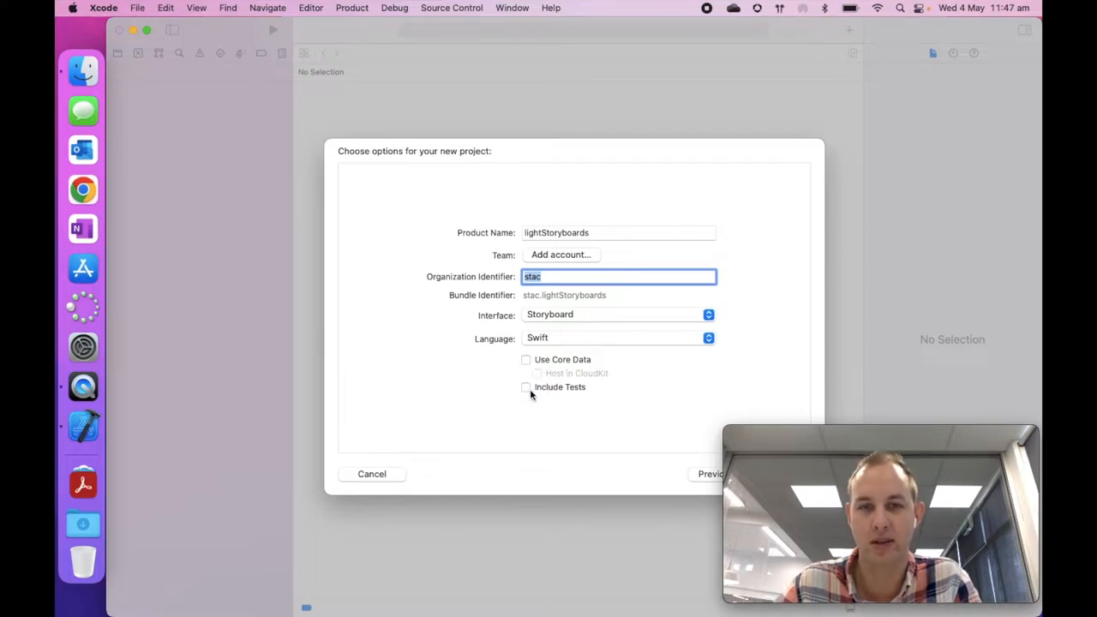
pyautogui.moveTo(733, 421)
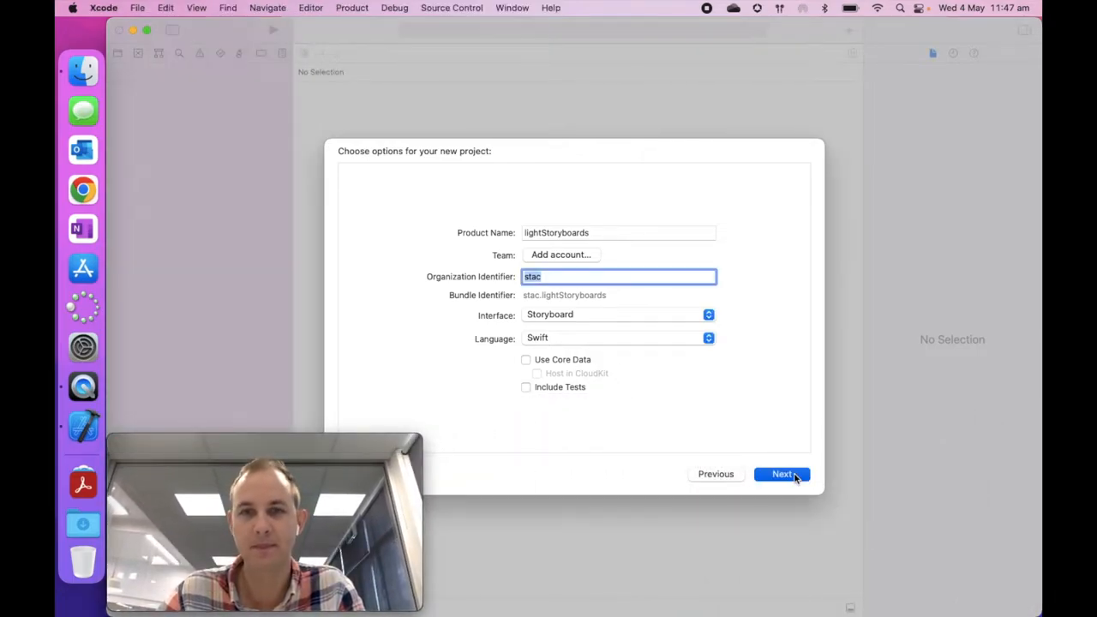
pyautogui.click(781, 474)
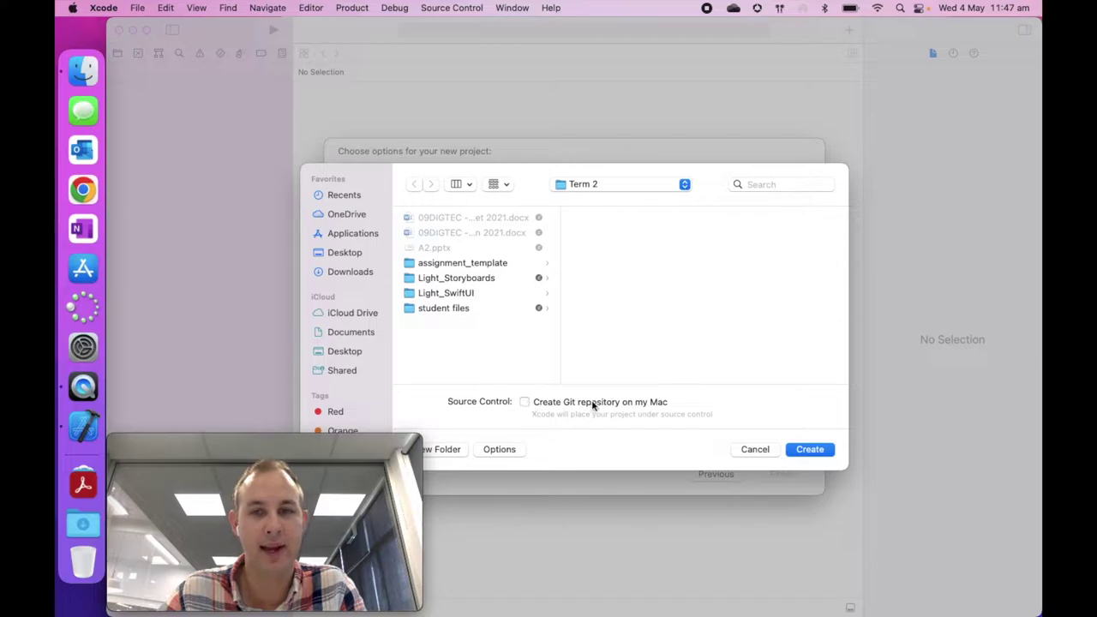
pyautogui.moveTo(527, 402)
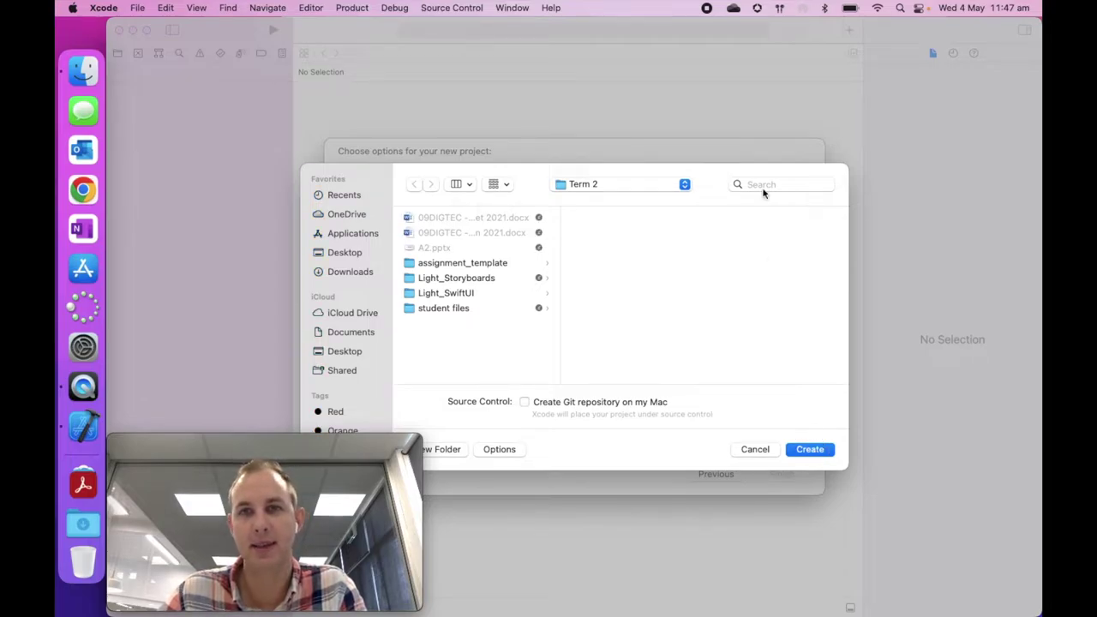
pyautogui.moveTo(345, 252)
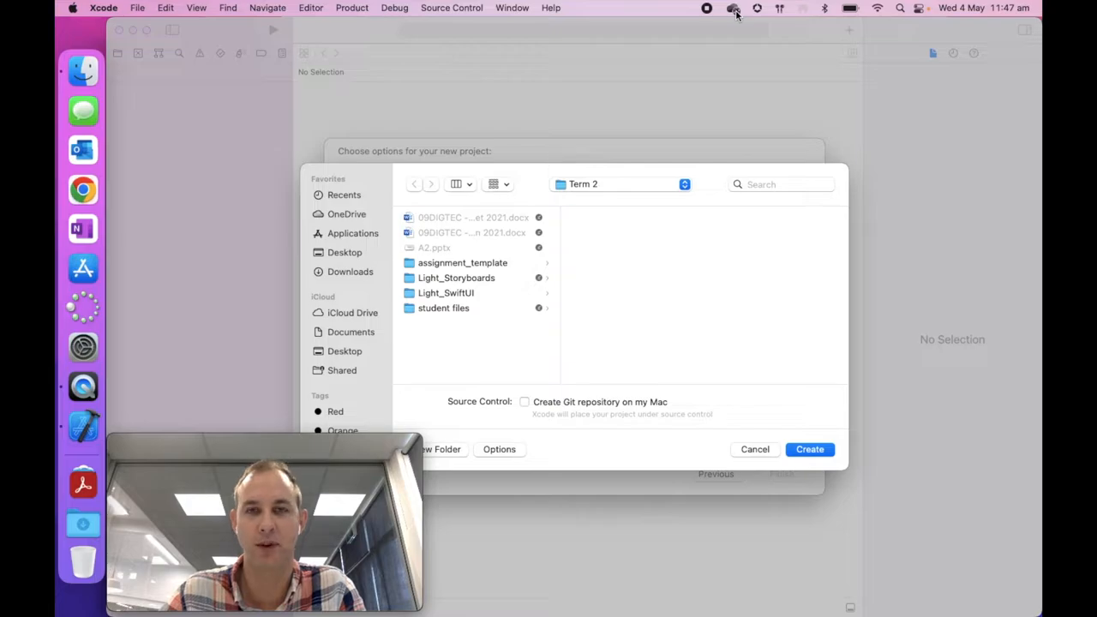
# Step: Check and dismiss the OneDrive sync status menu while the project is created
pyautogui.click(731, 11)
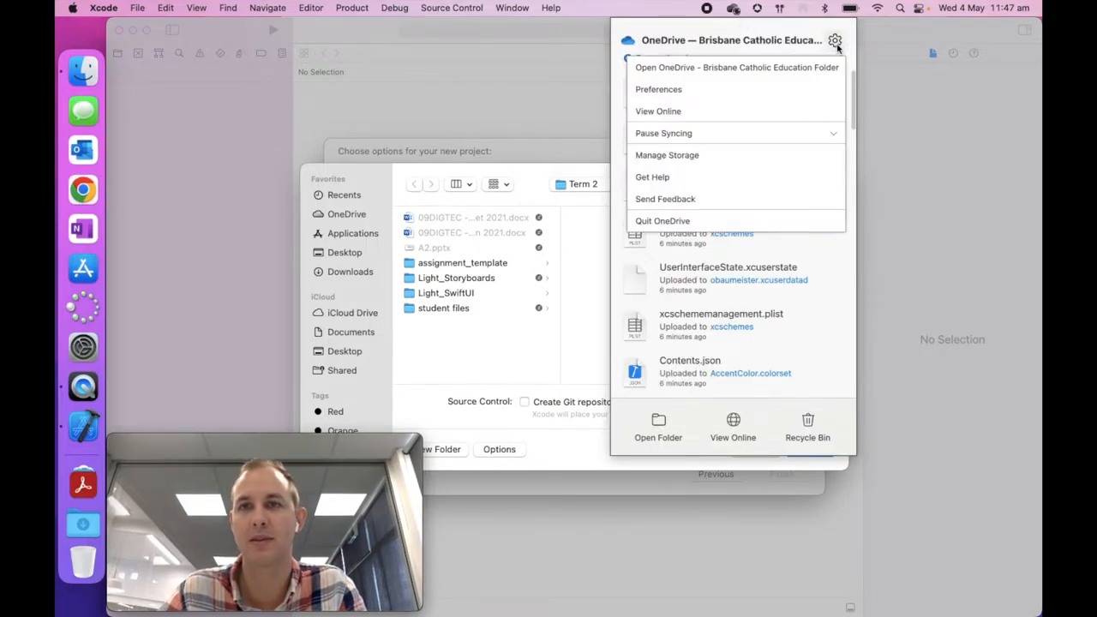
pyautogui.click(663, 133)
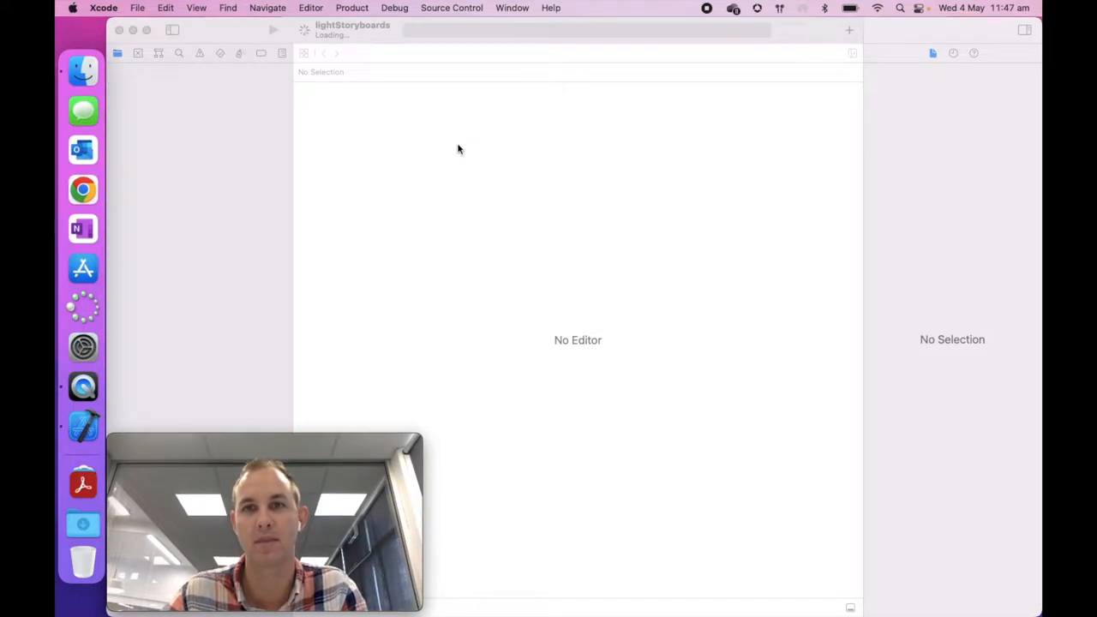
pyautogui.moveTo(700, 202)
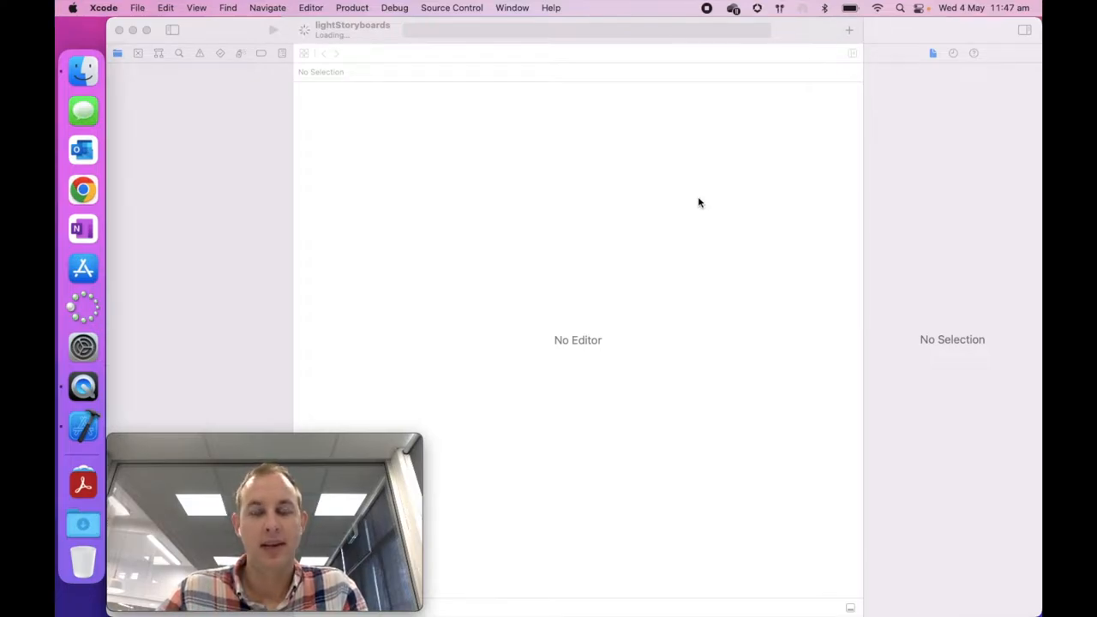
pyautogui.moveTo(685, 199)
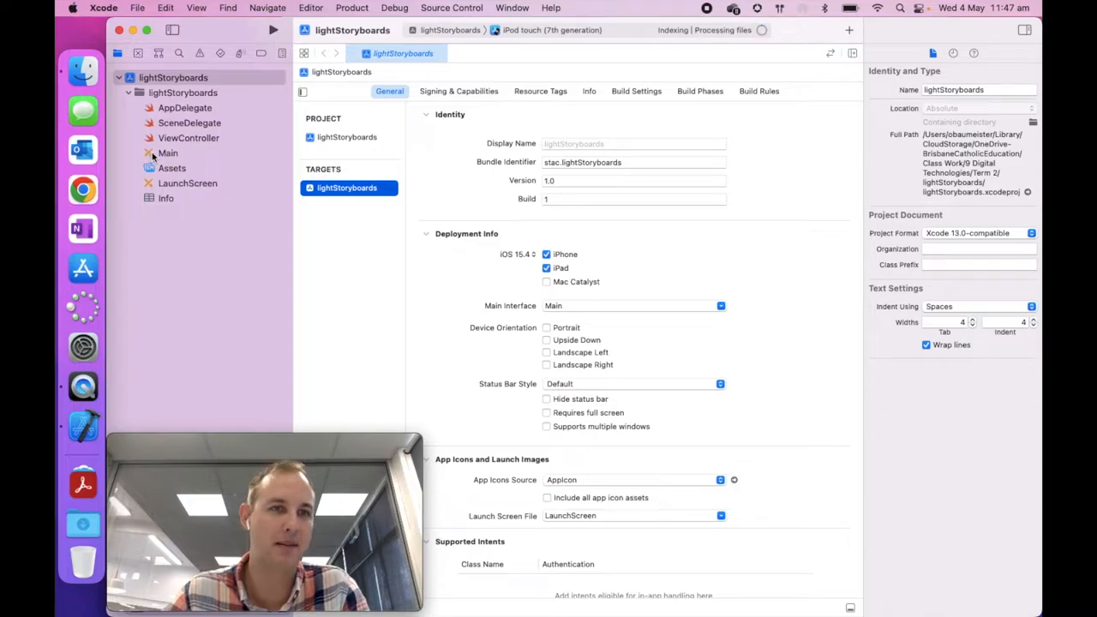
# Step: Open Main.storyboard from the Project navigator
pyautogui.click(168, 152)
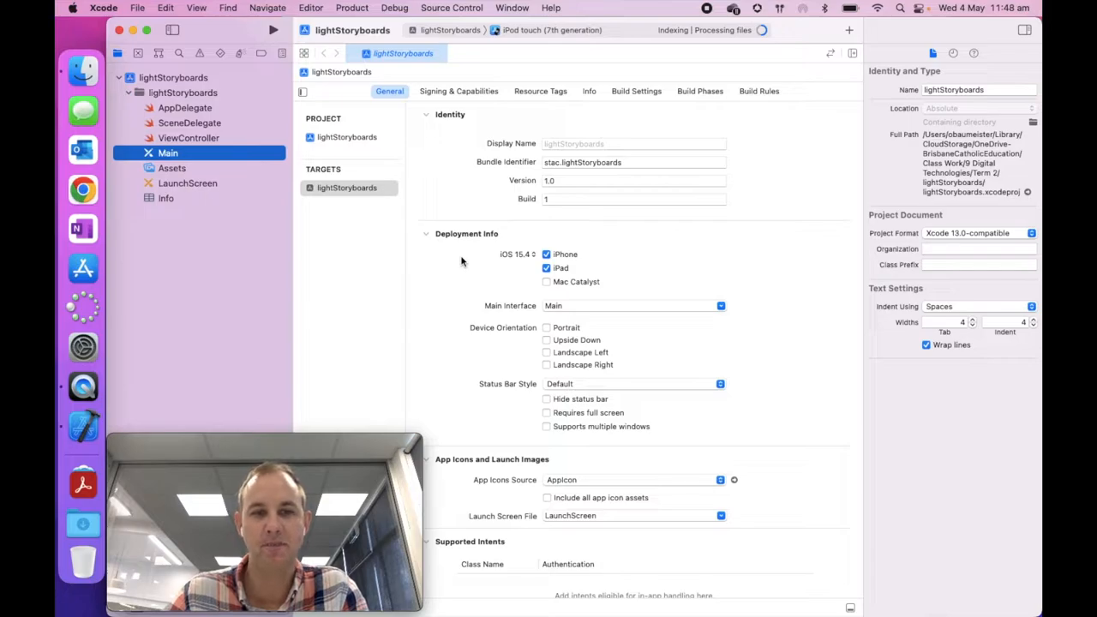
pyautogui.click(168, 152)
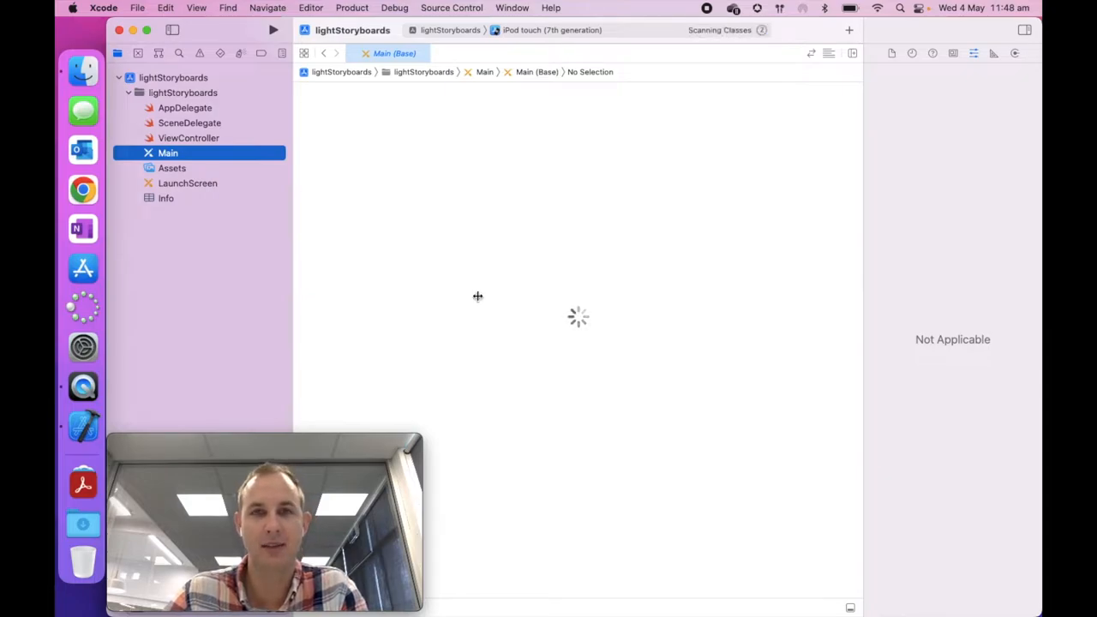
pyautogui.moveTo(612, 307)
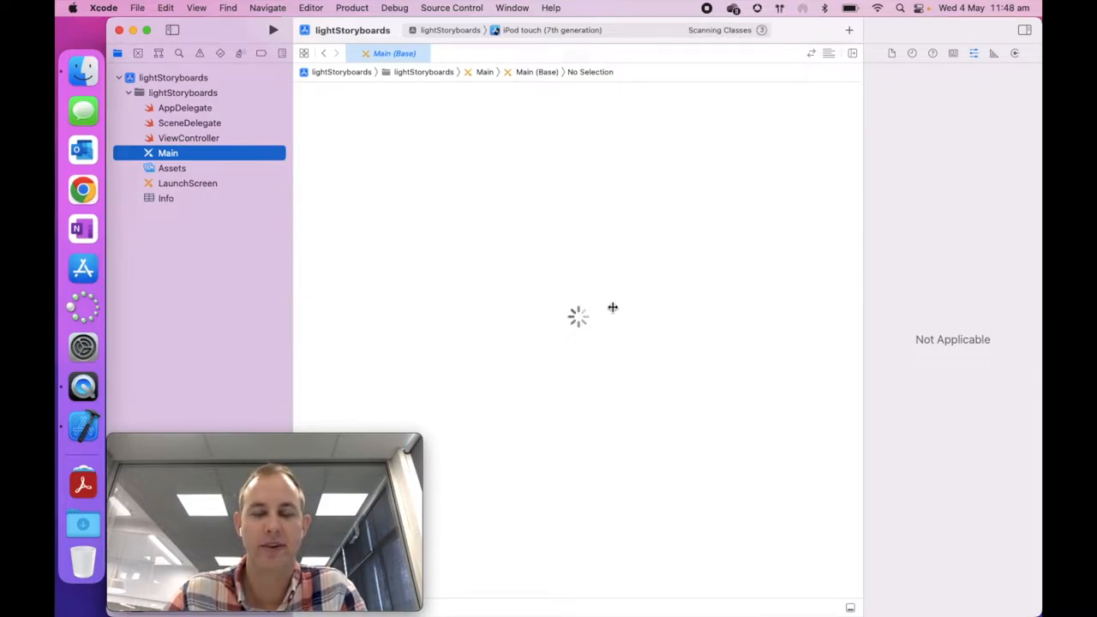
pyautogui.moveTo(487, 192)
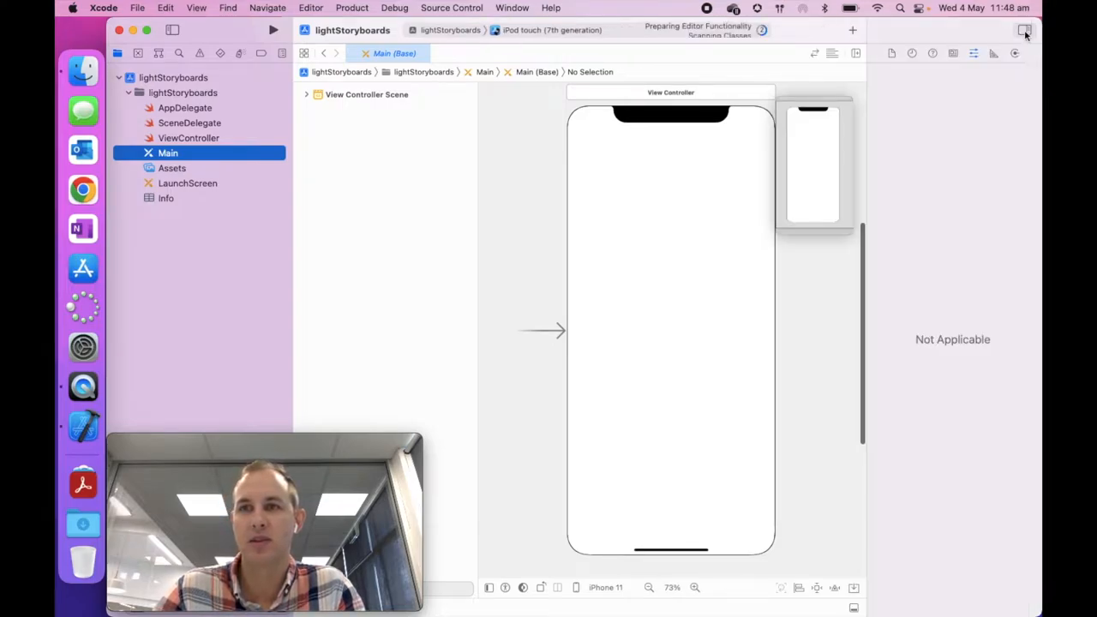
# Step: Hide the inspector, expand the View Controller Scene, and set the iPhone 11 run destination
pyautogui.click(1026, 32)
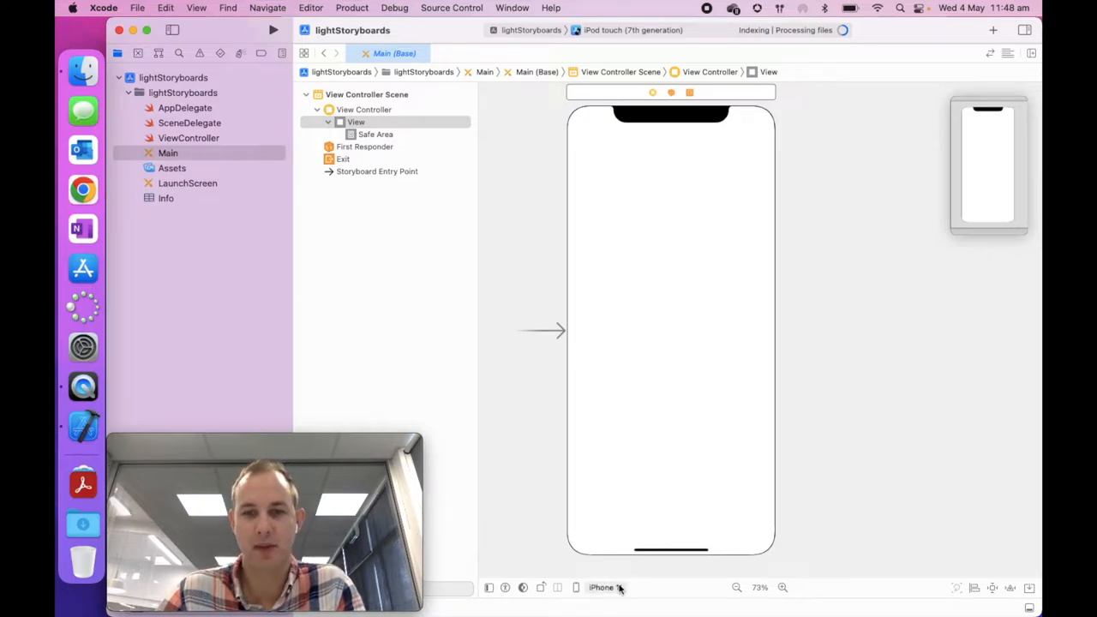
pyautogui.click(603, 589)
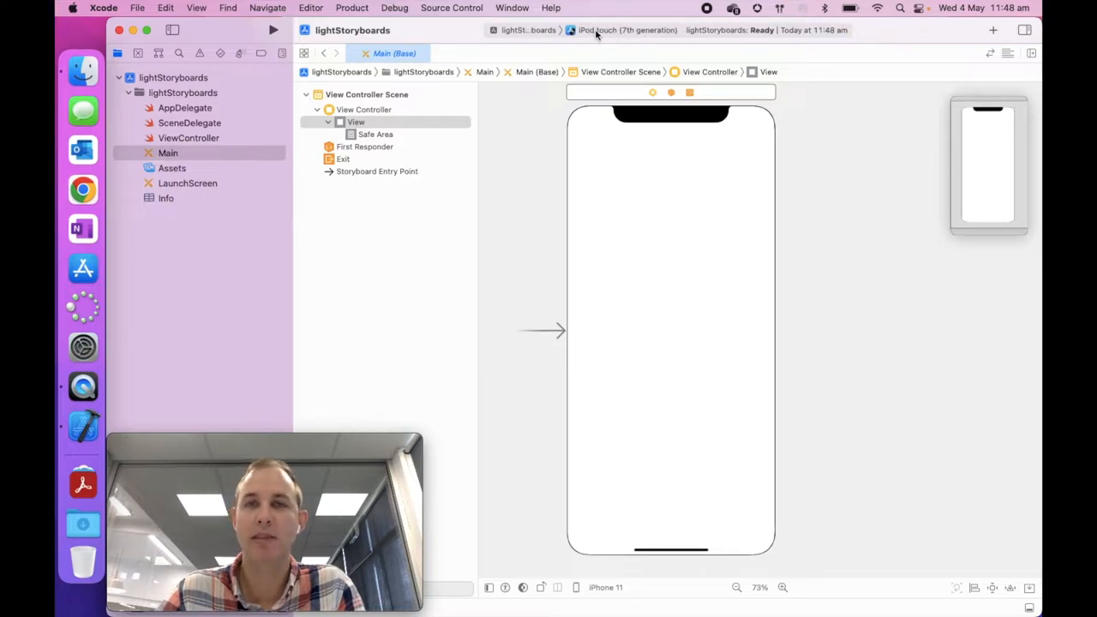
pyautogui.click(613, 30)
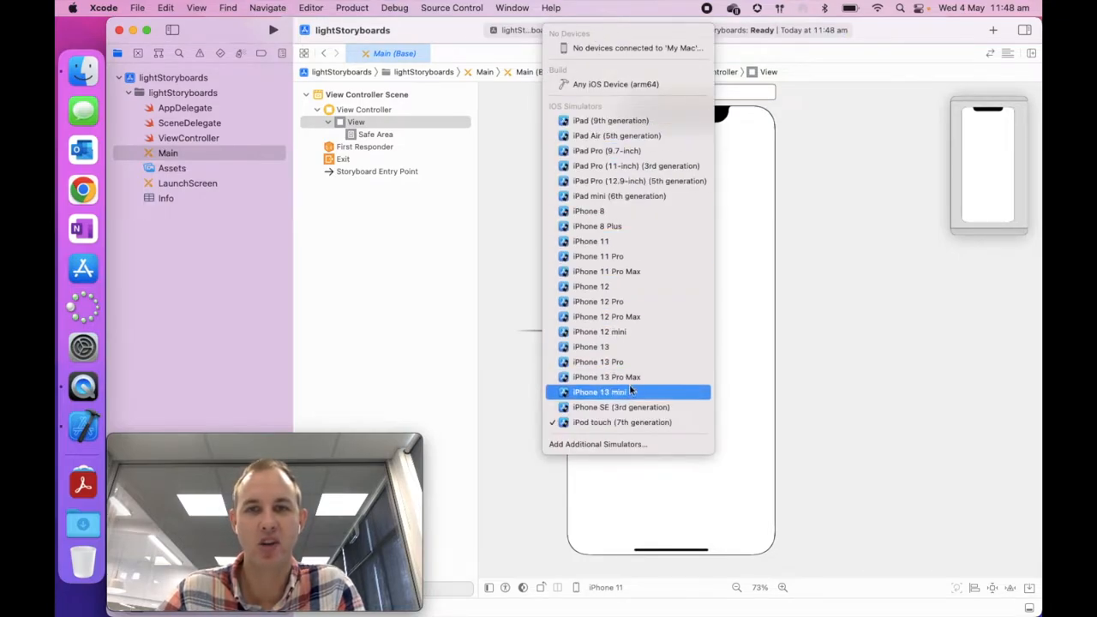
pyautogui.click(601, 392)
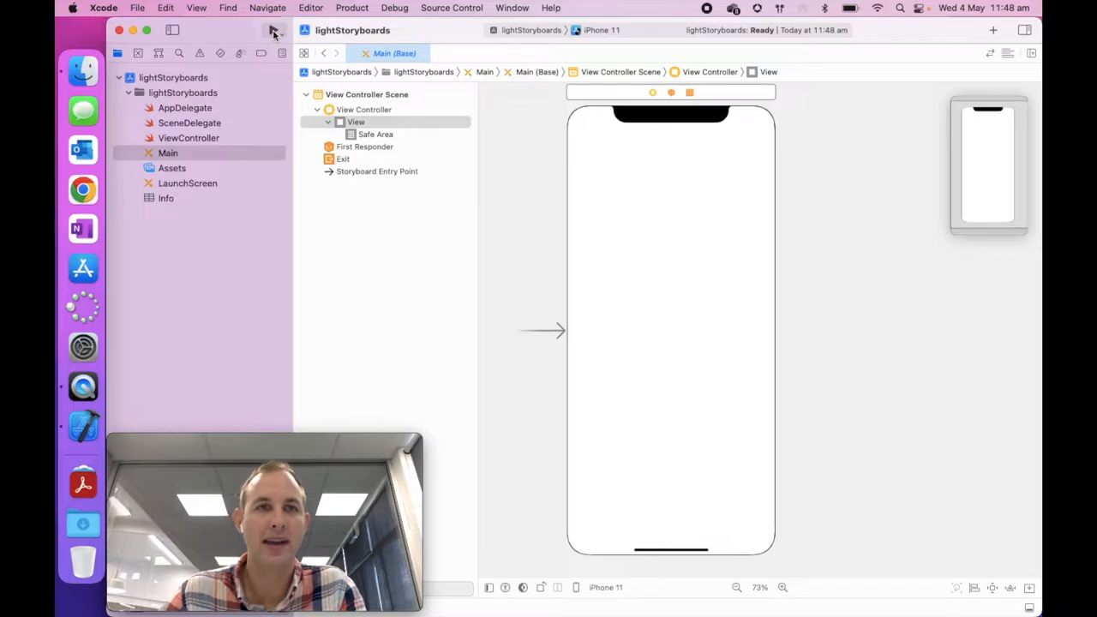
pyautogui.moveTo(270, 35)
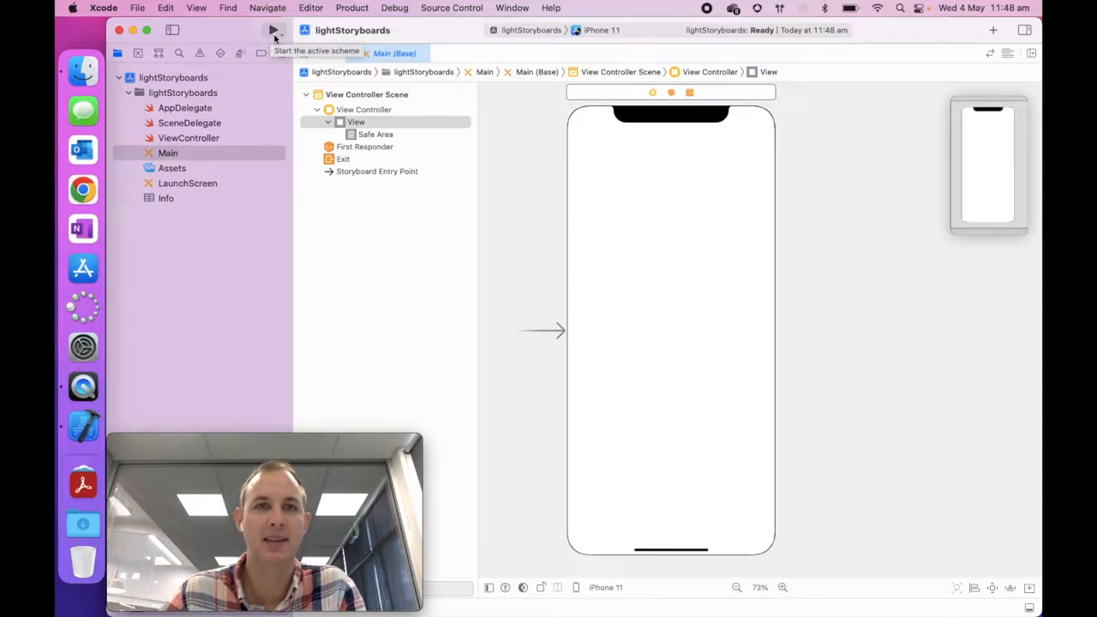
# Step: Build and run the app on the iPhone 11 simulator
pyautogui.click(262, 31)
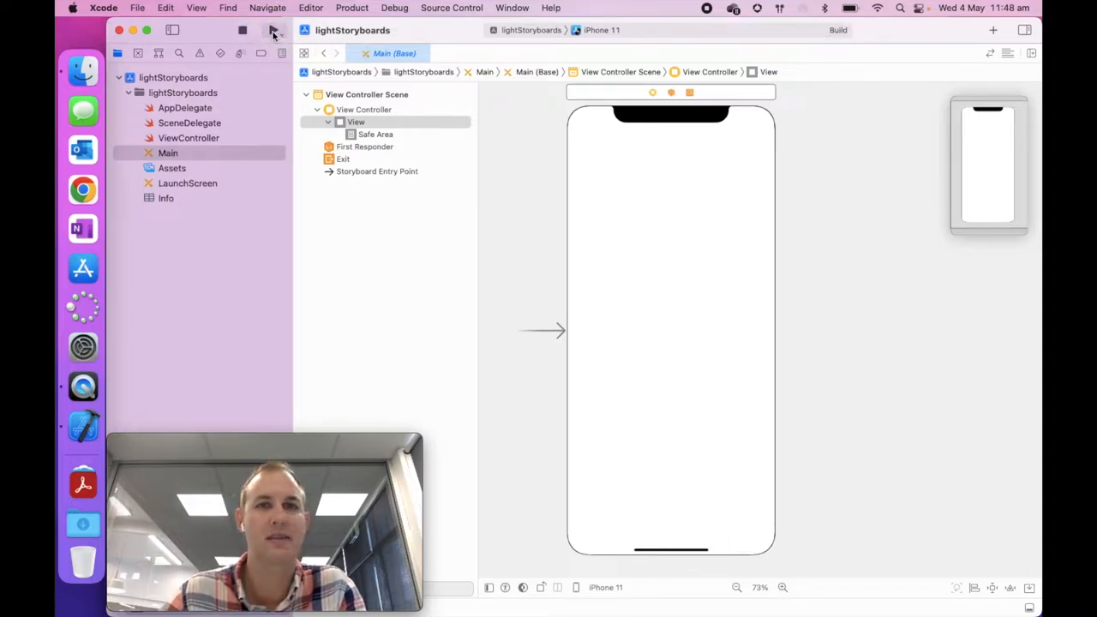
pyautogui.click(273, 32)
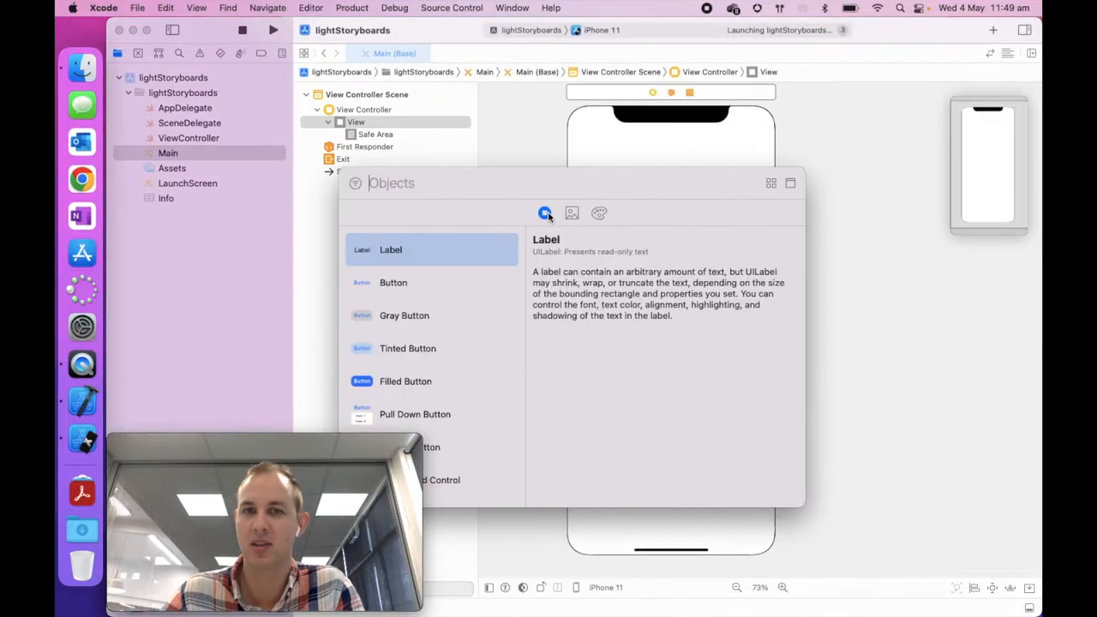
# Step: Drag a plain Button onto the View Controller screen and select it
pyautogui.click(394, 283)
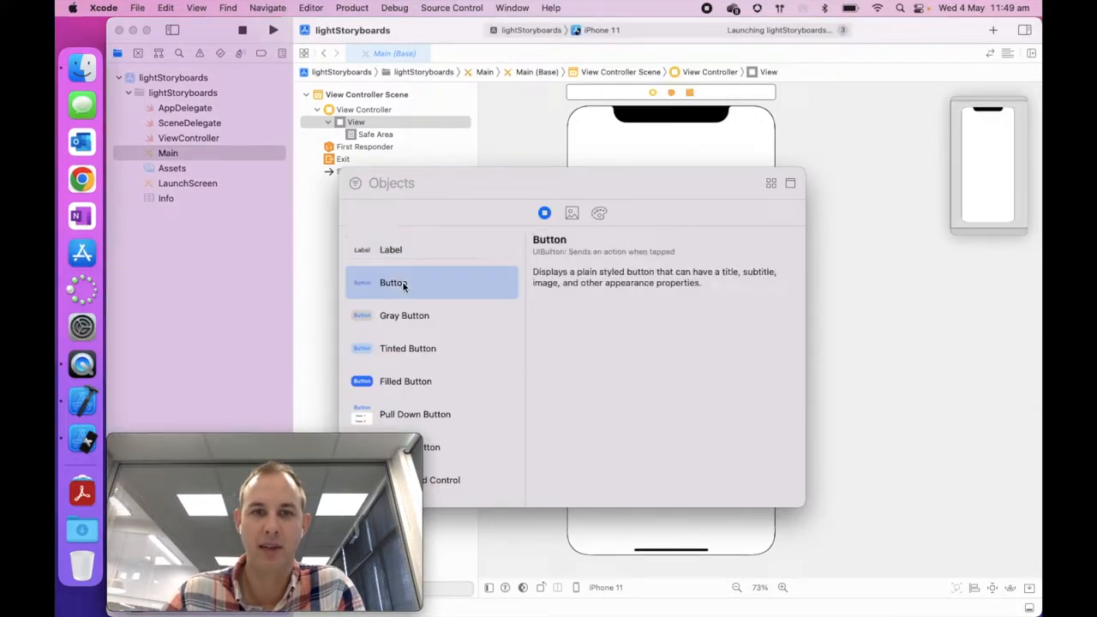
pyautogui.moveTo(393, 283); pyautogui.dragTo(600, 286)
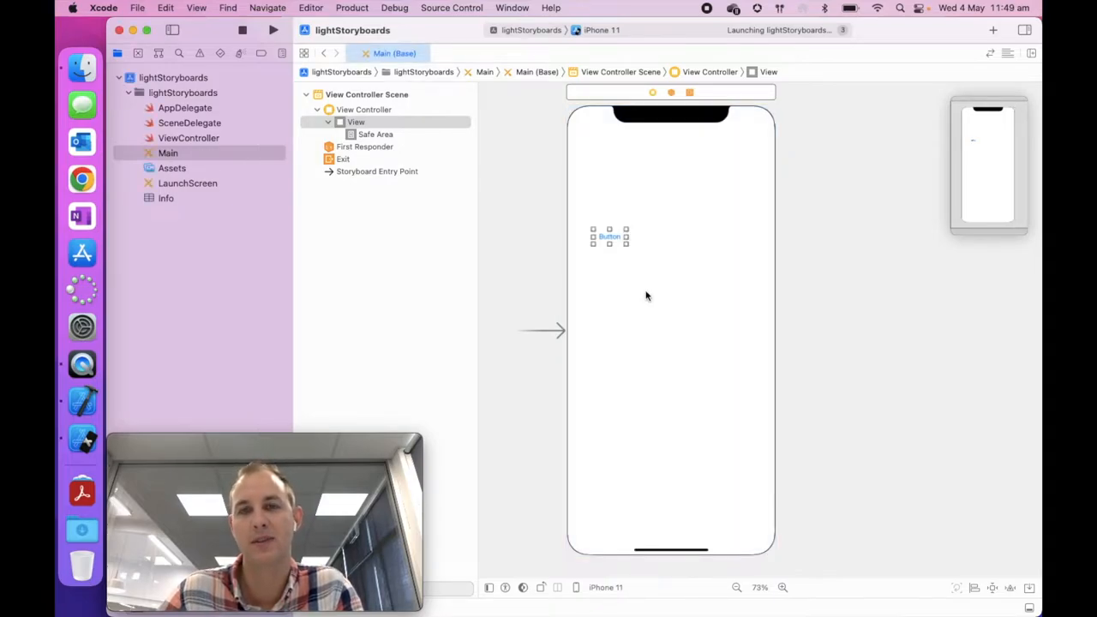
pyautogui.click(609, 236)
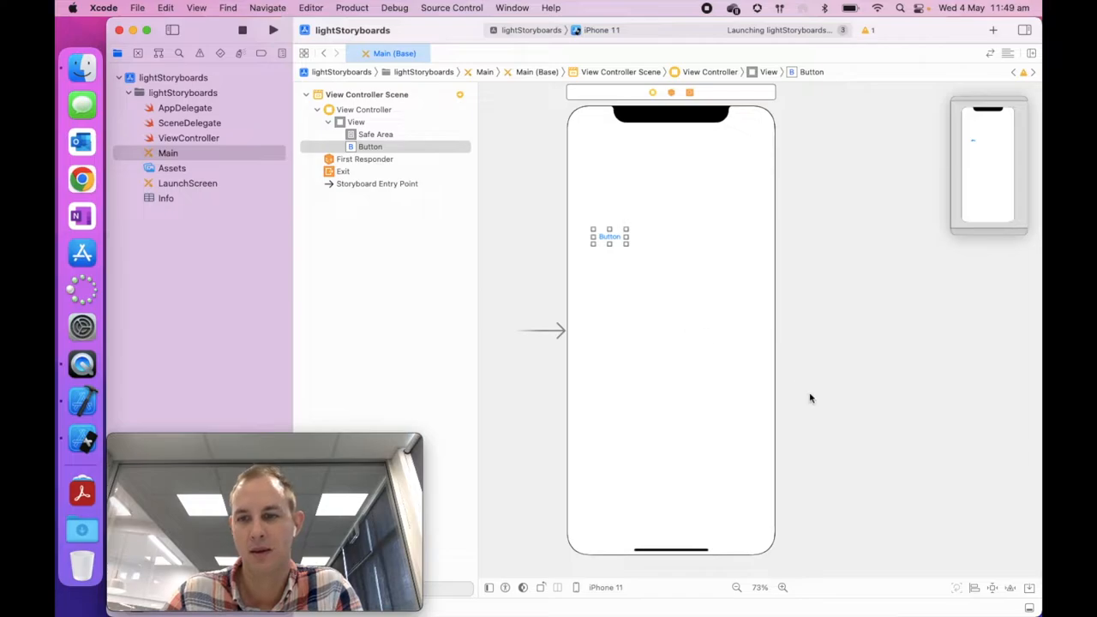
pyautogui.moveTo(615, 226)
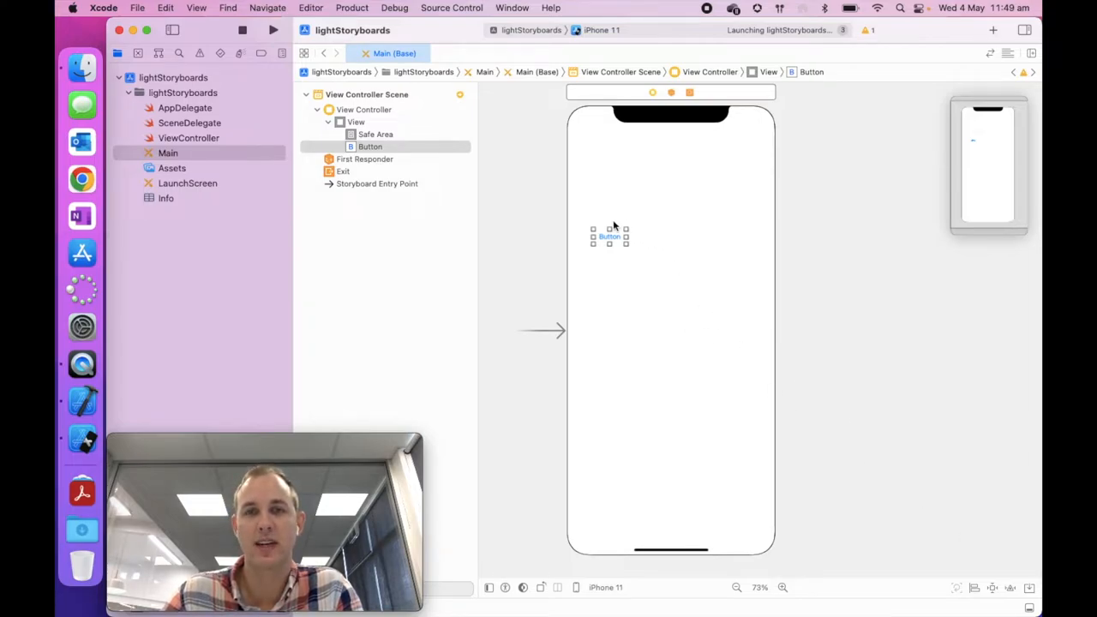
pyautogui.click(578, 243)
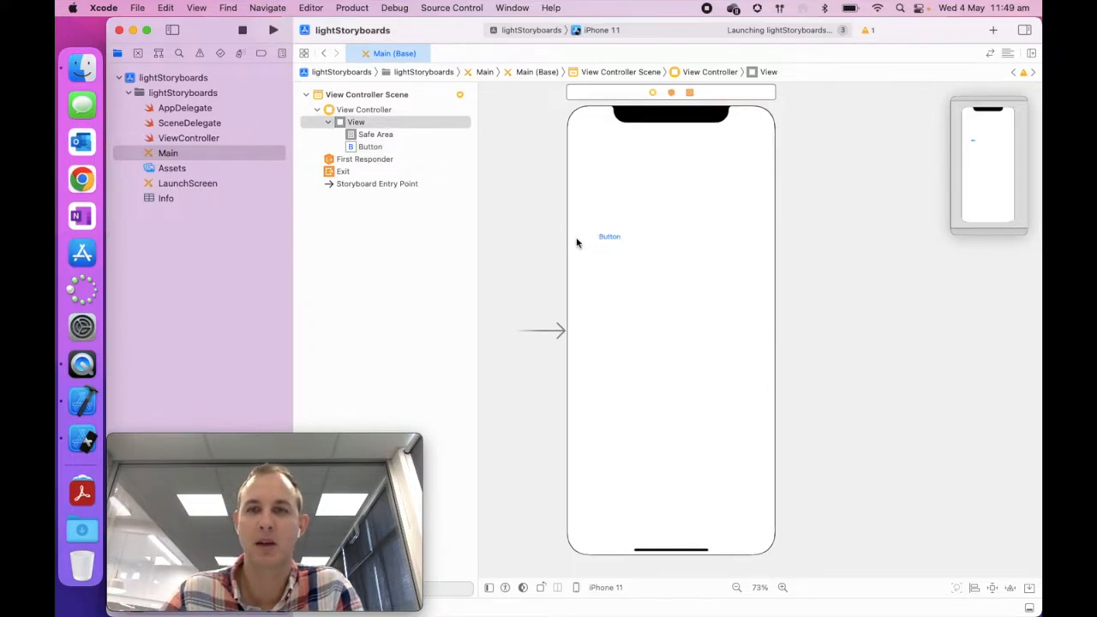
pyautogui.moveTo(611, 129)
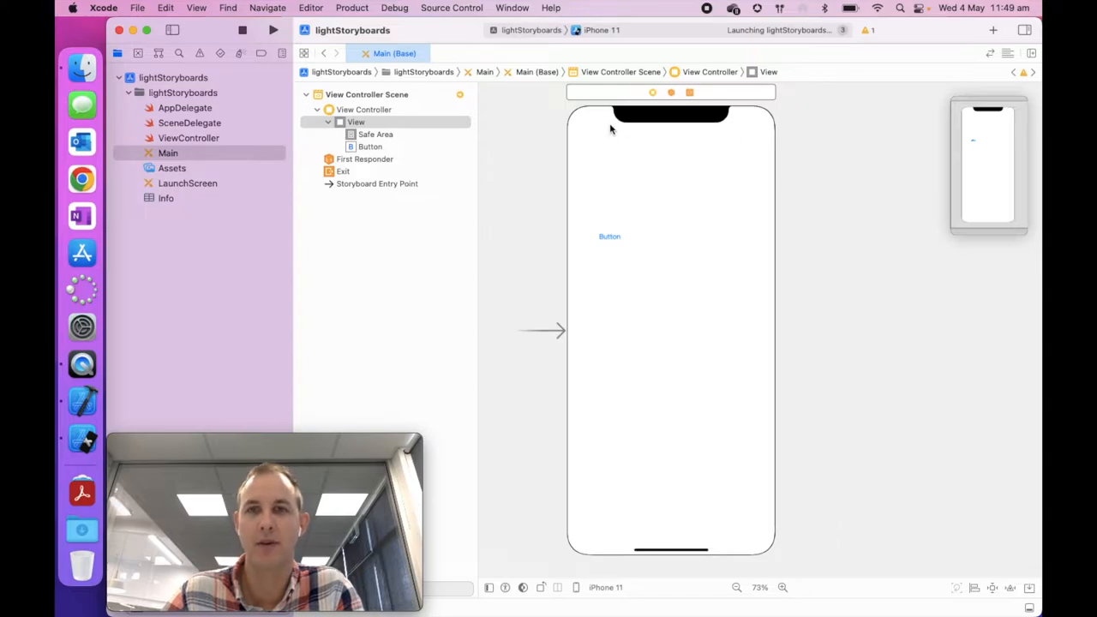
pyautogui.click(609, 236)
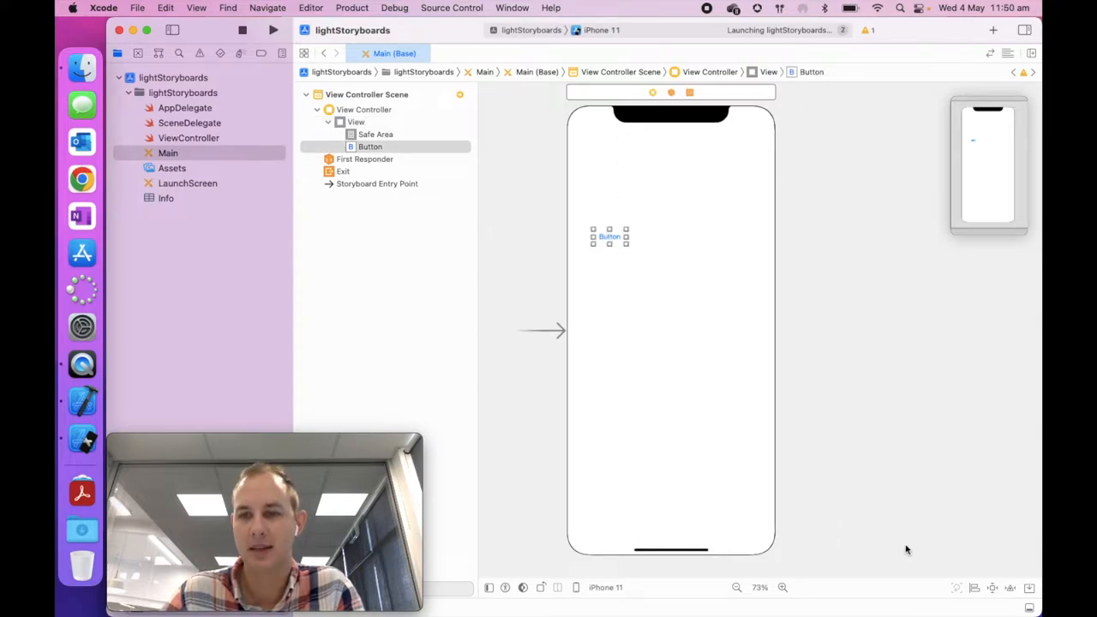
pyautogui.moveTo(997, 589)
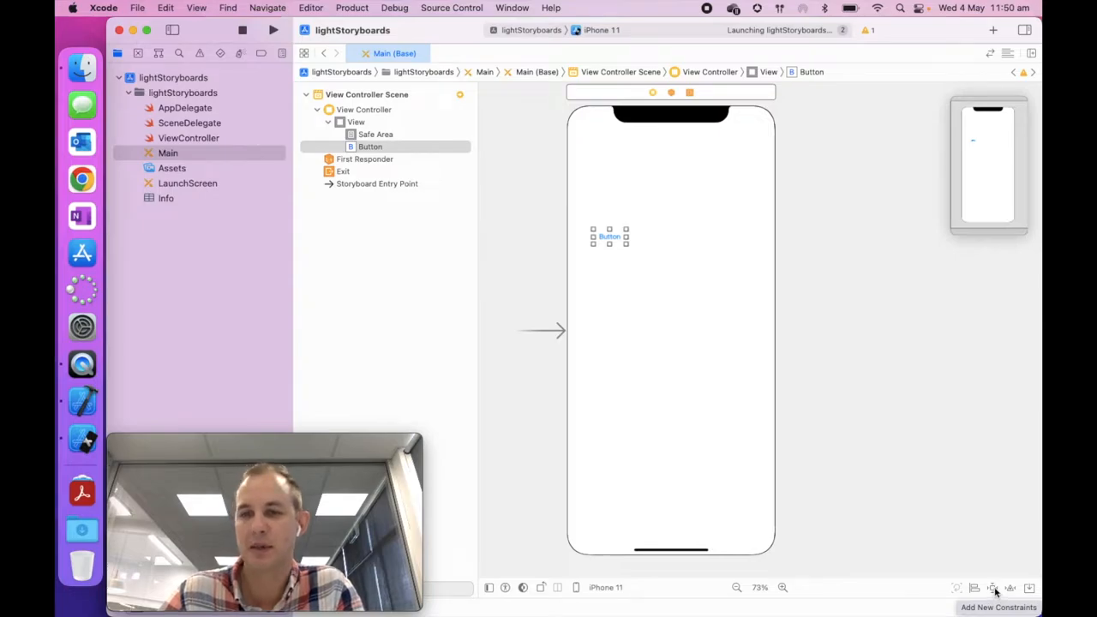
# Step: Pin the button with 0 spacing on its top, bottom, leading and trailing edges
pyautogui.click(994, 587)
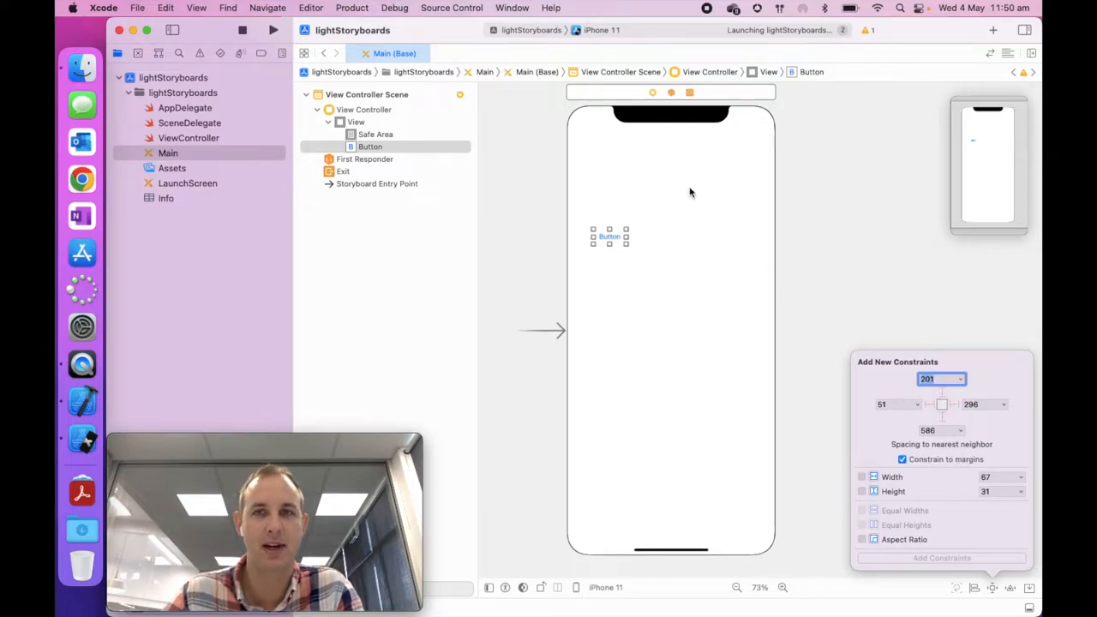
pyautogui.moveTo(653, 174)
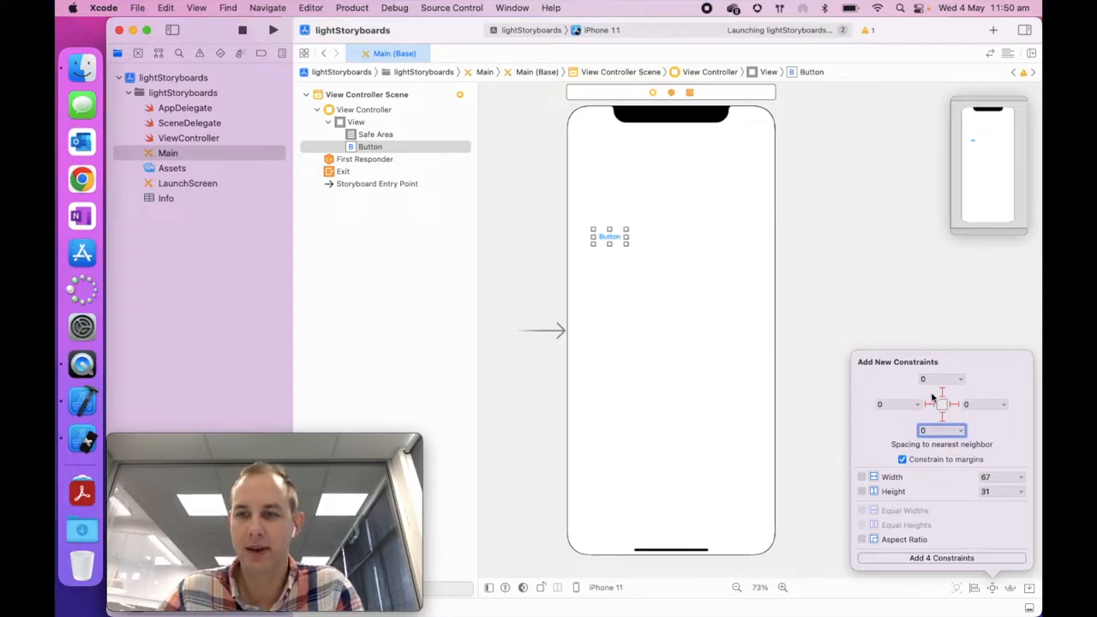
pyautogui.moveTo(937, 404)
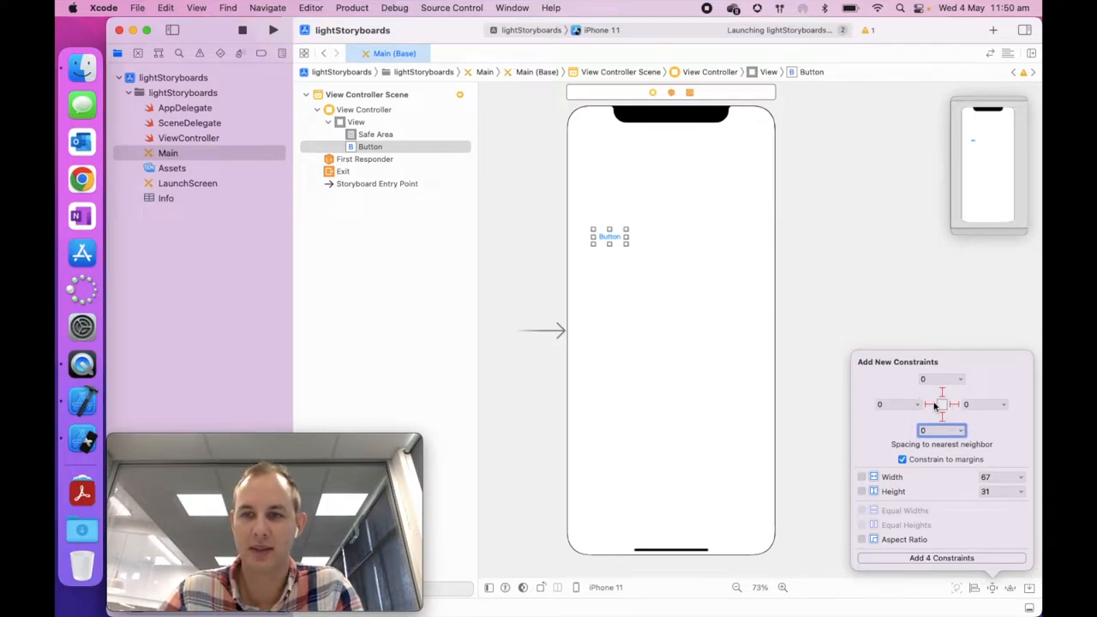
pyautogui.click(953, 405)
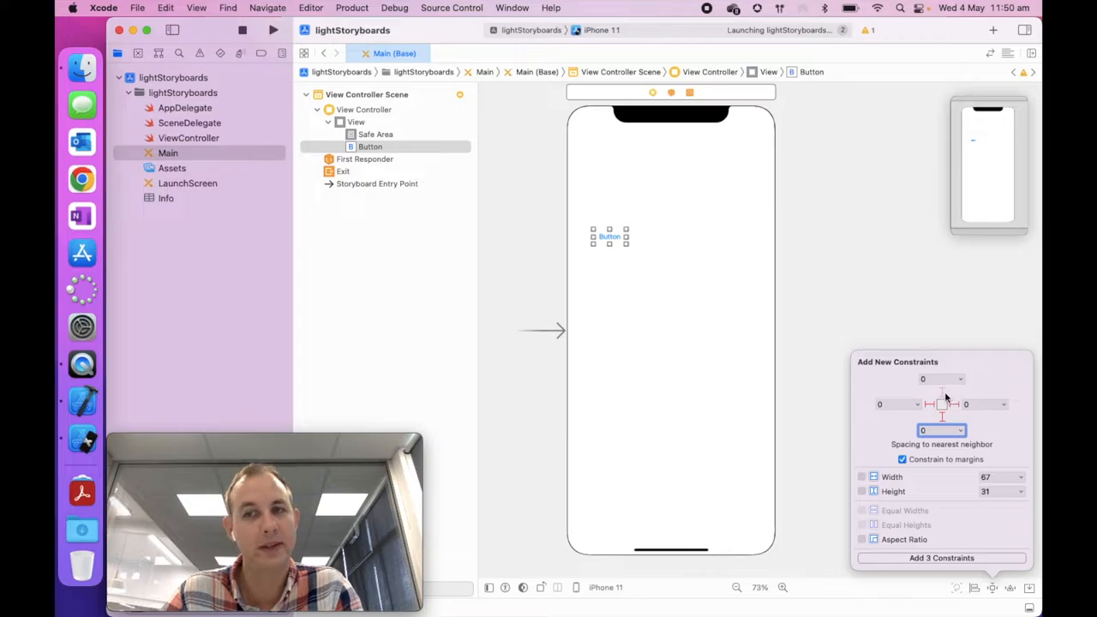
pyautogui.click(940, 395)
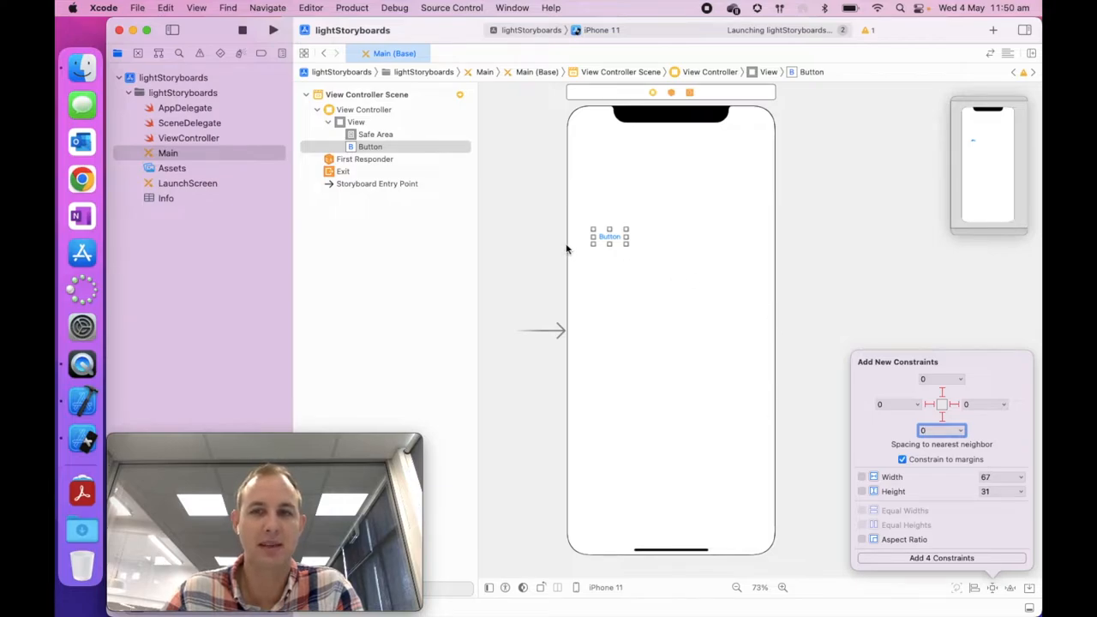
pyautogui.moveTo(864, 508)
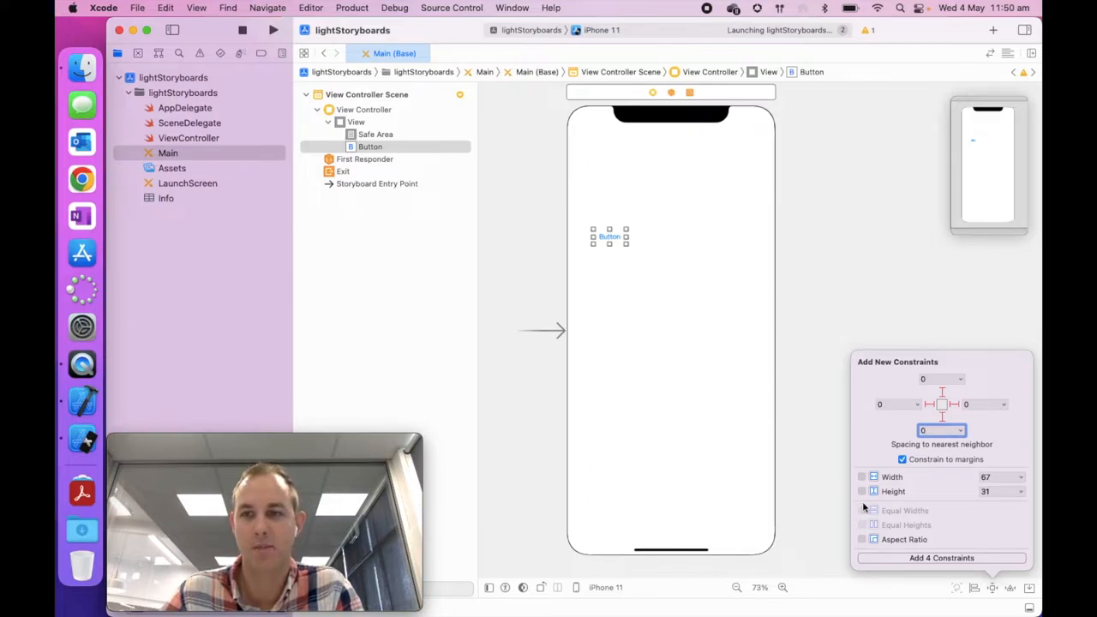
pyautogui.click(943, 559)
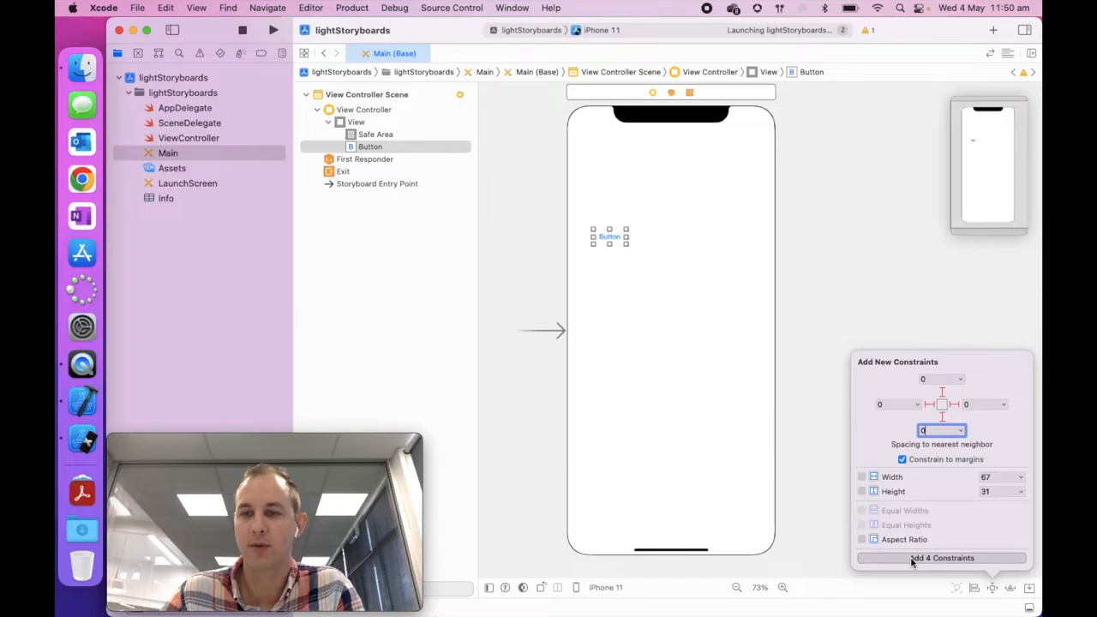
pyautogui.click(939, 559)
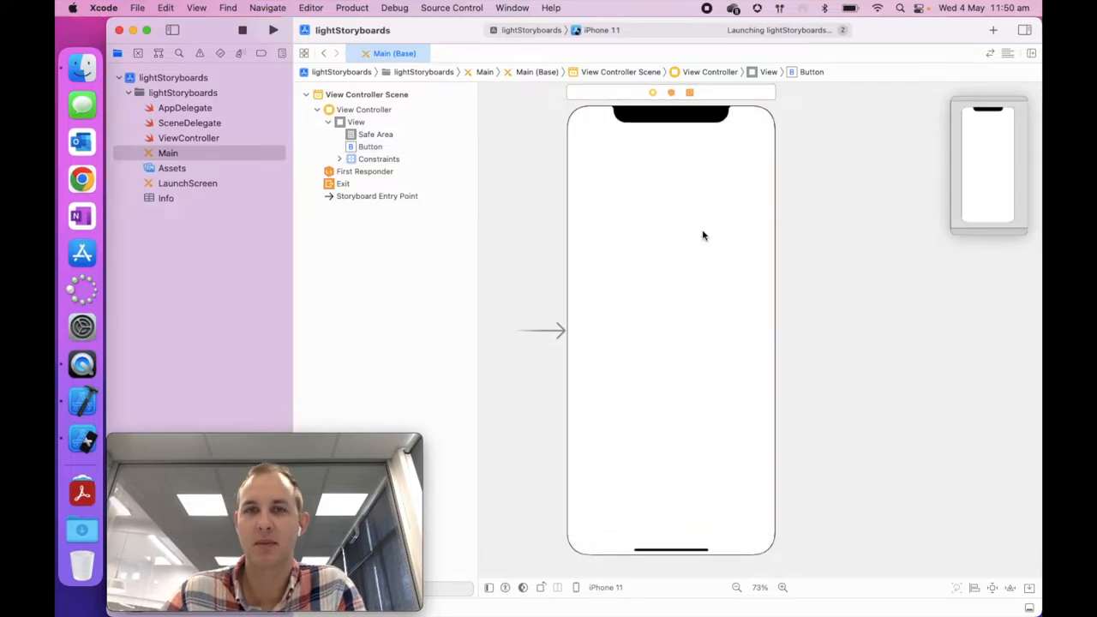
# Step: Select the full-screen button and show ViewController.swift in the Assistant editor
pyautogui.click(369, 145)
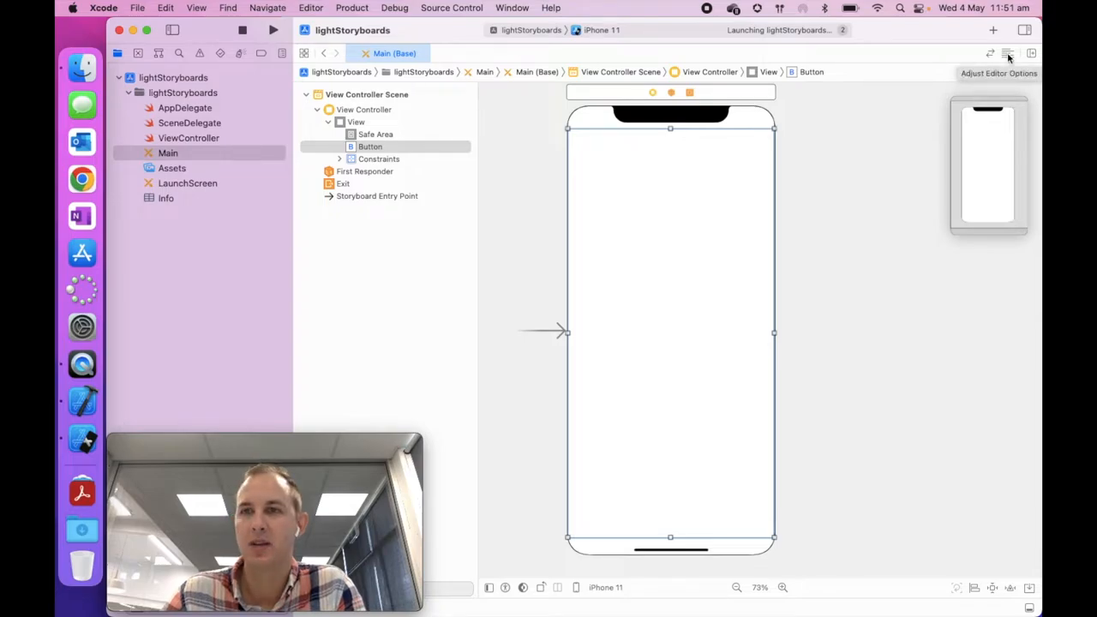
pyautogui.click(1010, 53)
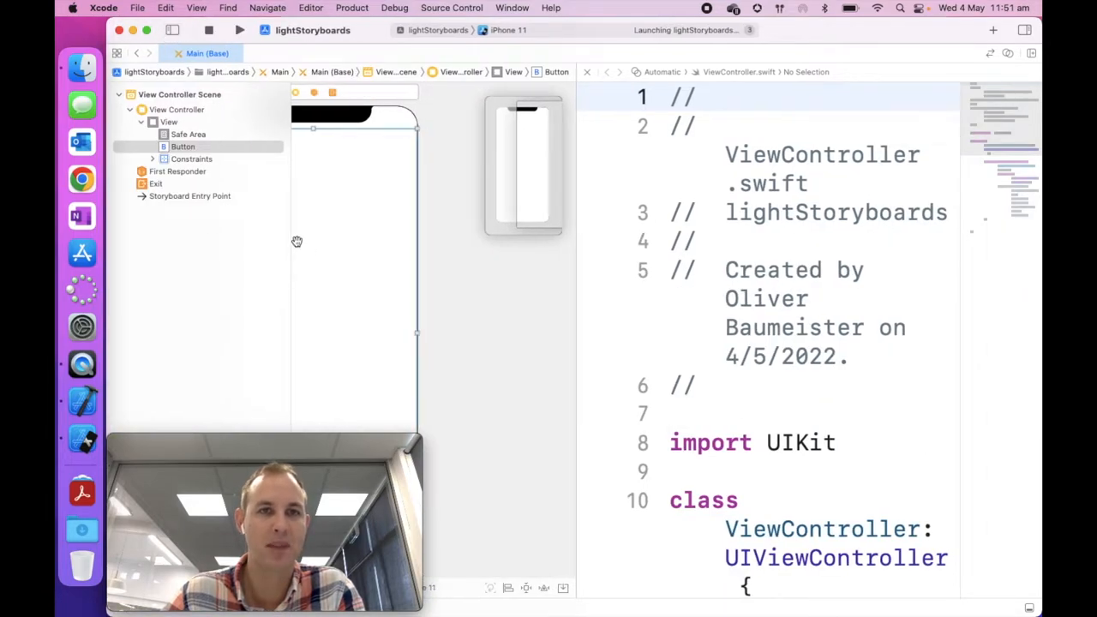
pyautogui.moveTo(290, 237)
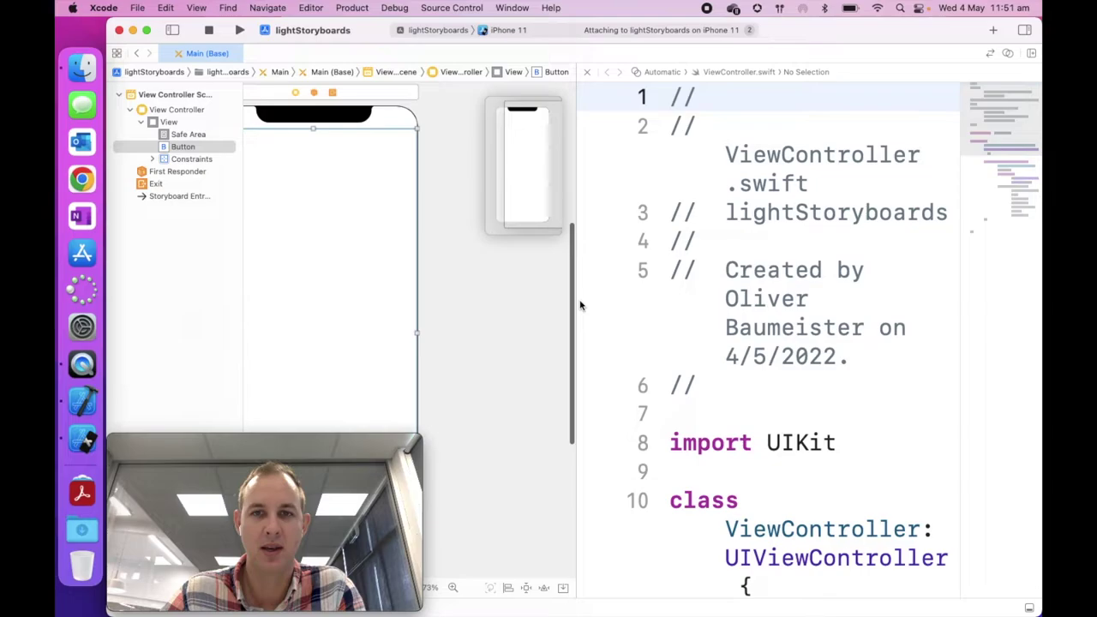
pyautogui.moveTo(516, 306)
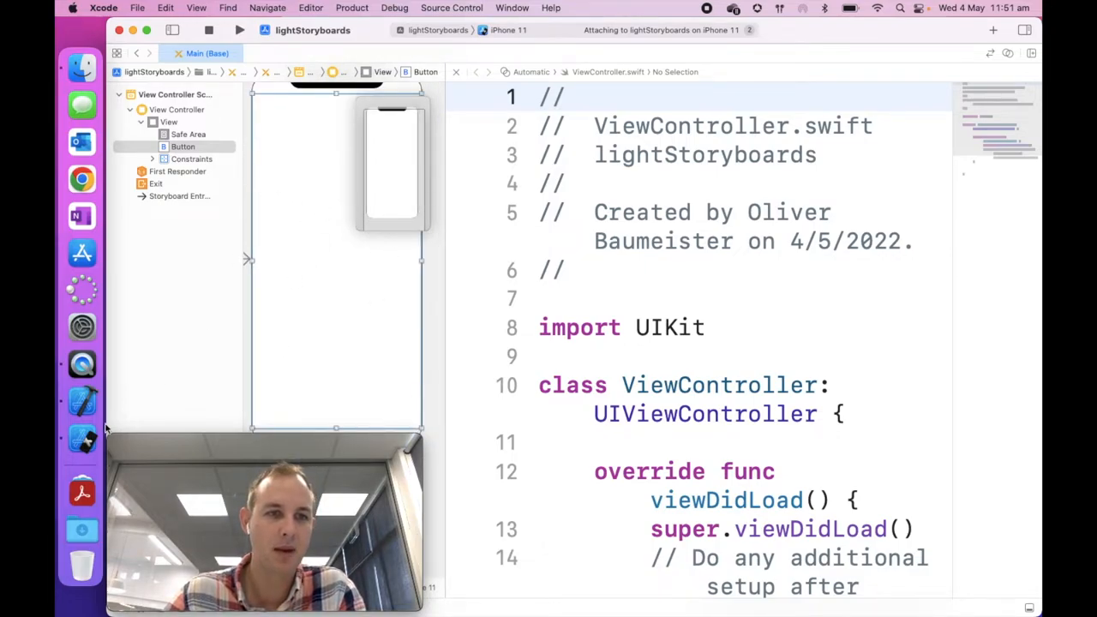
pyautogui.moveTo(81, 435)
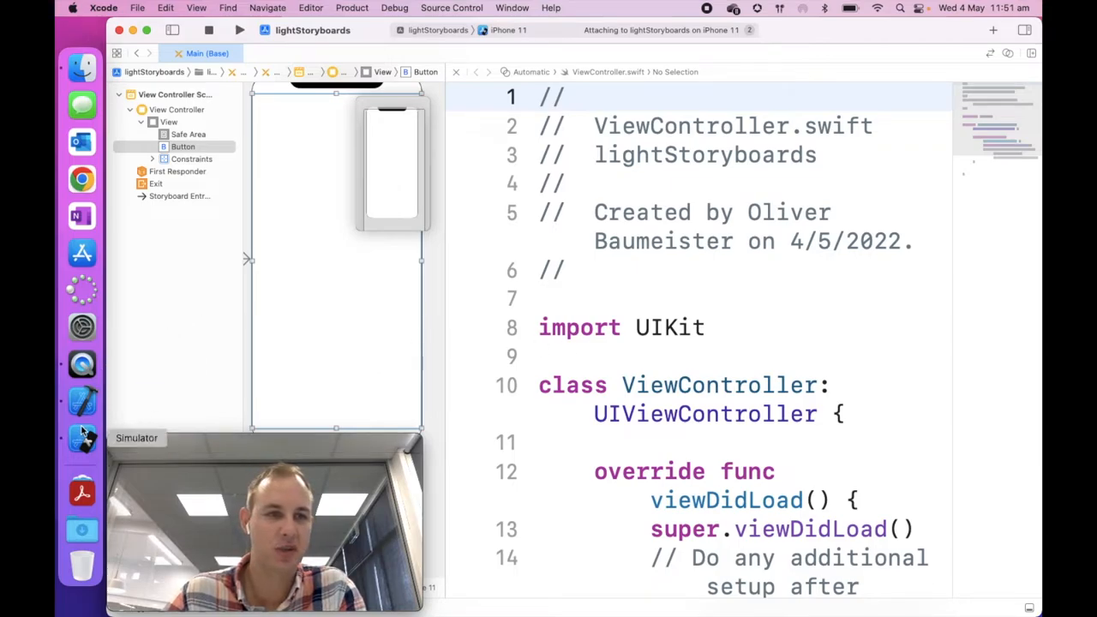
# Step: Bring the simulator forward, dismiss the Shared with You intro, and open the first conversation
pyautogui.click(81, 431)
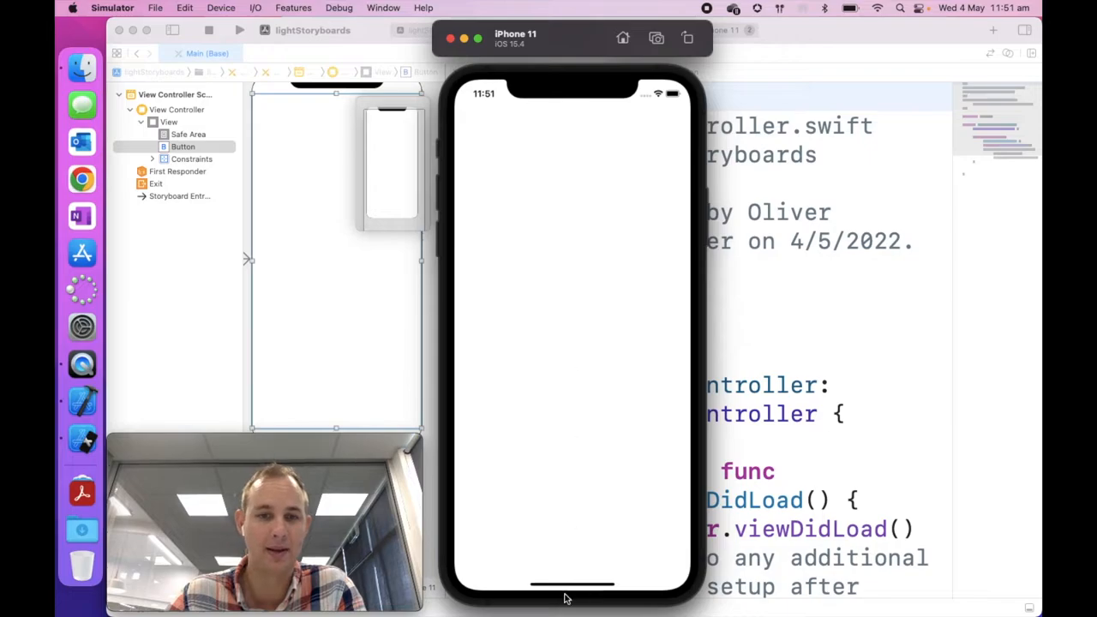
pyautogui.click(564, 554)
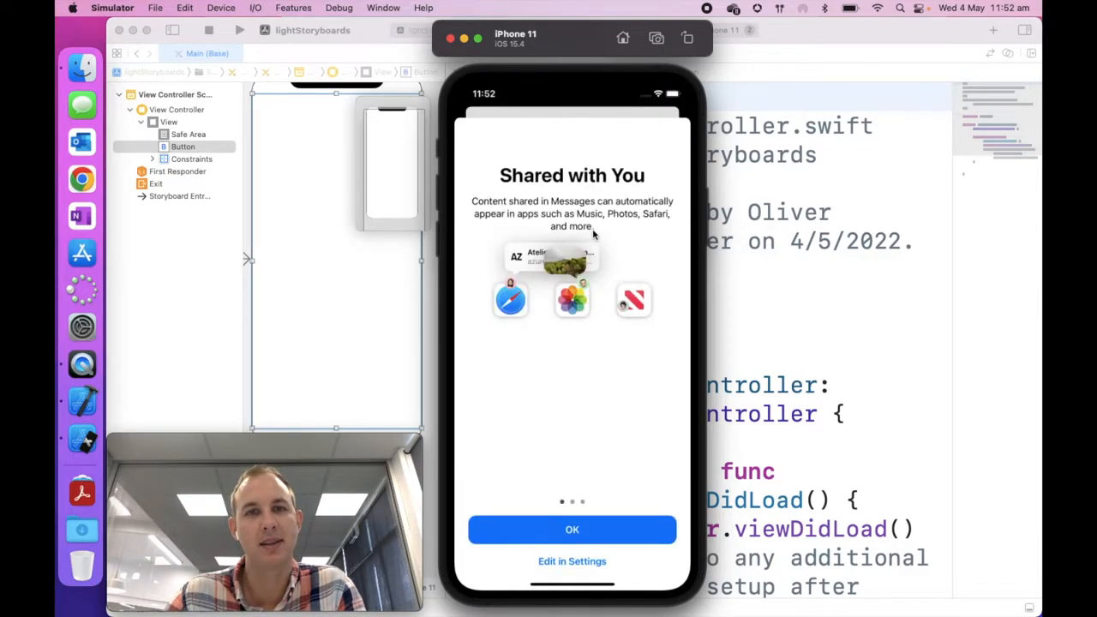
pyautogui.click(572, 530)
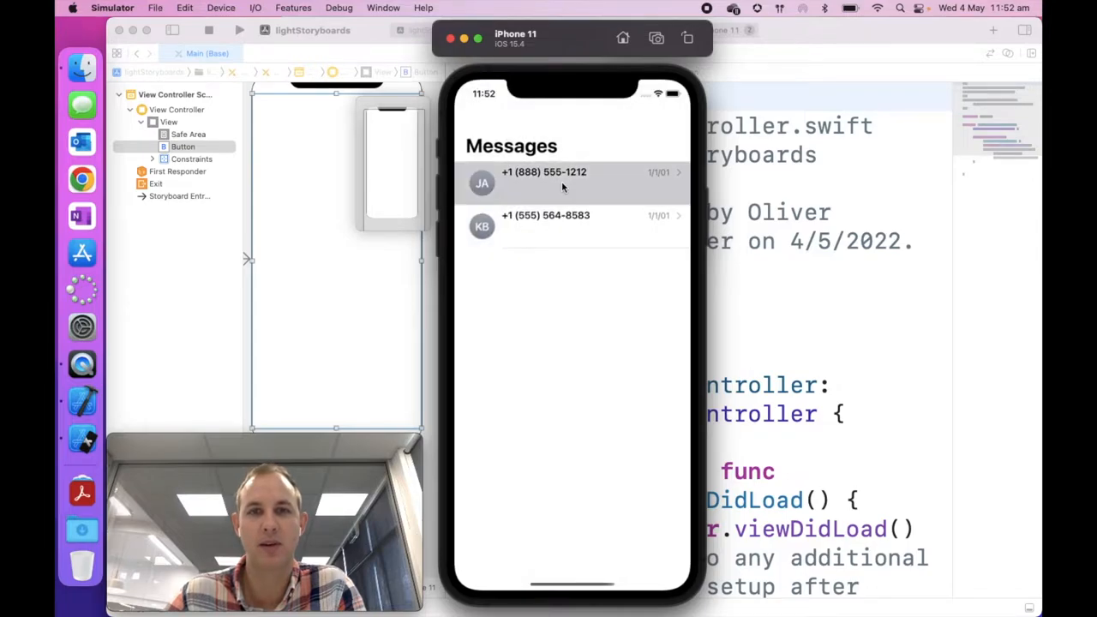
pyautogui.click(571, 181)
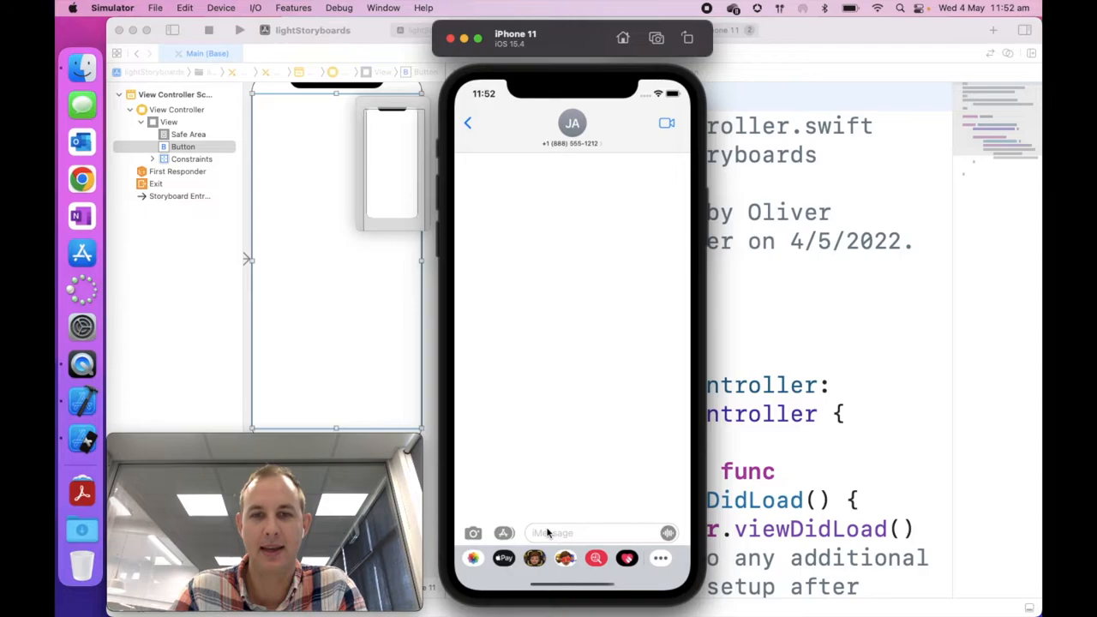
# Step: Send "Hello!" and look at the second Messages conversation
pyautogui.click(558, 533)
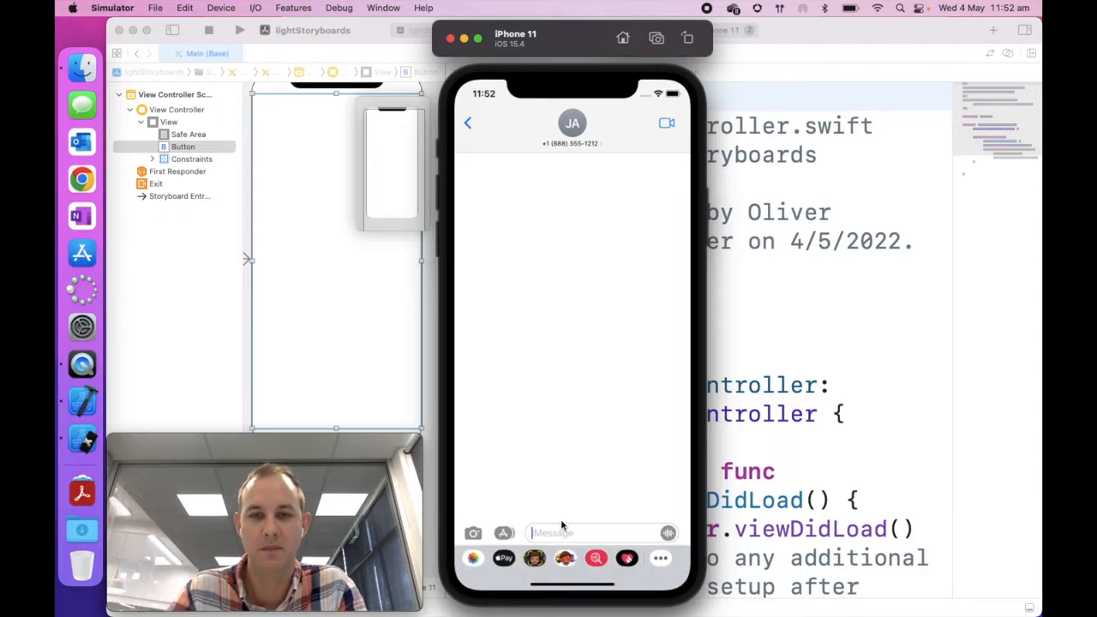
pyautogui.write('Hello!')
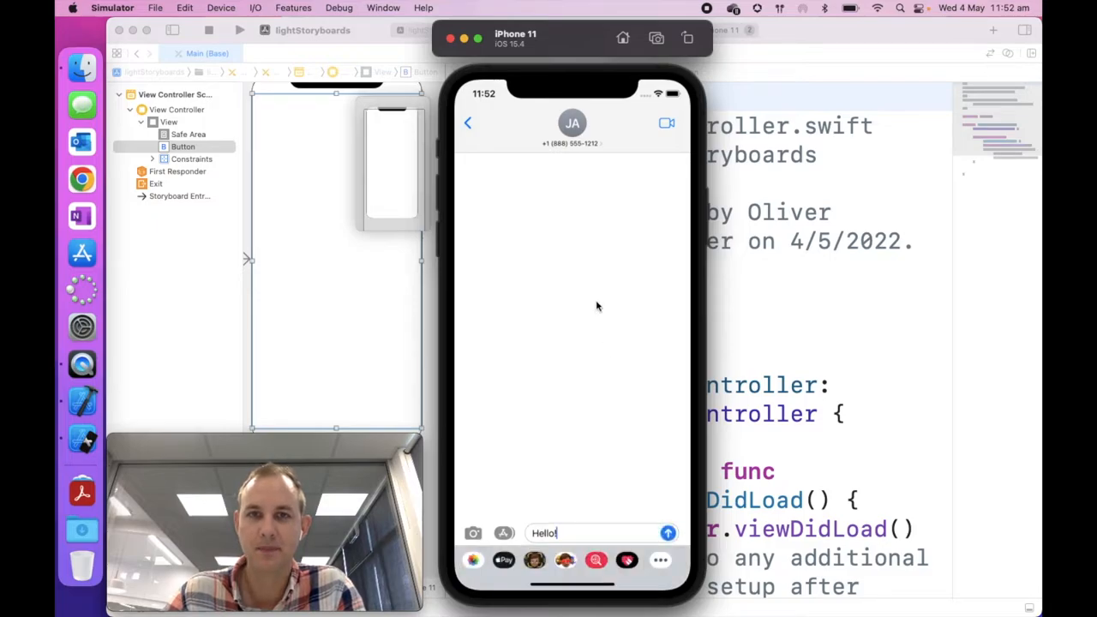
pyautogui.click(667, 533)
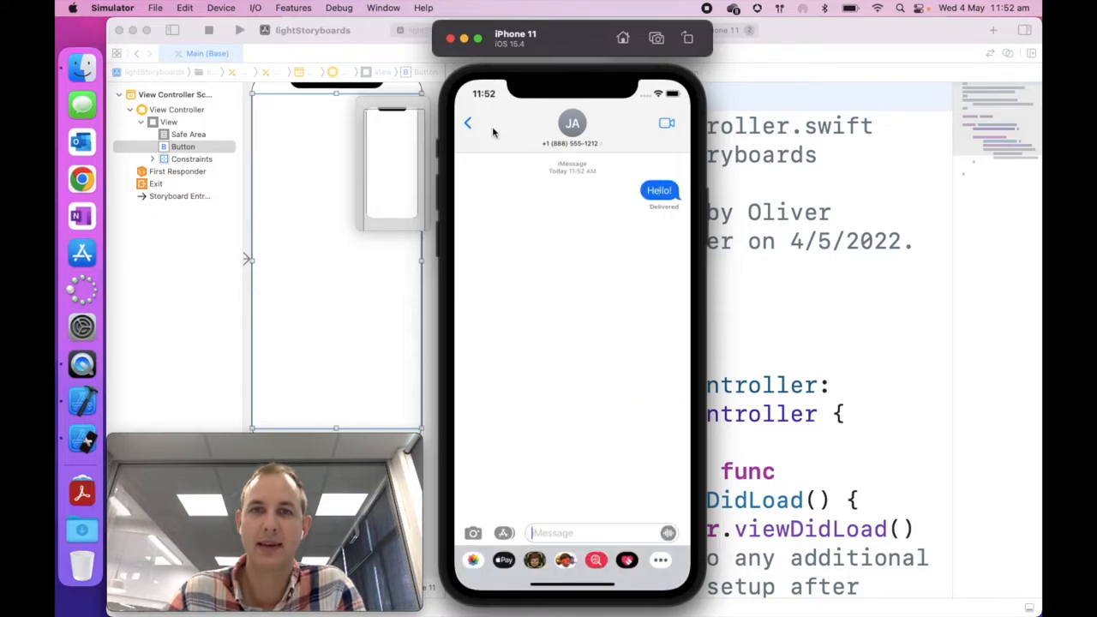
pyautogui.click(468, 123)
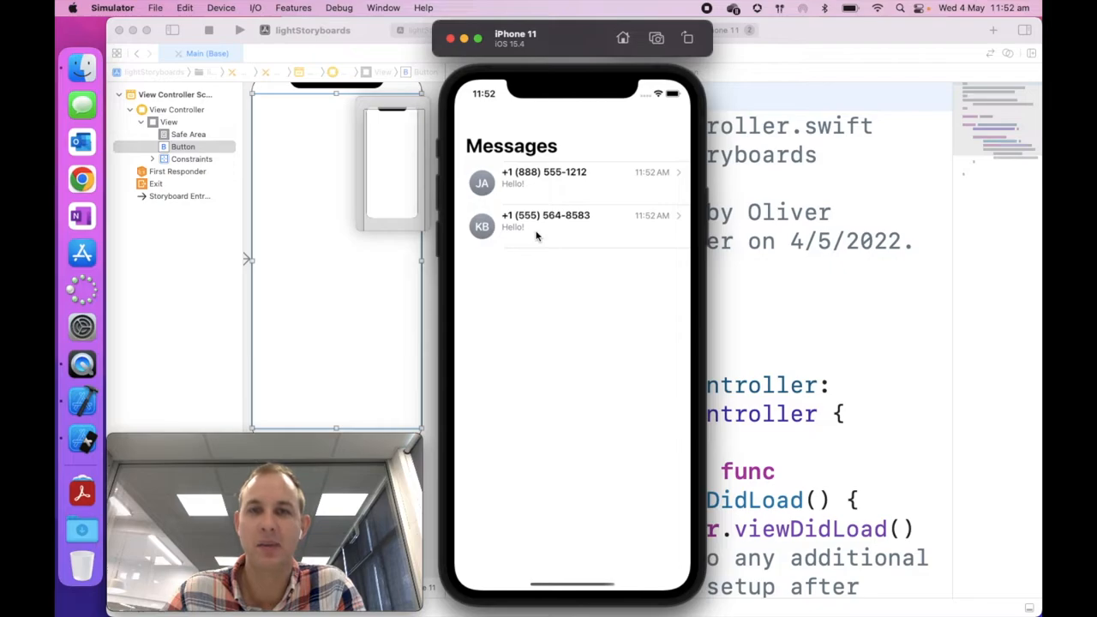
pyautogui.click(545, 222)
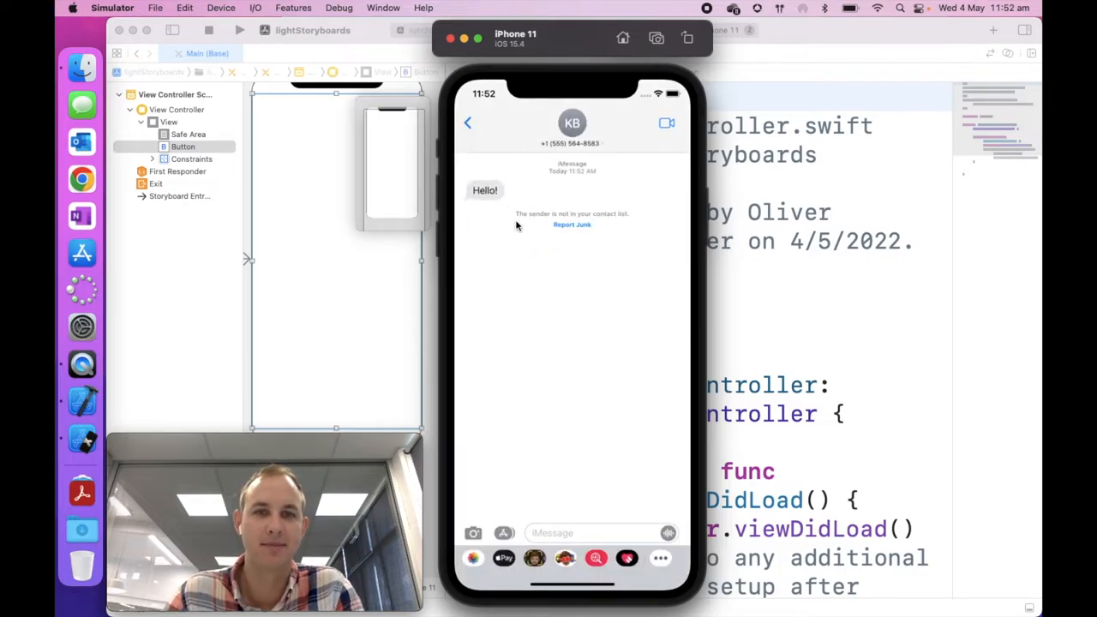
pyautogui.click(468, 122)
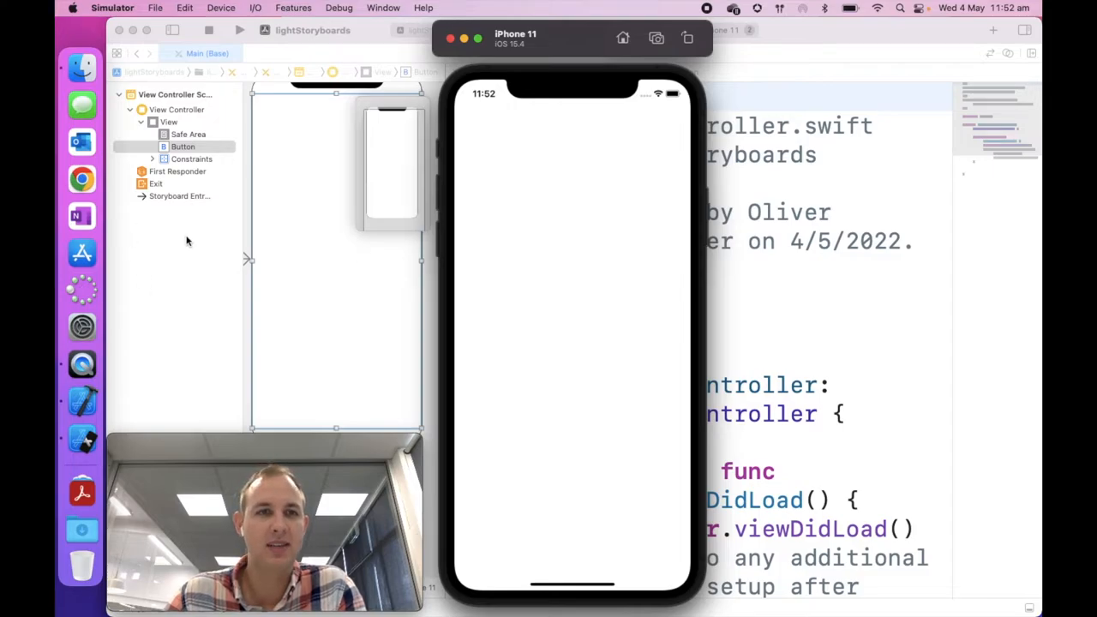
pyautogui.moveTo(542, 260)
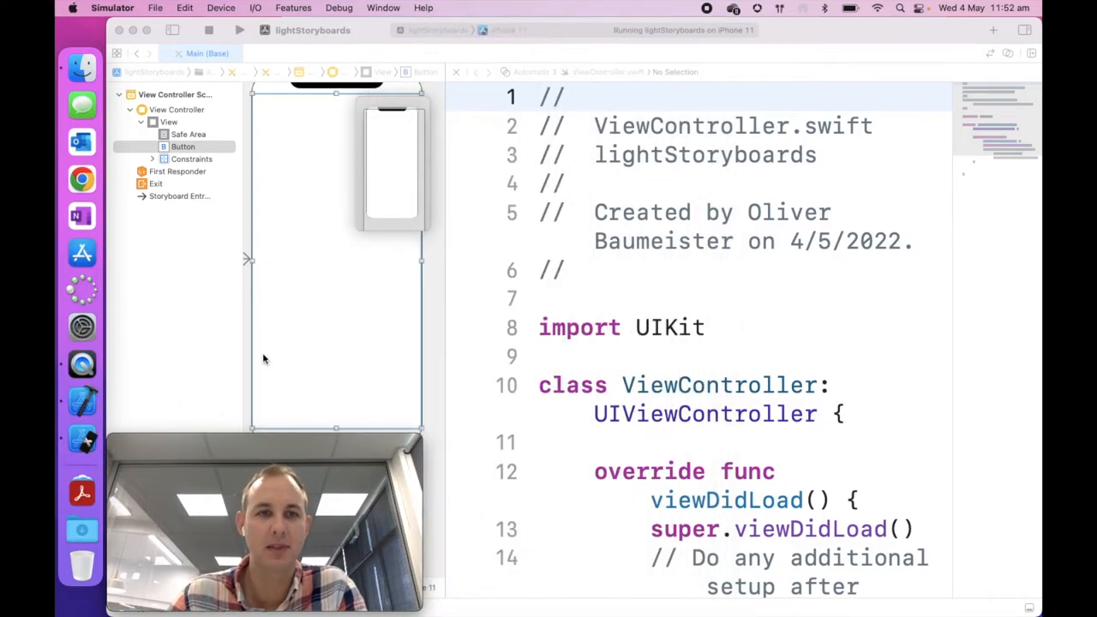
pyautogui.moveTo(631, 319)
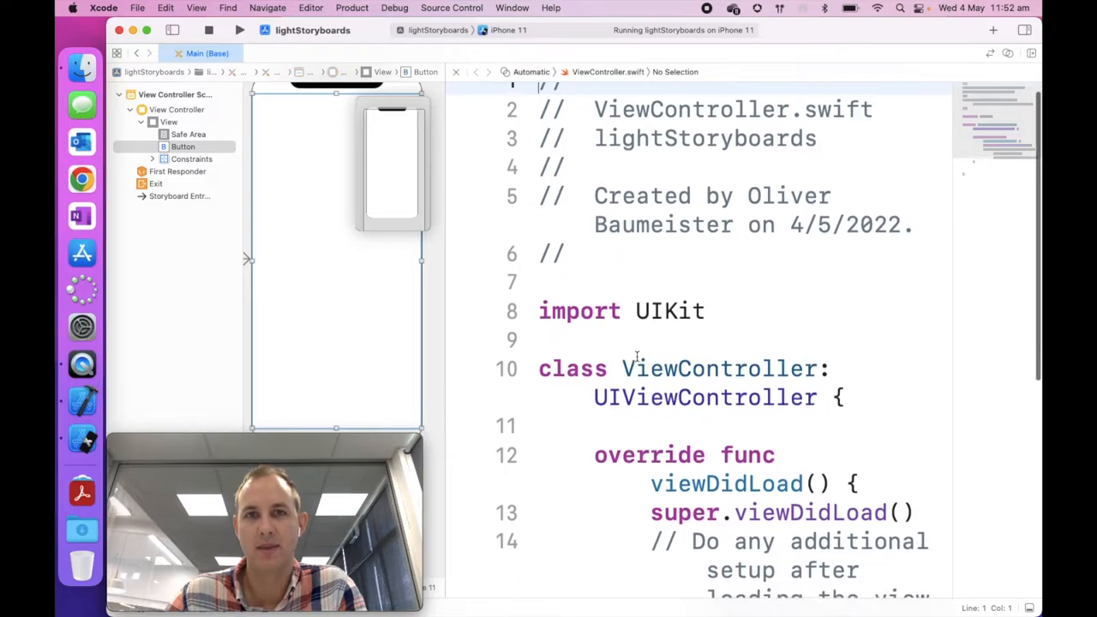
# Step: Insert an empty line above override func viewDidLoad() in ViewController.swift
pyautogui.scroll(-3)
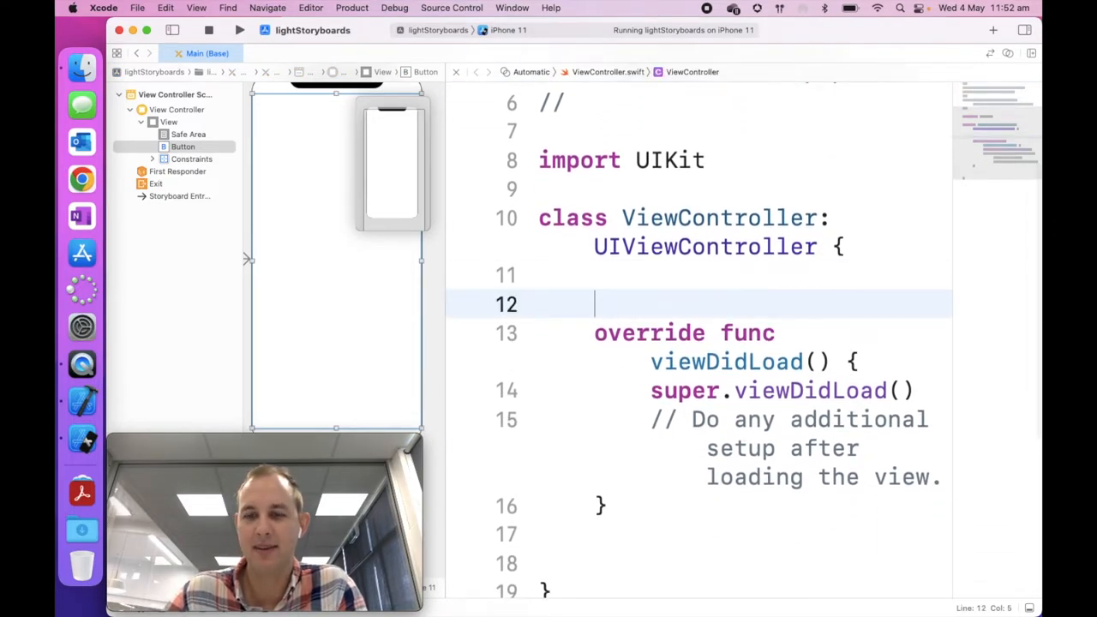
pyautogui.press('return')
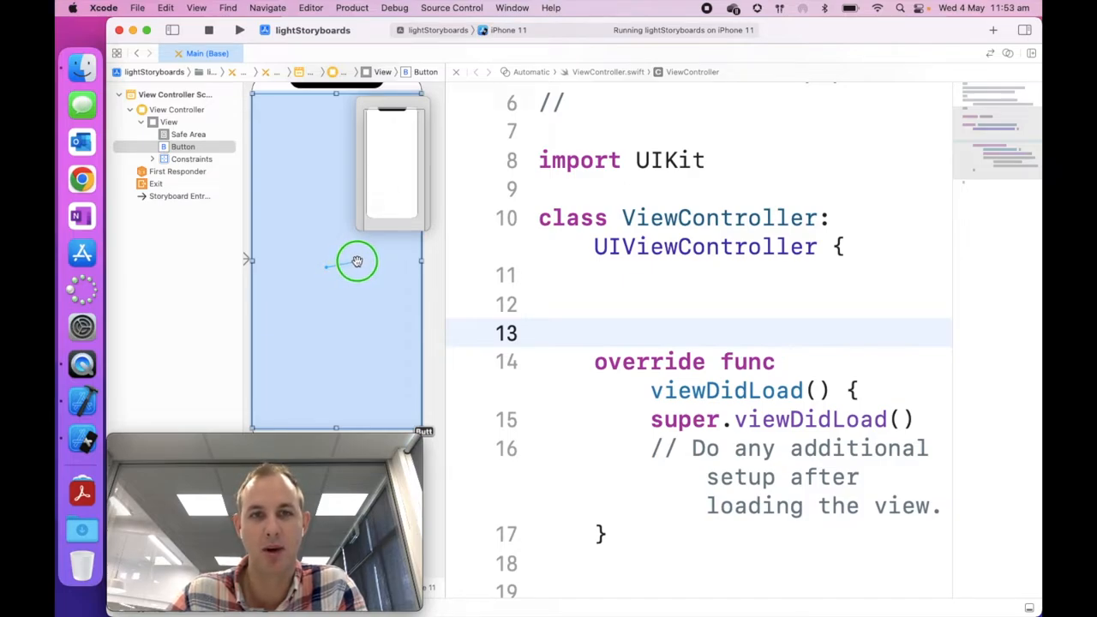
# Step: Connect the storyboard button as a buttonTapped action, then drag a second connection into the code
pyautogui.moveTo(358, 262); pyautogui.dragTo(553, 279)
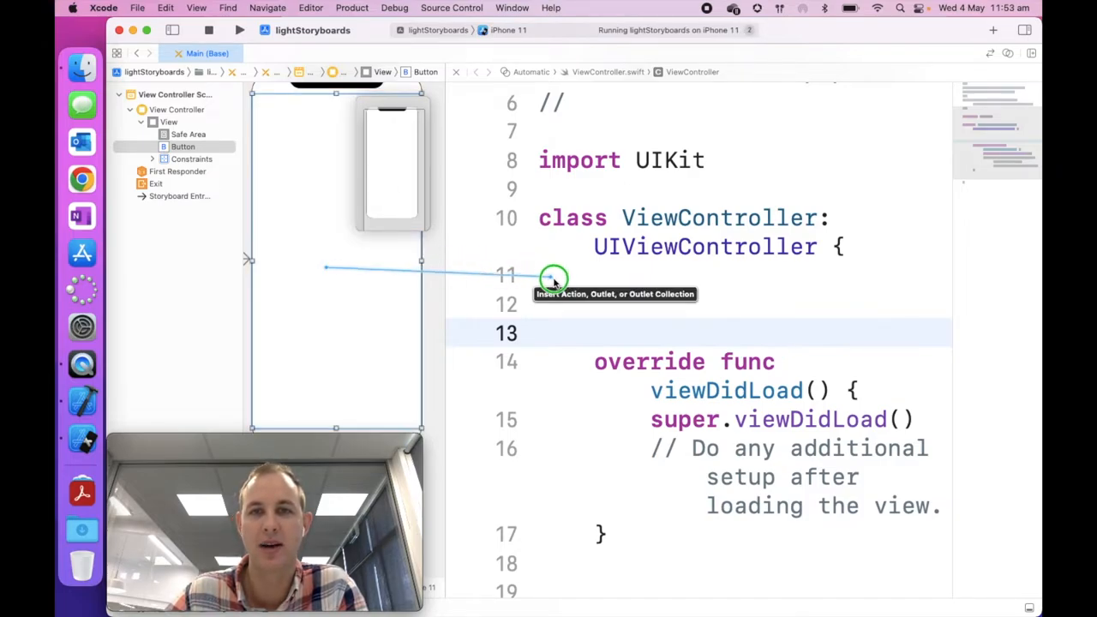
pyautogui.moveTo(553, 279); pyautogui.dragTo(579, 311)
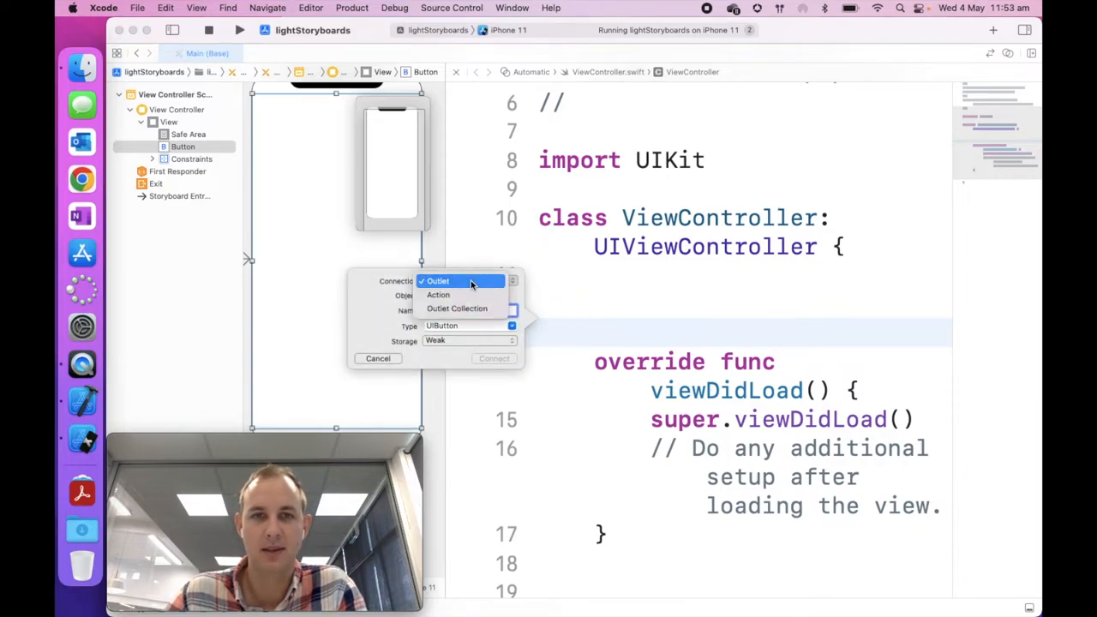
pyautogui.click(438, 294)
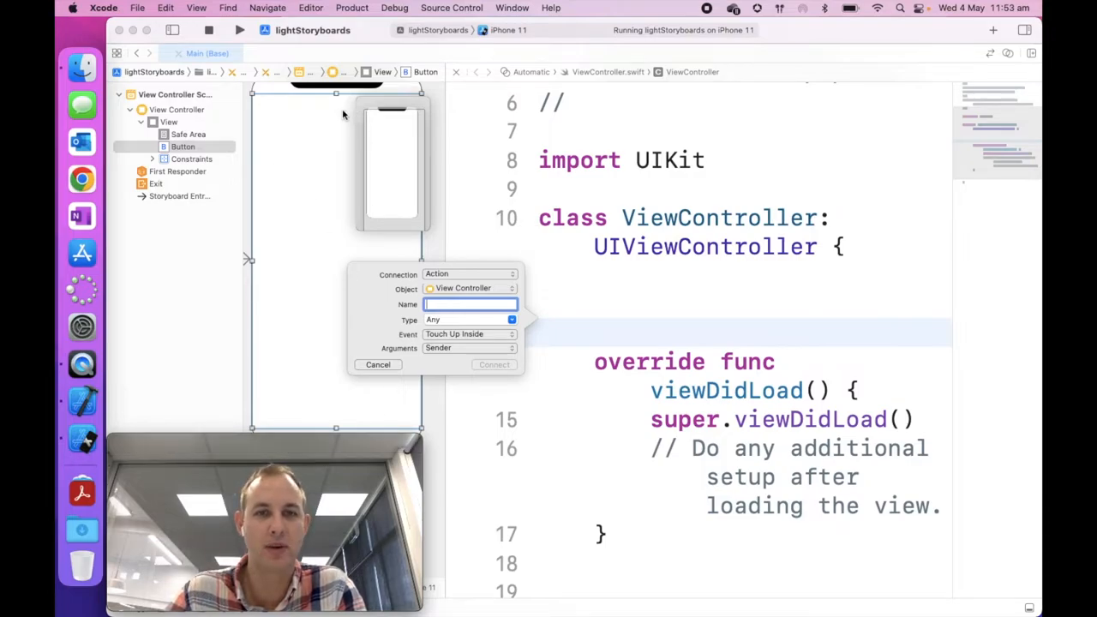
pyautogui.moveTo(266, 237)
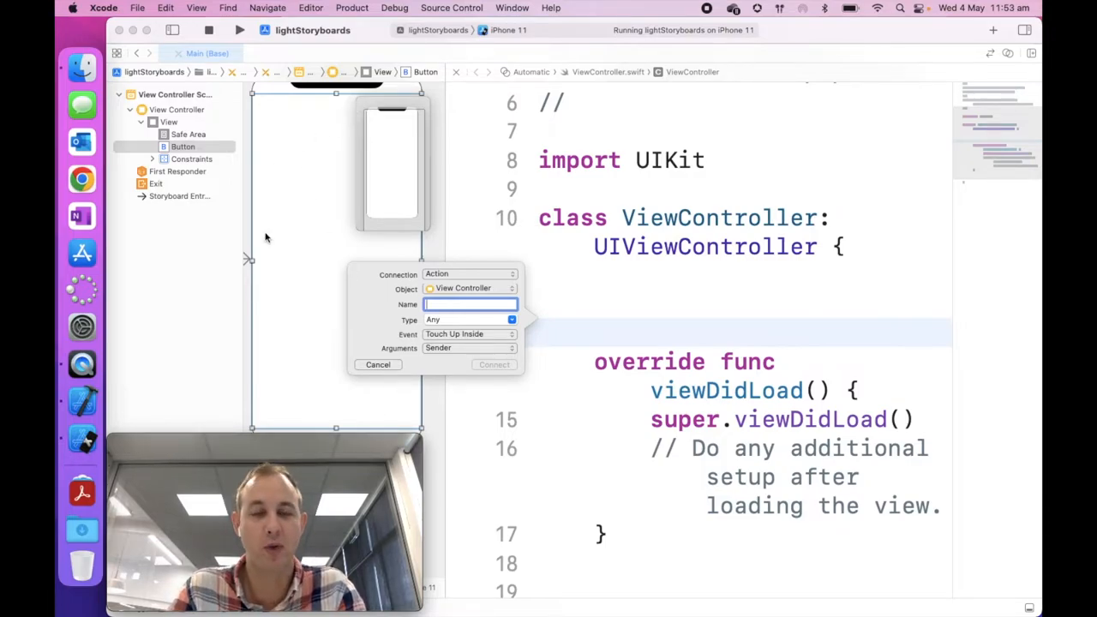
pyautogui.write('buttonTapped')
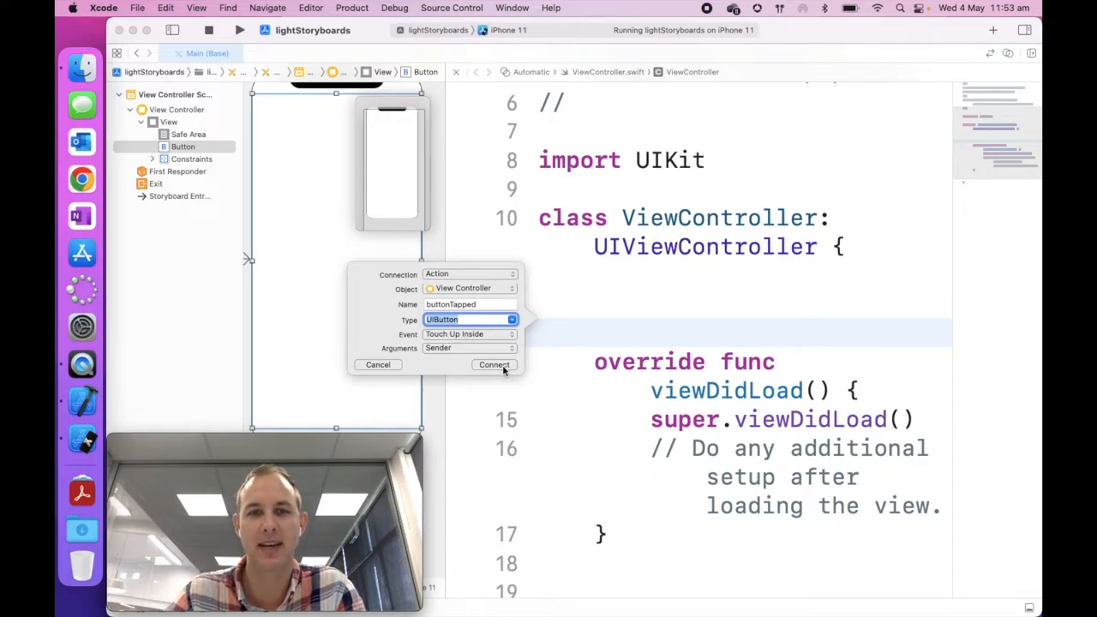
pyautogui.click(494, 364)
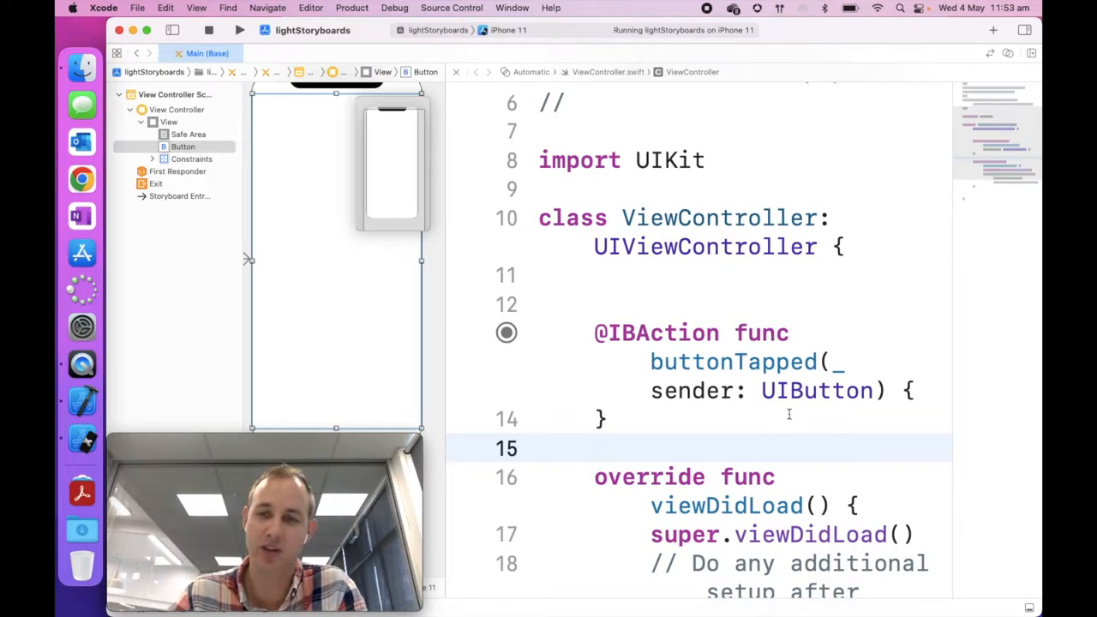
pyautogui.moveTo(593, 391)
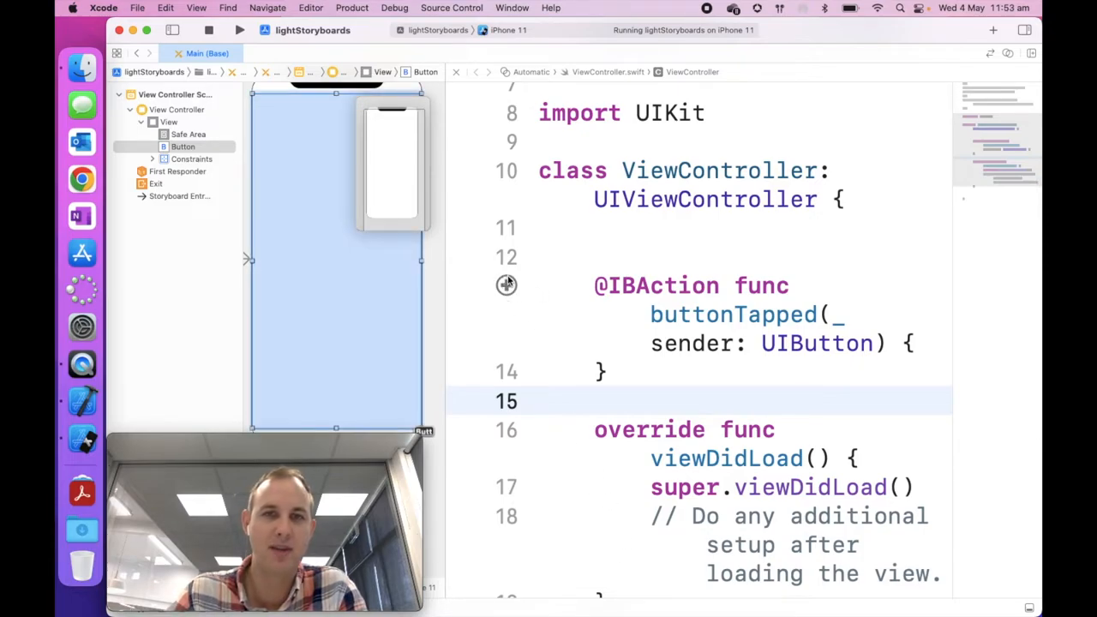
pyautogui.moveTo(507, 291)
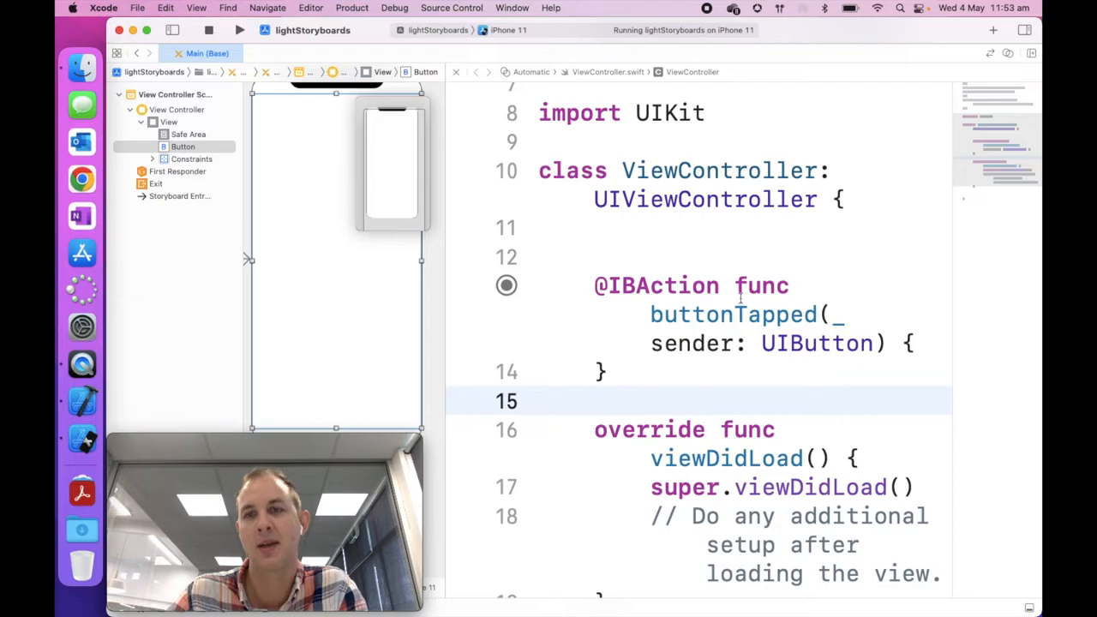
pyautogui.click(733, 315)
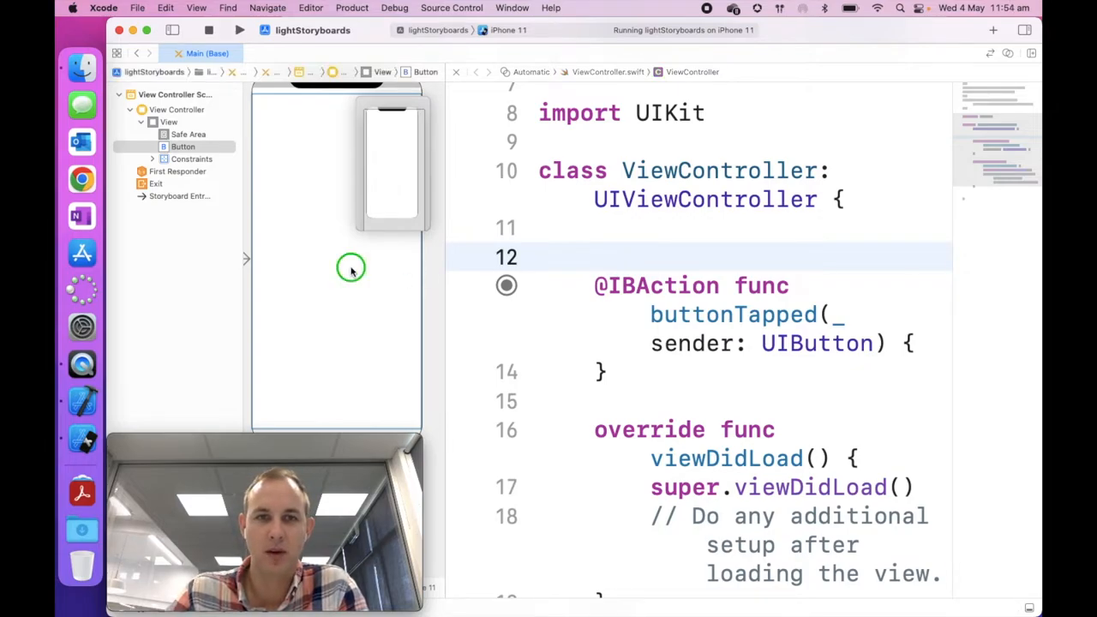
pyautogui.moveTo(350, 266); pyautogui.dragTo(520, 234)
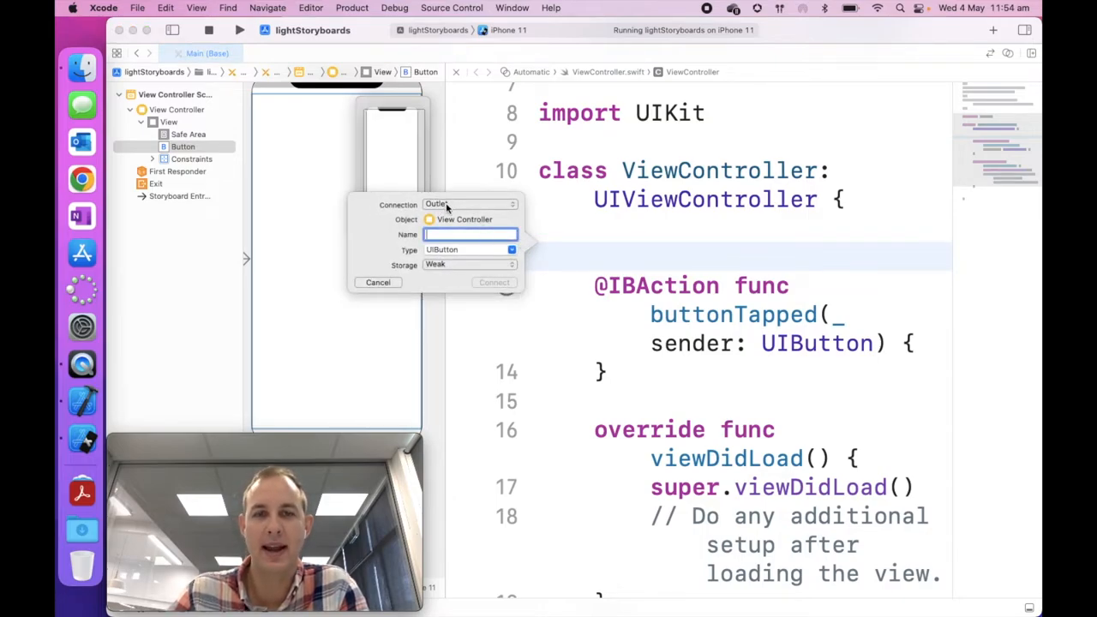
# Step: Connect the button as an outlet named myButton and put the cursor after that line
pyautogui.write('myButton')
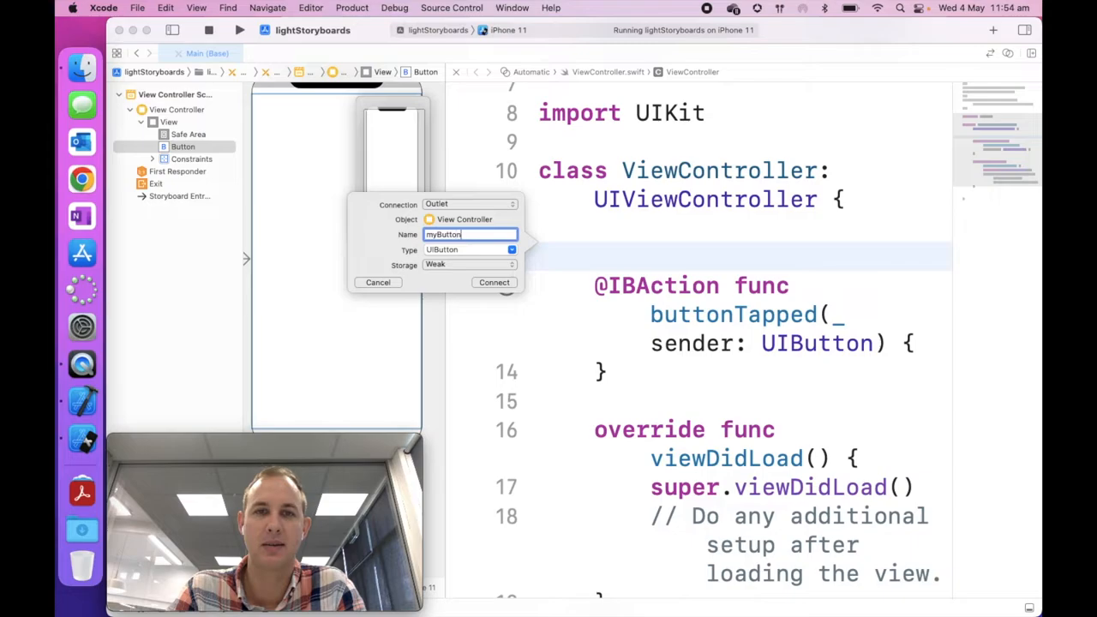
pyautogui.click(494, 282)
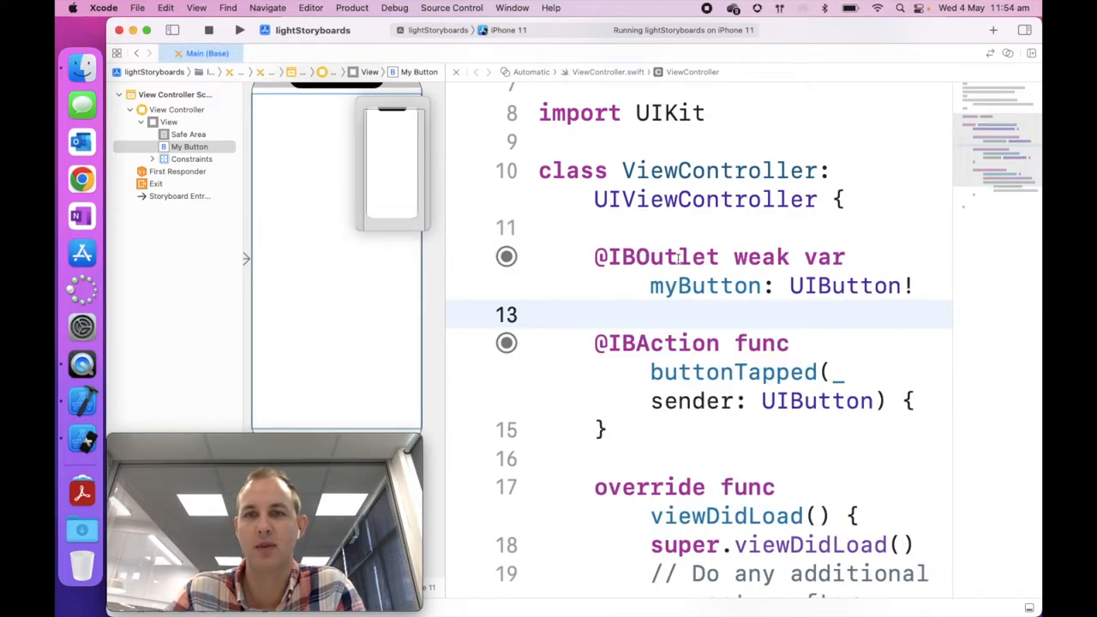
pyautogui.doubleClick(654, 256)
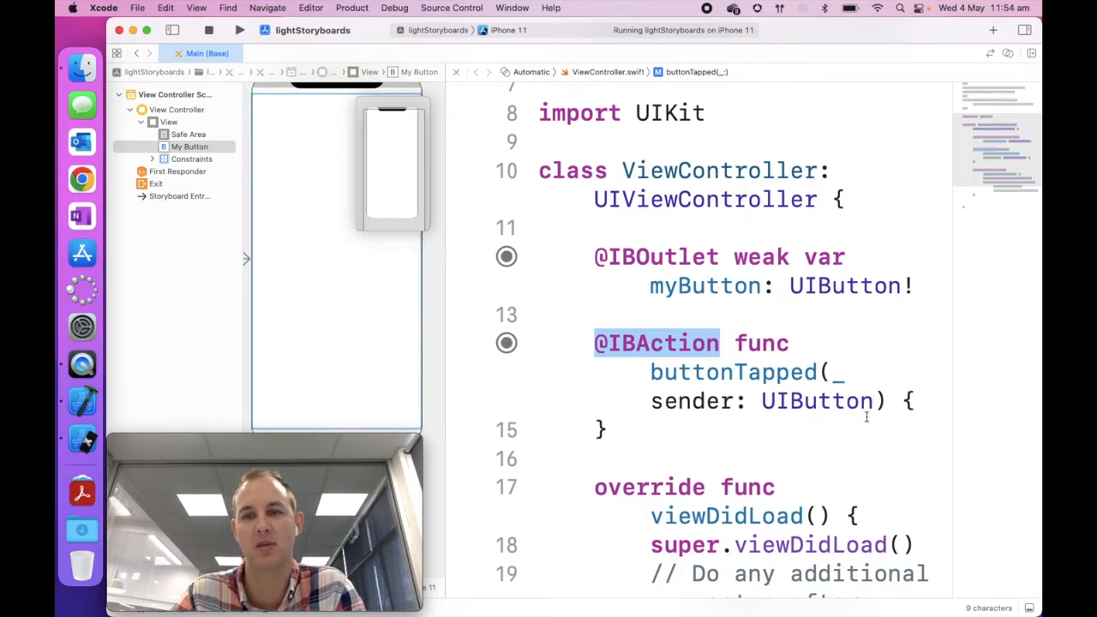
pyautogui.click(919, 400)
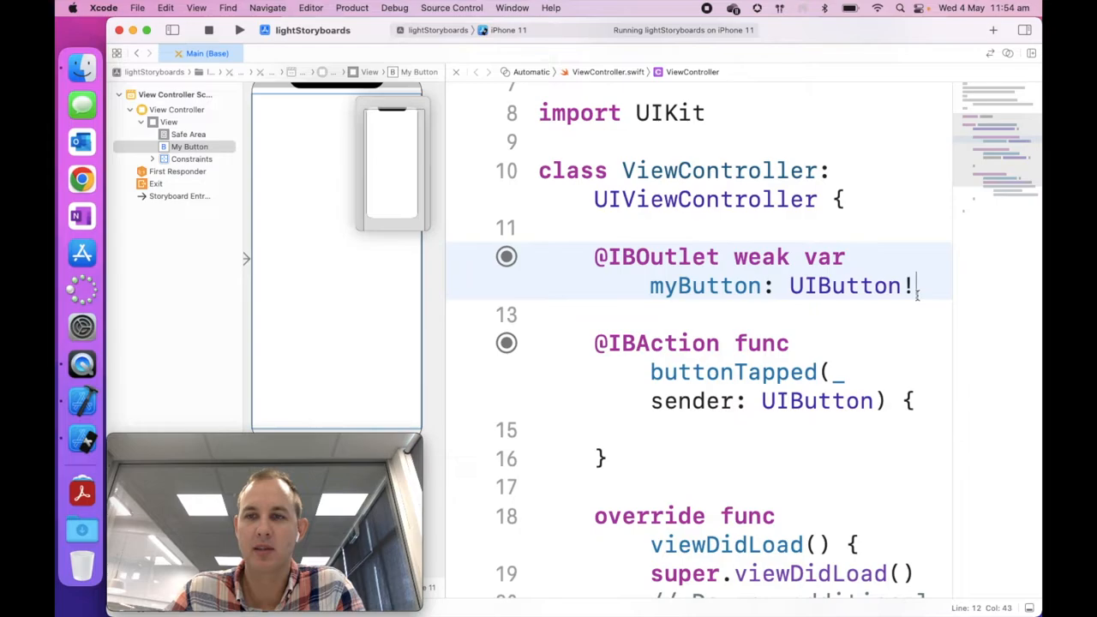
# Step: Declare var lightOn = false below the myButton outlet, removing a briefly added : Bool annotation
pyautogui.press('return')
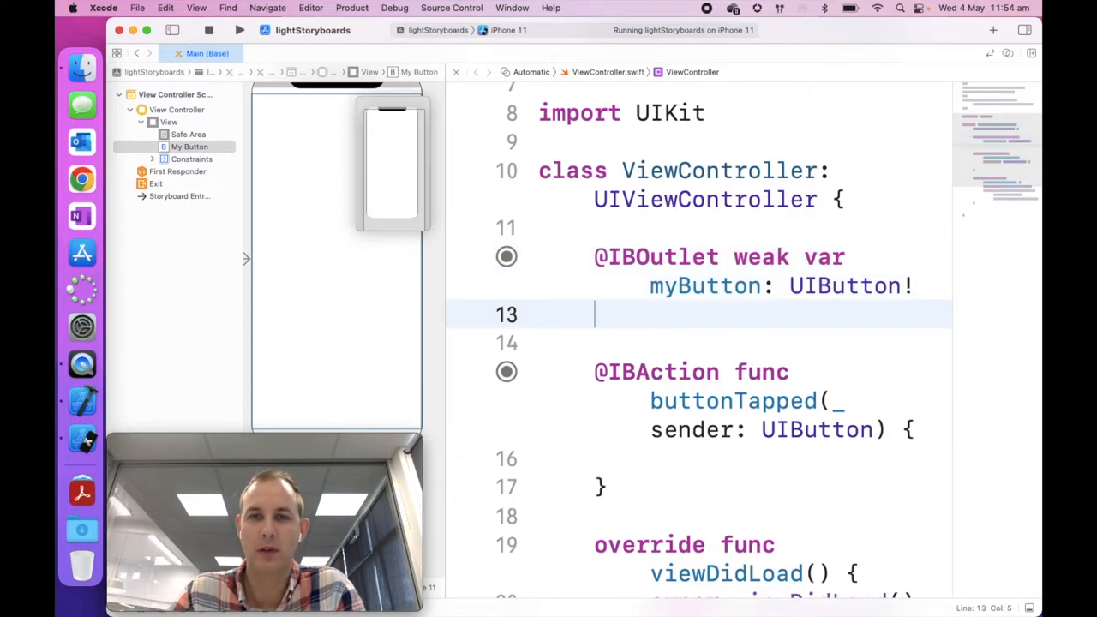
pyautogui.write('var')
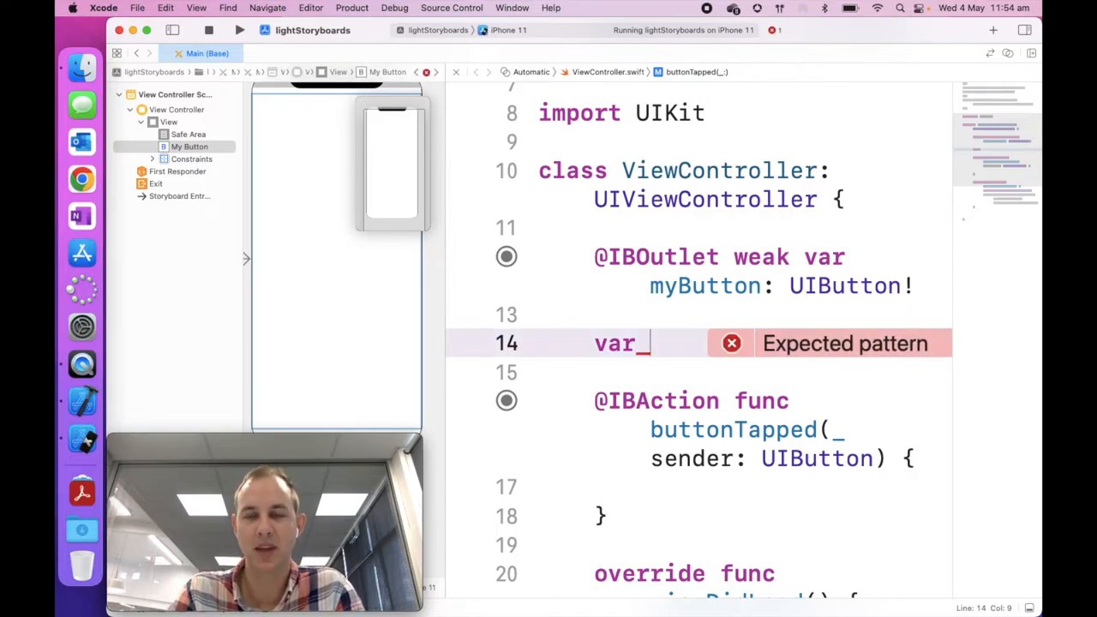
pyautogui.write('li')
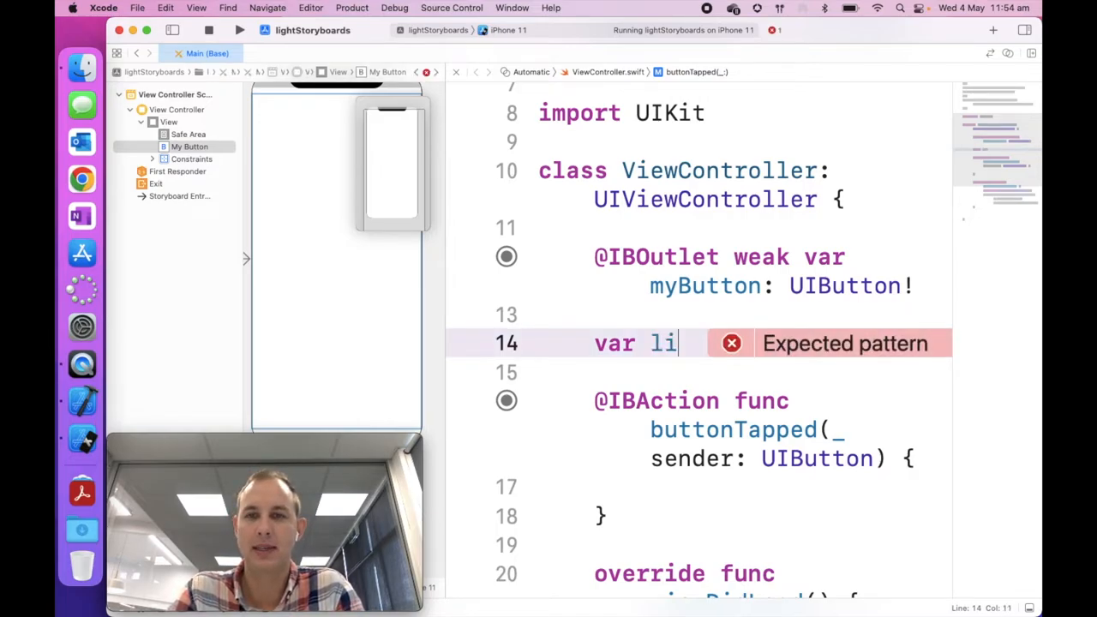
pyautogui.write('ghtOn')
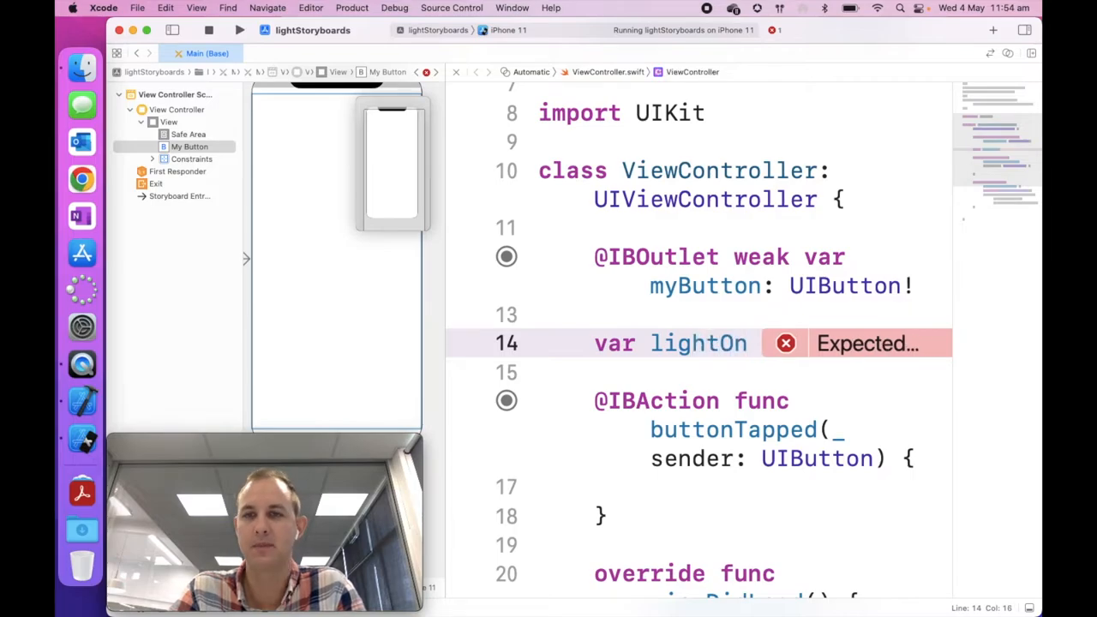
pyautogui.write('= false')
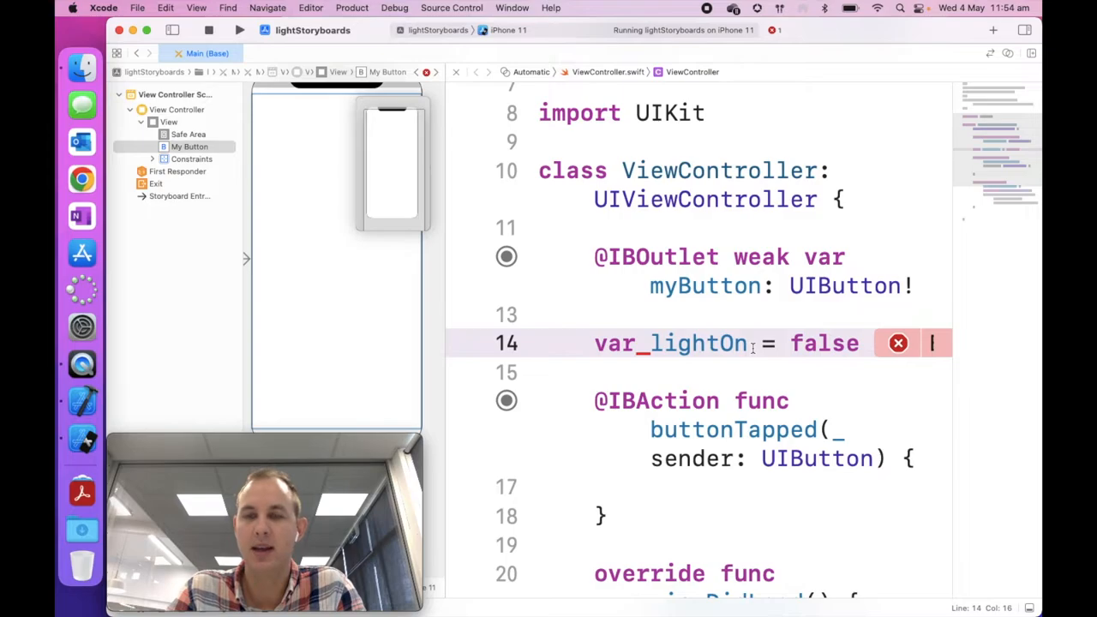
pyautogui.write(':')
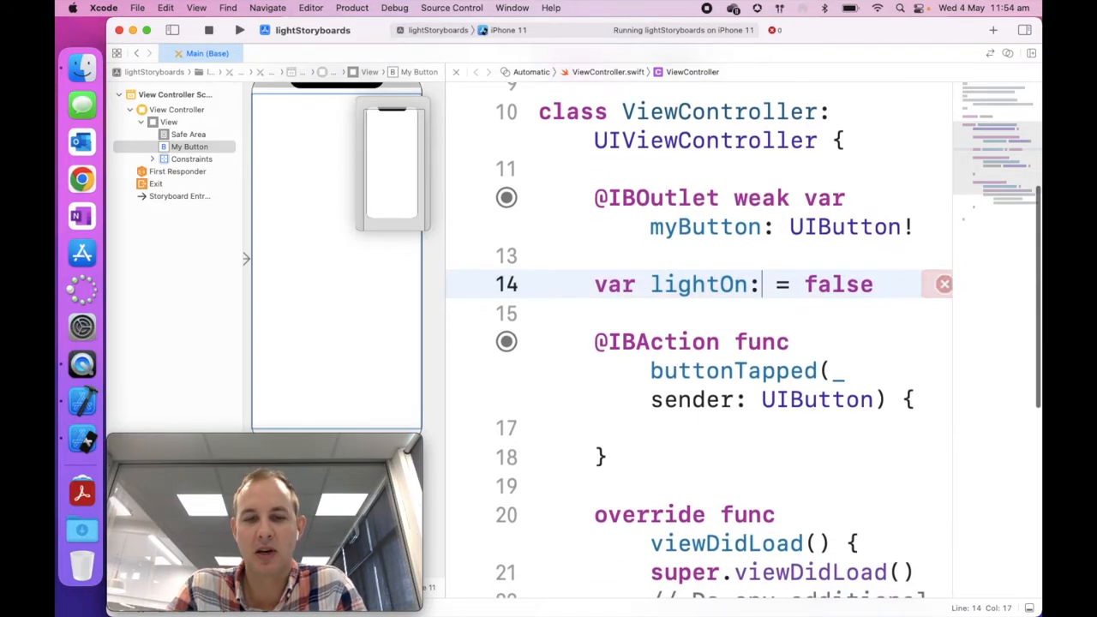
pyautogui.write('Bool')
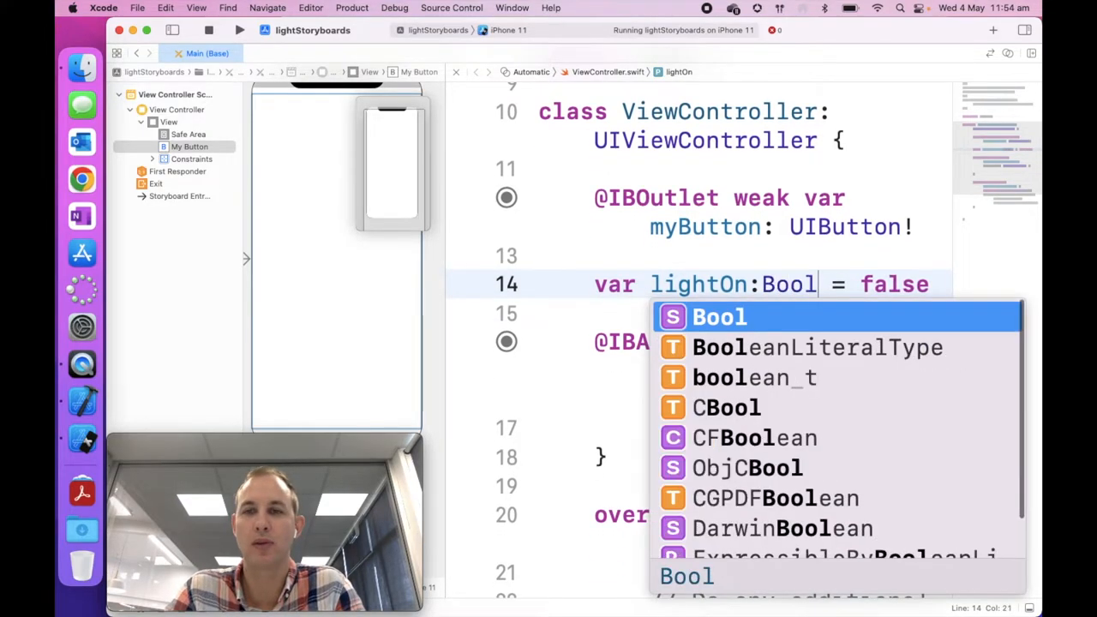
pyautogui.press('Return')
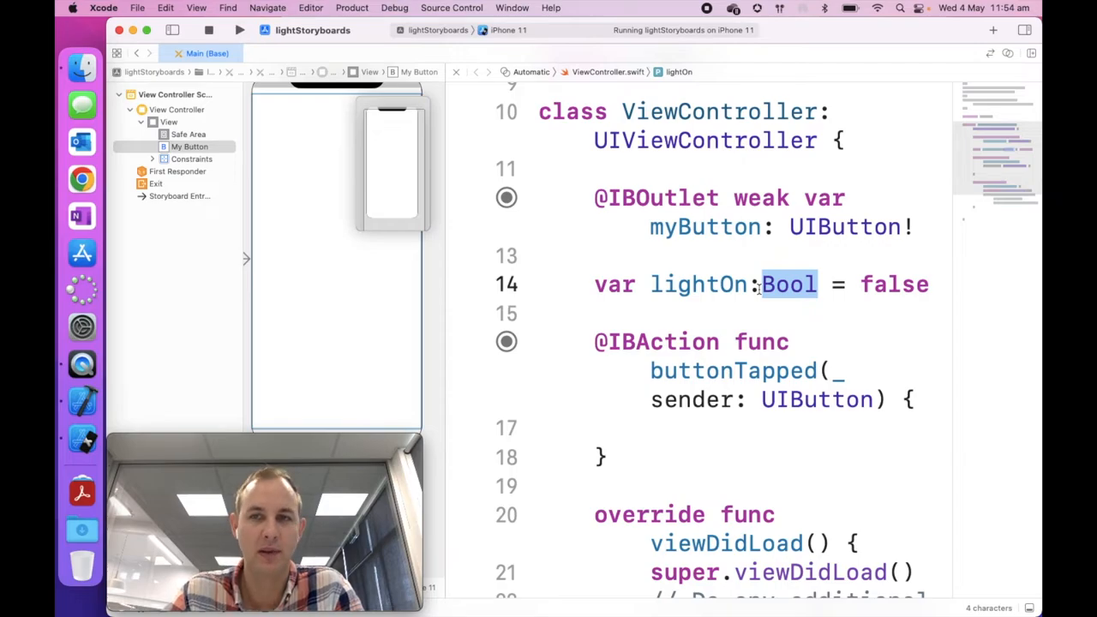
pyautogui.press('delete')
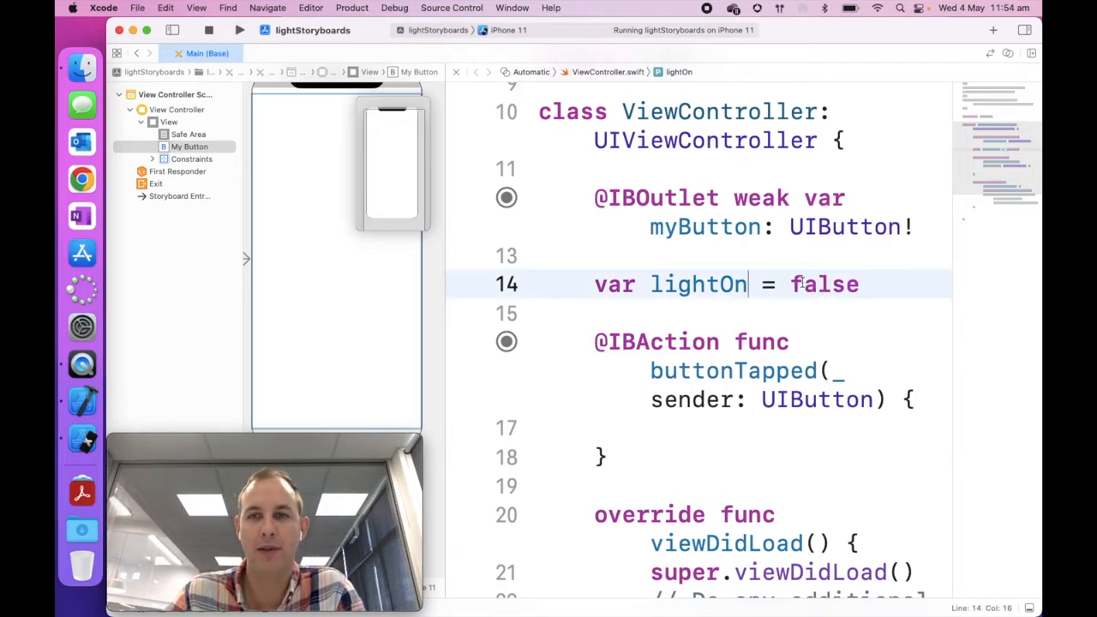
pyautogui.doubleClick(823, 284)
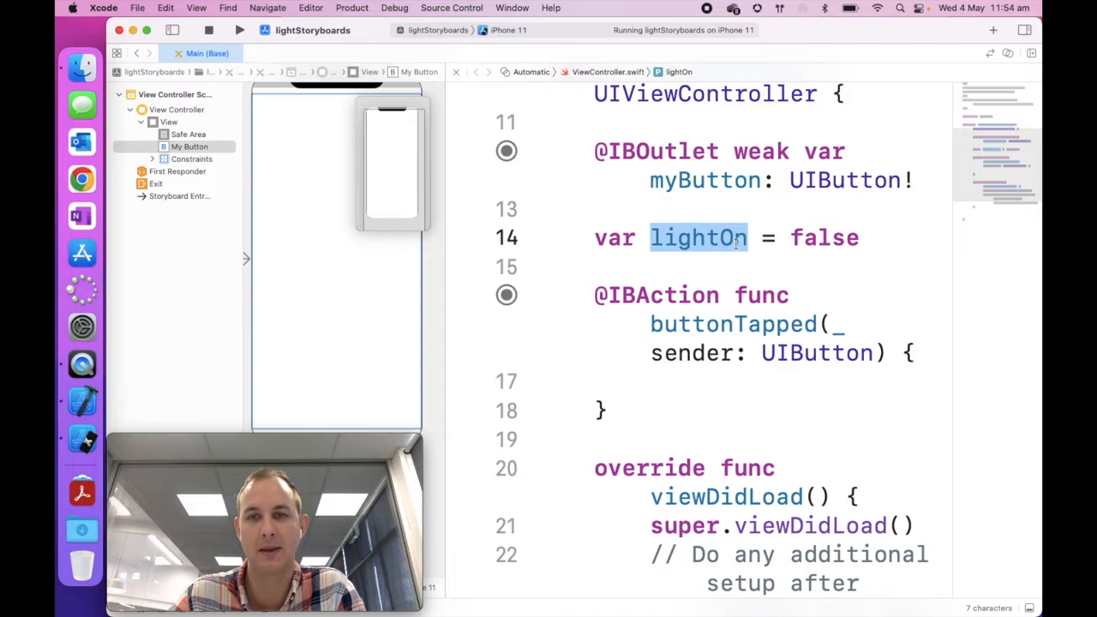
pyautogui.click(793, 381)
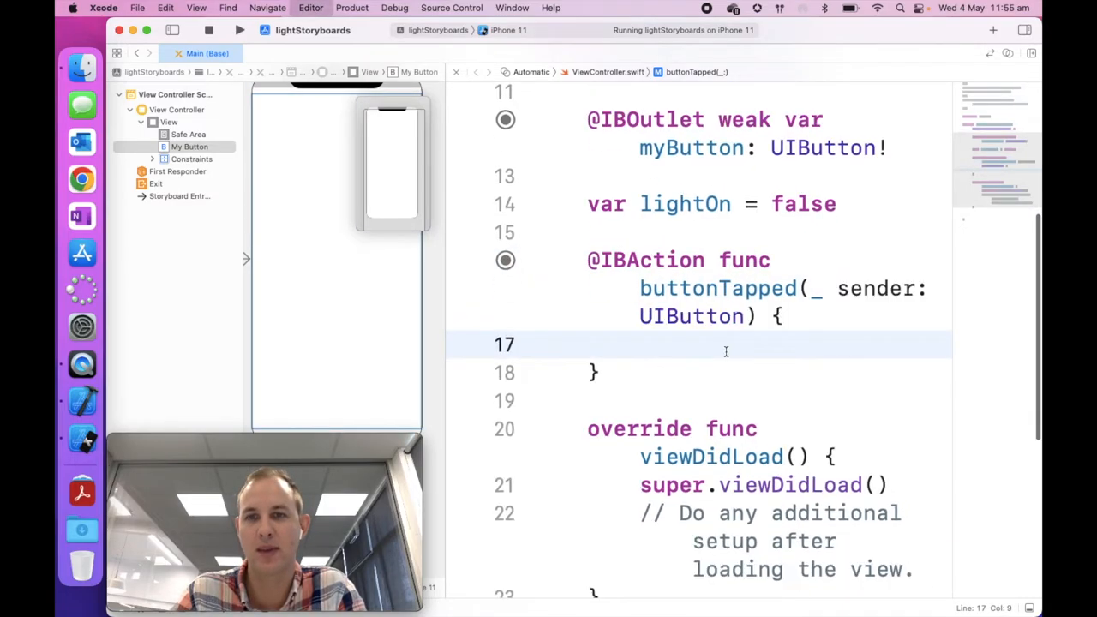
pyautogui.scroll(-3)
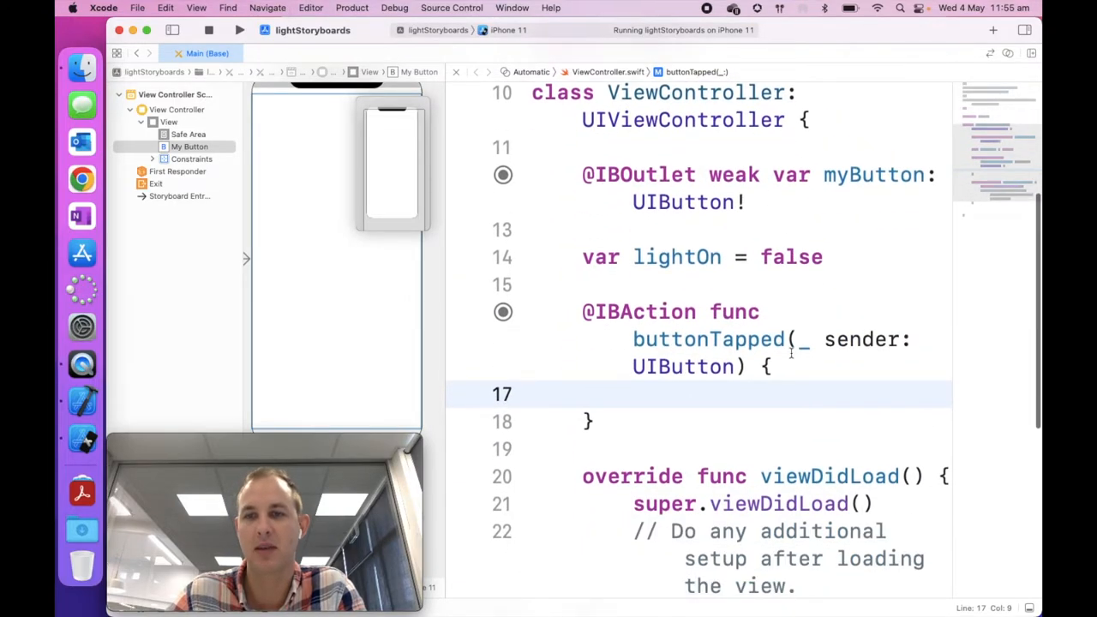
pyautogui.scroll(-3)
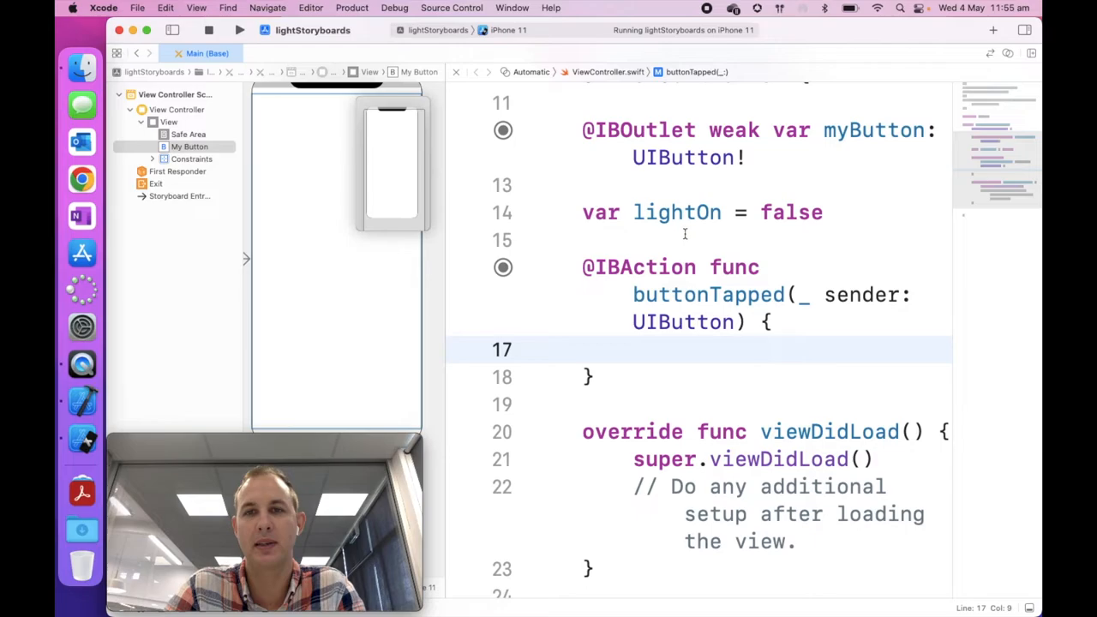
# Step: Add lightOn.toggle() inside buttonTapped using autocomplete
pyautogui.write('li')
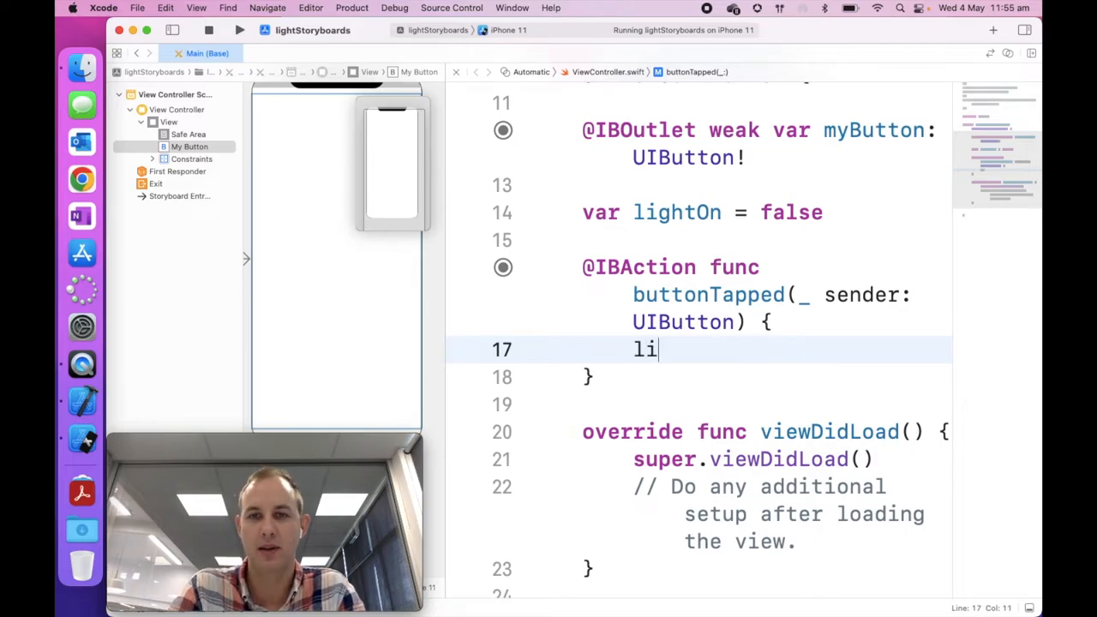
pyautogui.write('ghtOn.')
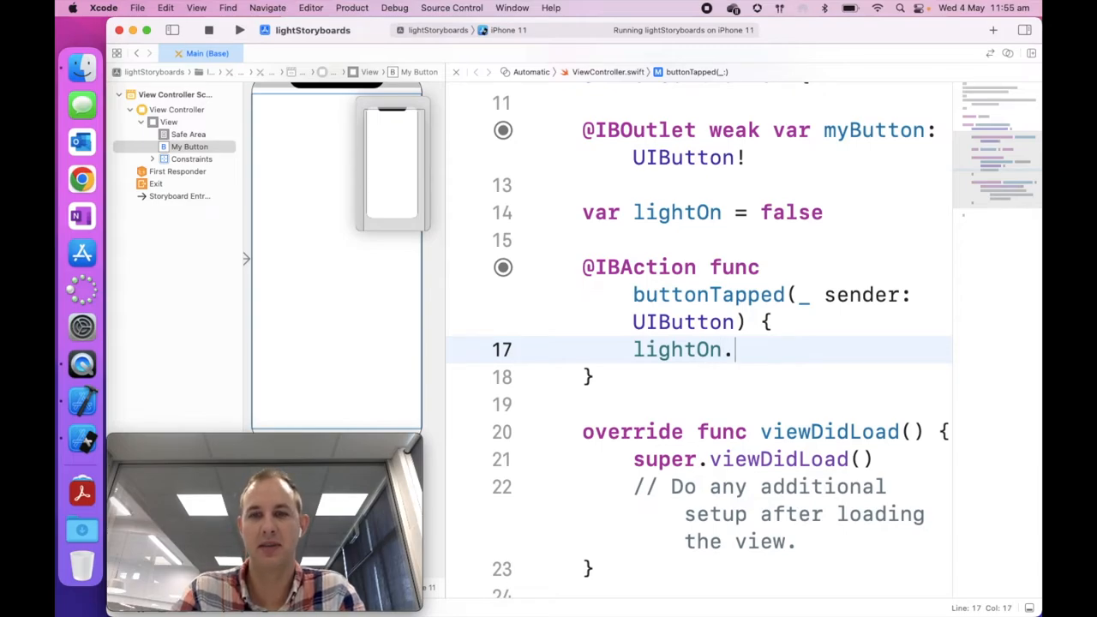
pyautogui.write('toggle(')
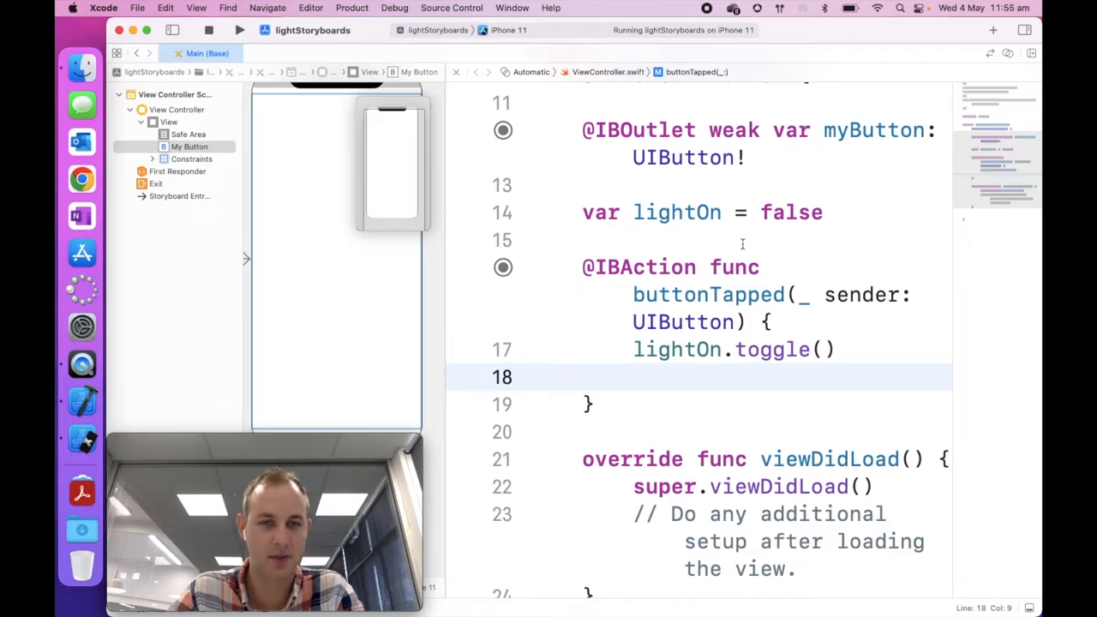
pyautogui.scroll(-3)
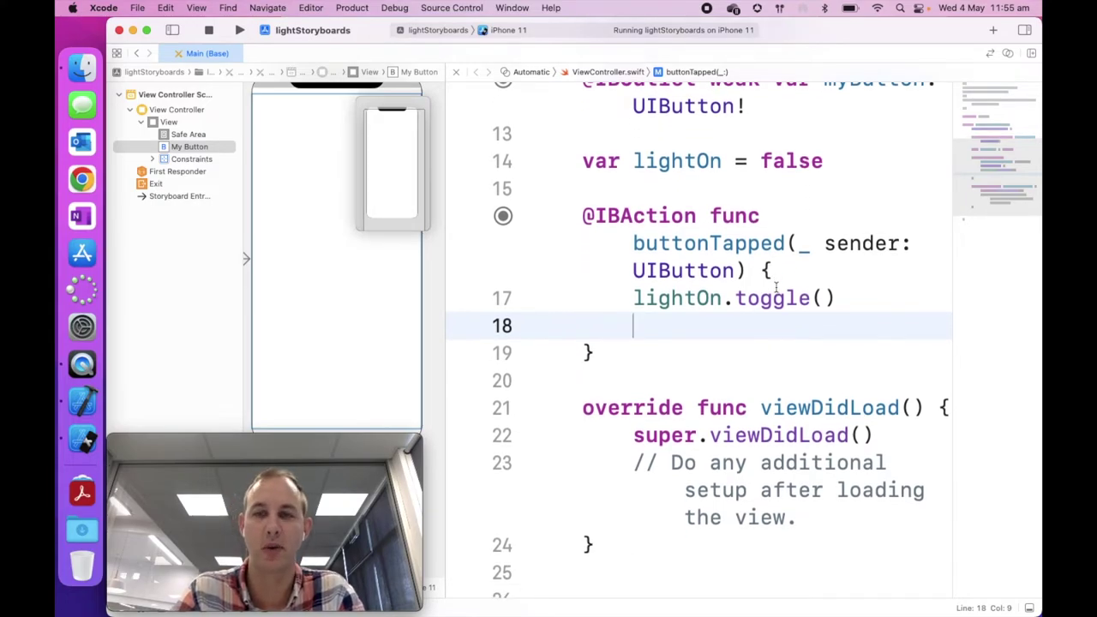
pyautogui.moveTo(349, 226)
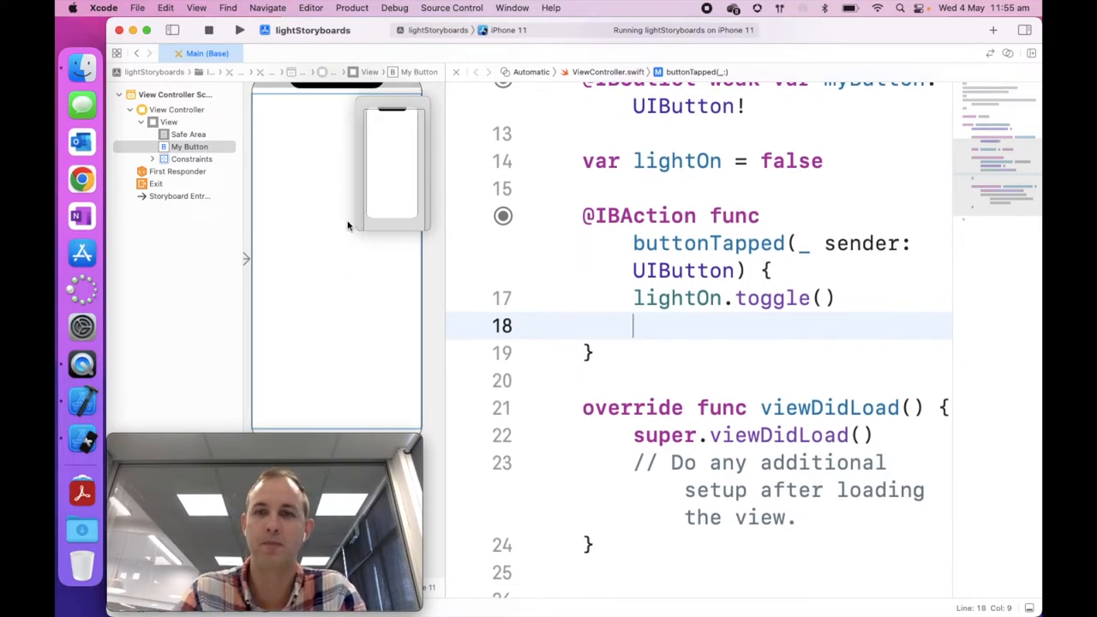
# Step: Start an if lightOn block assigning myButton.backgroundColor =
pyautogui.write('if')
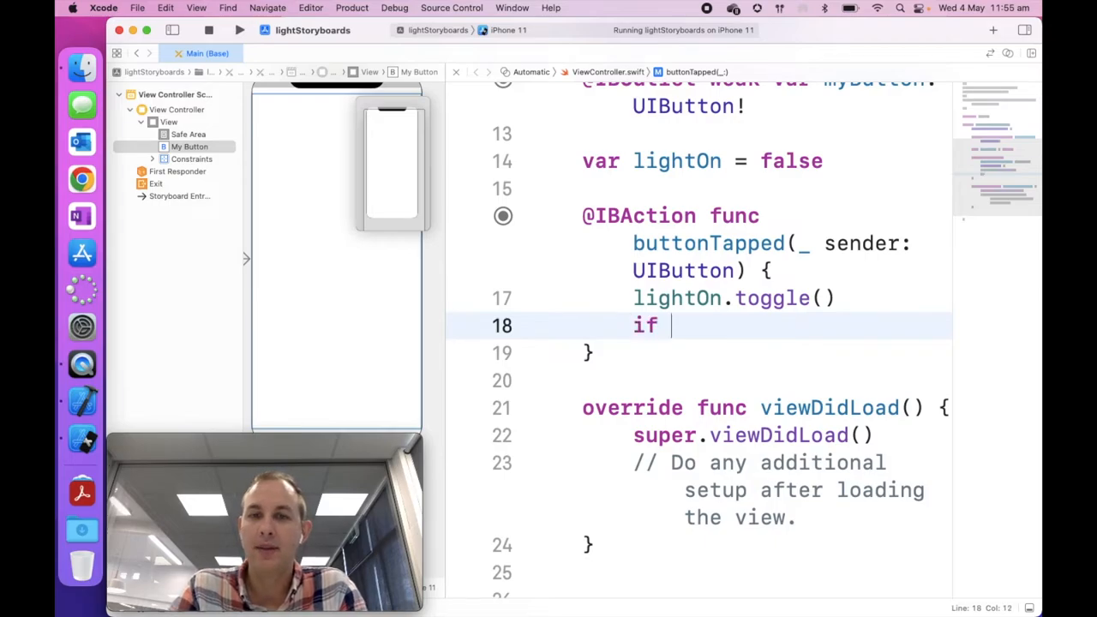
pyautogui.write('lightOn {')
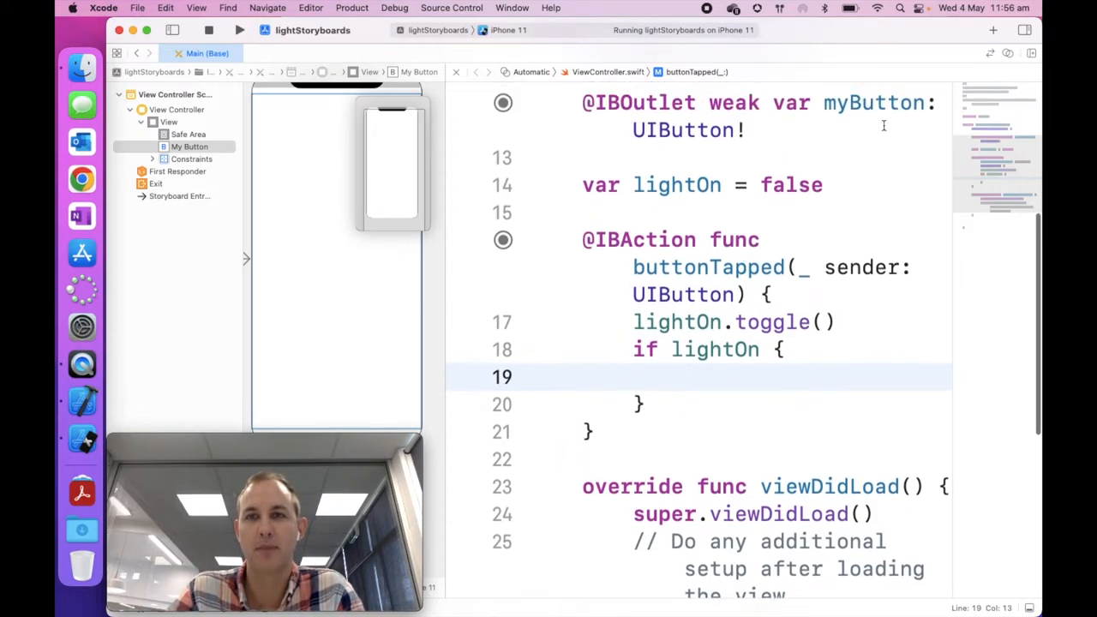
pyautogui.write('myButton.ba')
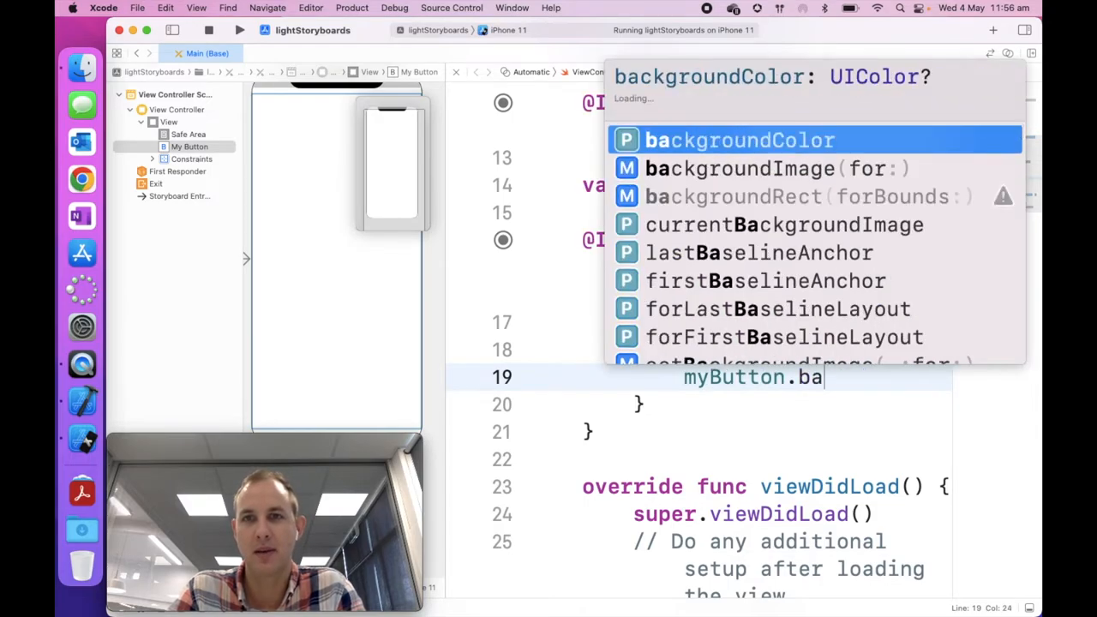
pyautogui.write('ckgroundColor')
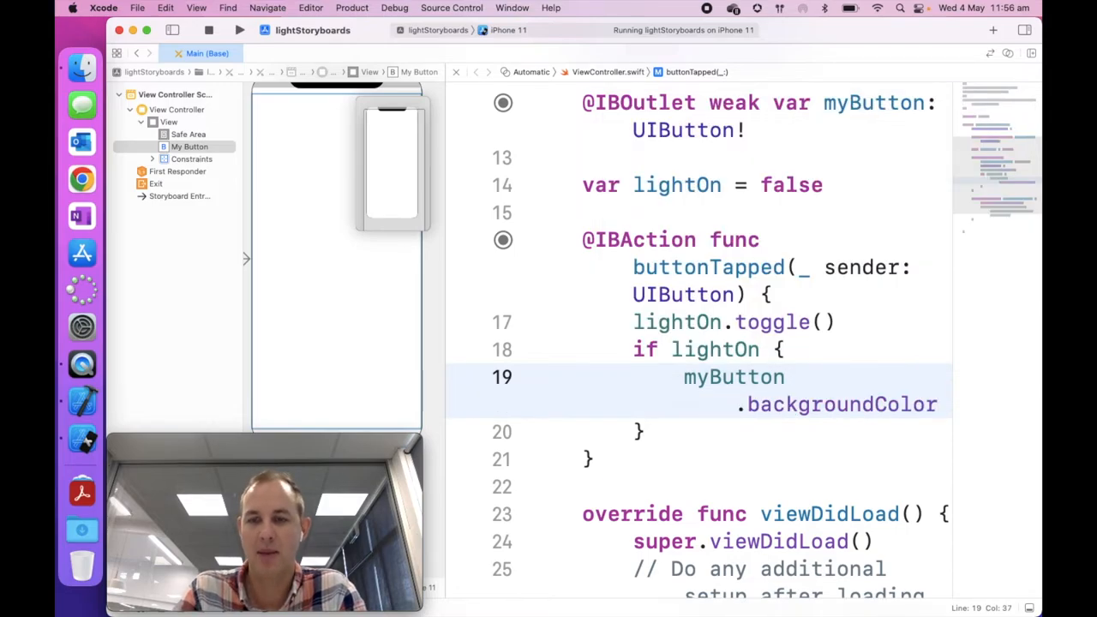
pyautogui.write('=')
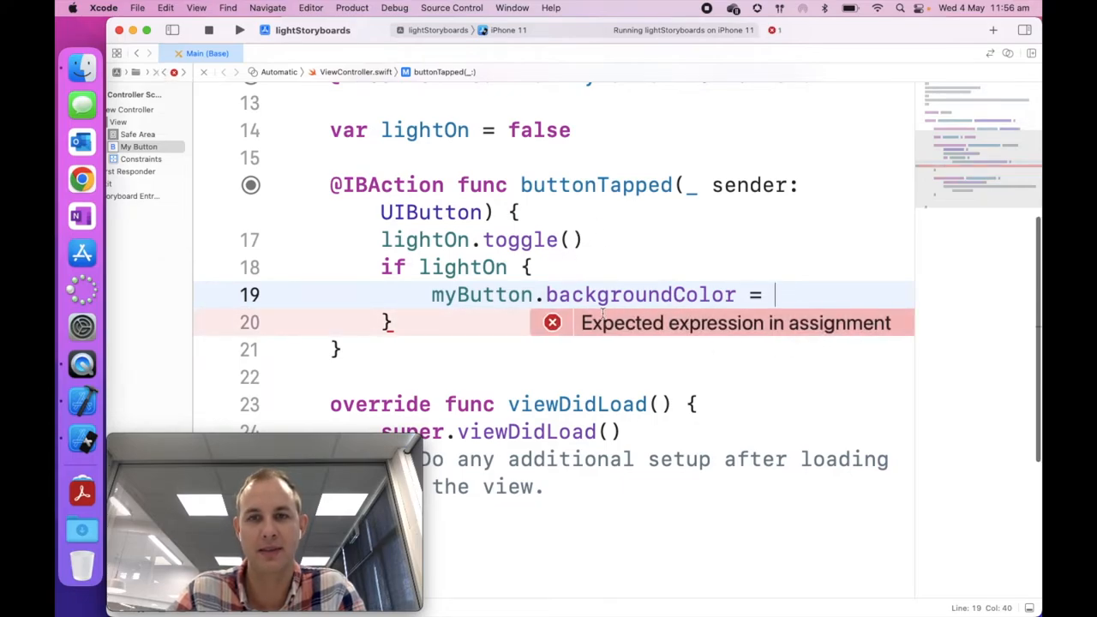
# Step: Complete the cyan colour, then set myButton.backgroundColor = .purple in the else branch
pyautogui.write('.')
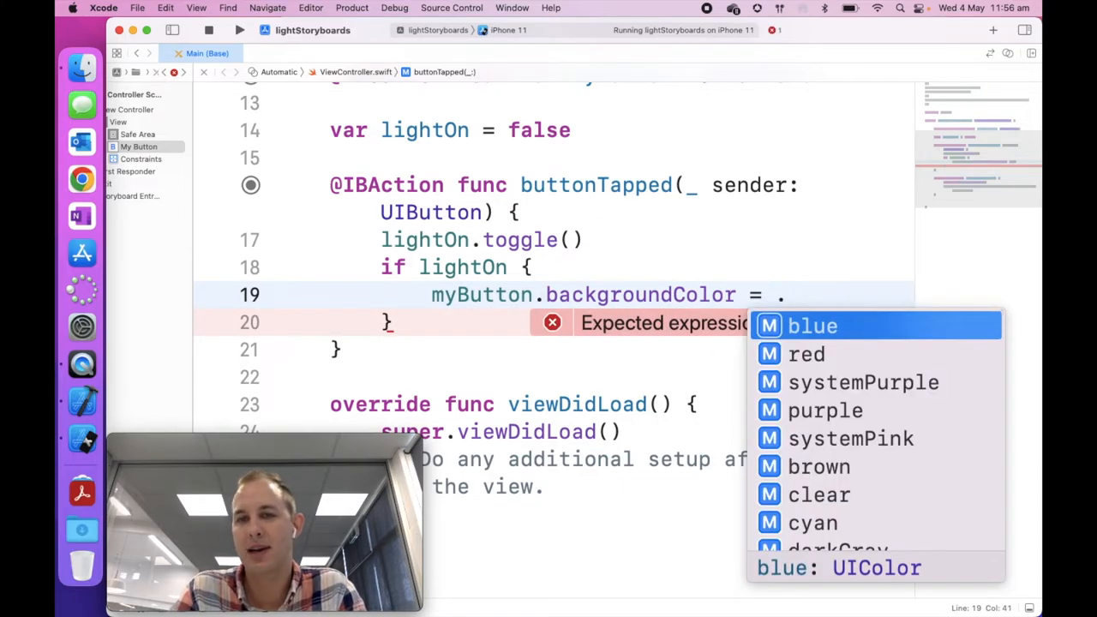
pyautogui.moveTo(824, 410)
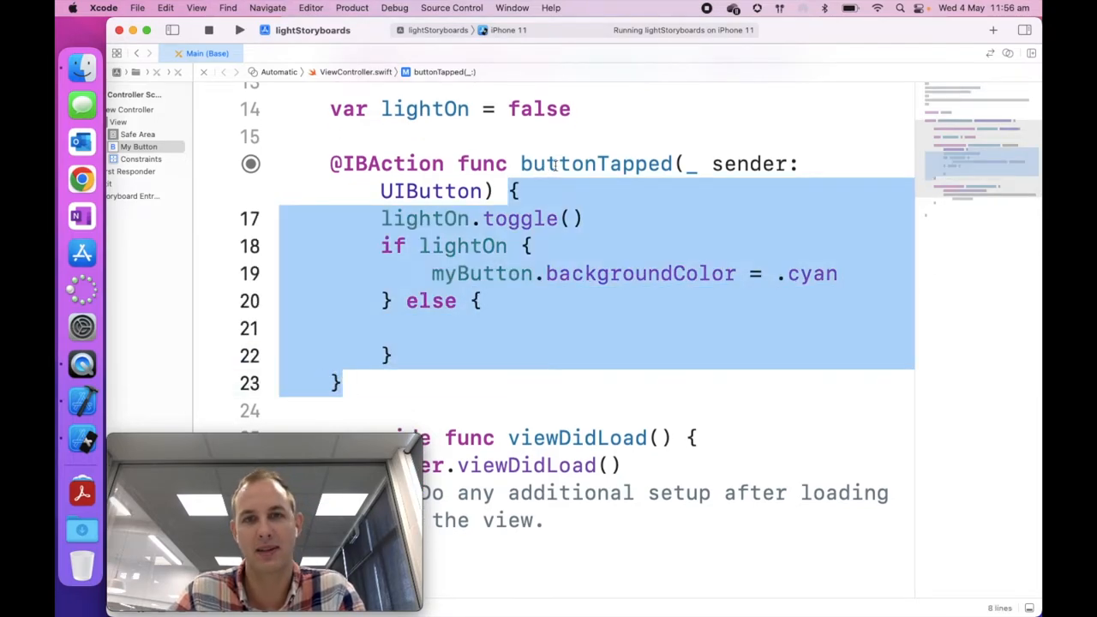
pyautogui.moveTo(428, 361)
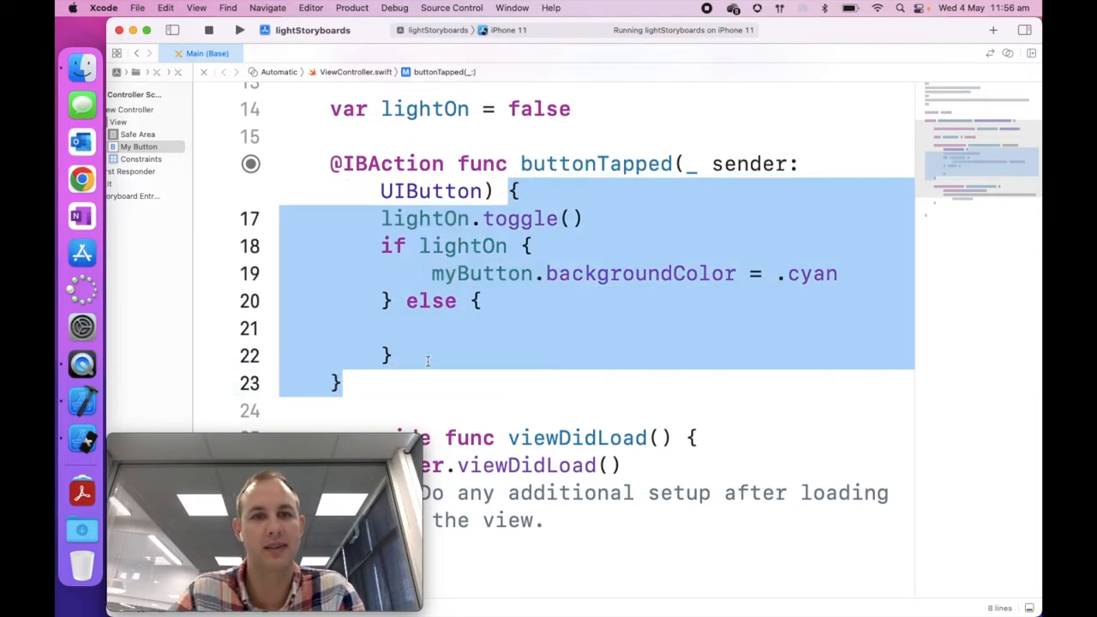
pyautogui.click(433, 328)
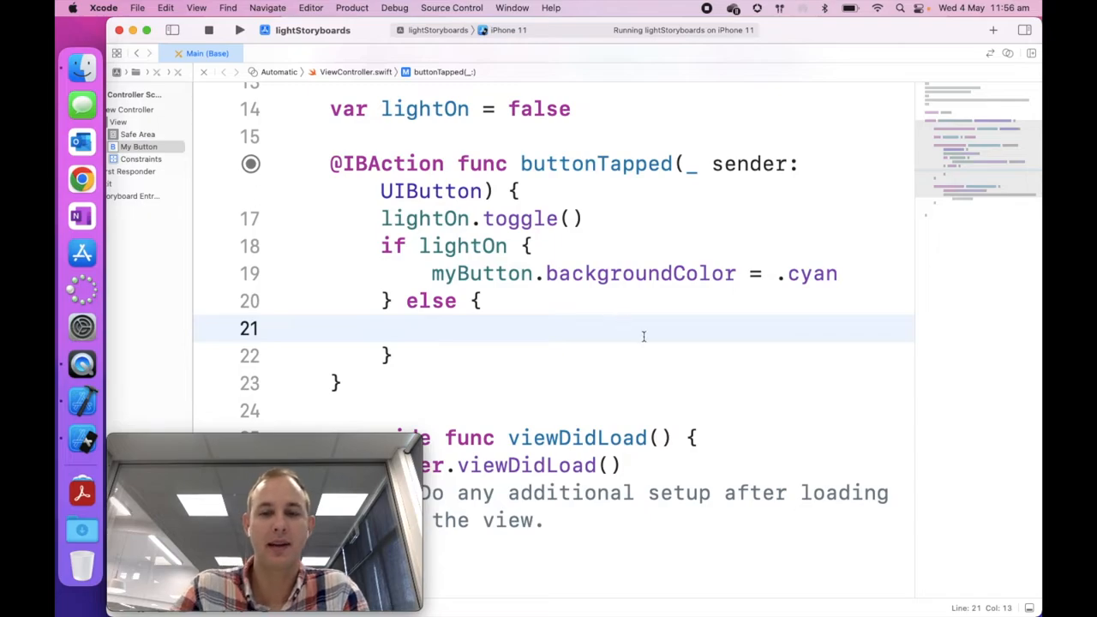
pyautogui.write('myButton.backgroundColor = .purple')
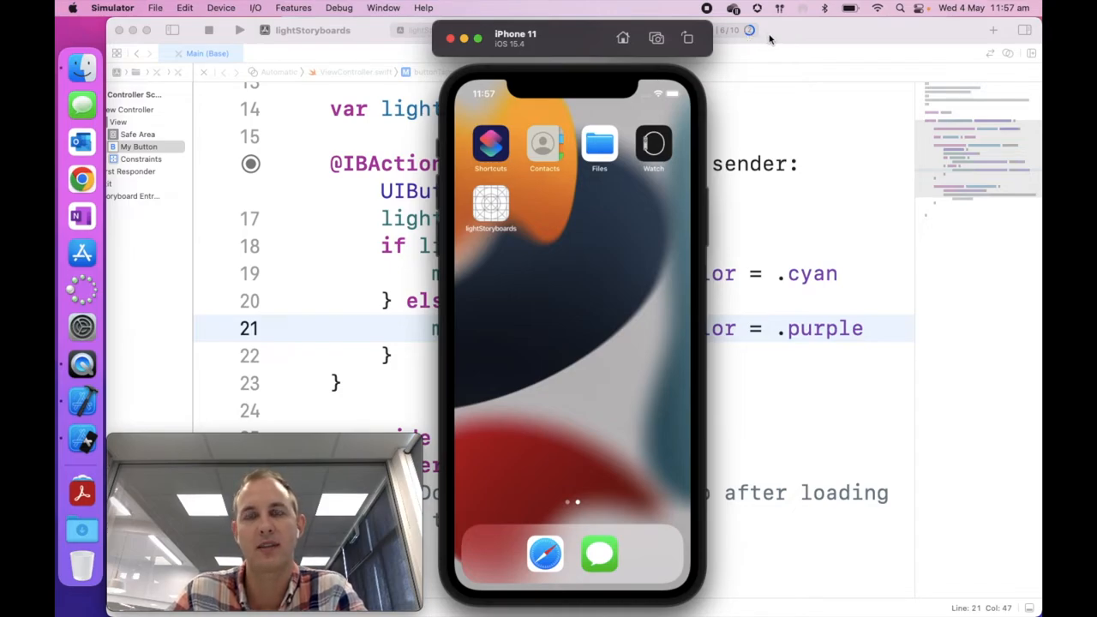
pyautogui.moveTo(805, 234)
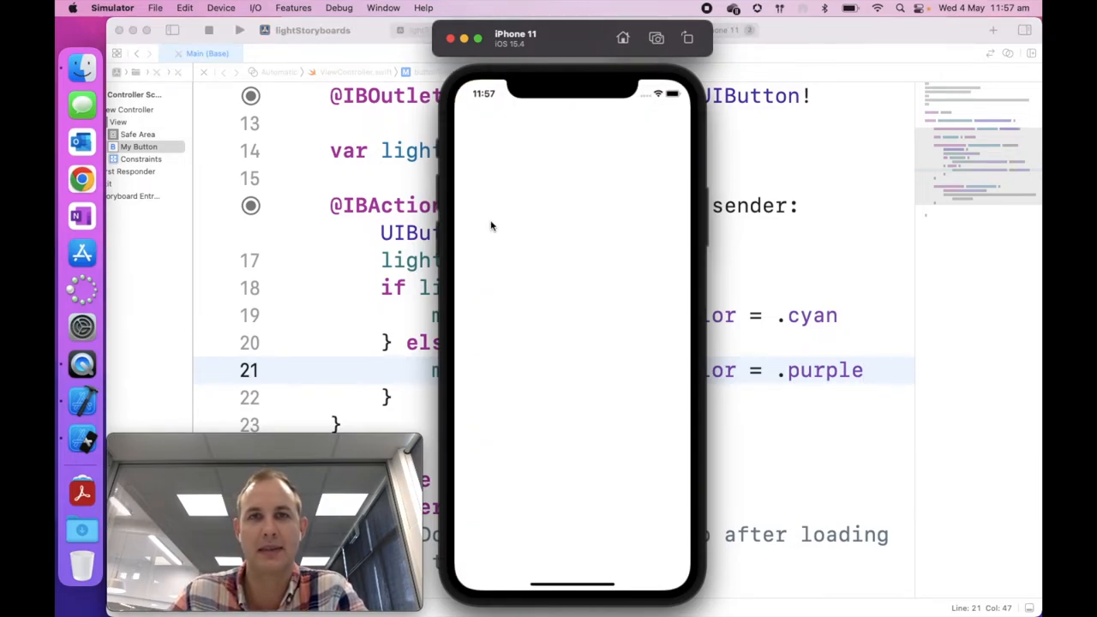
pyautogui.moveTo(580, 282)
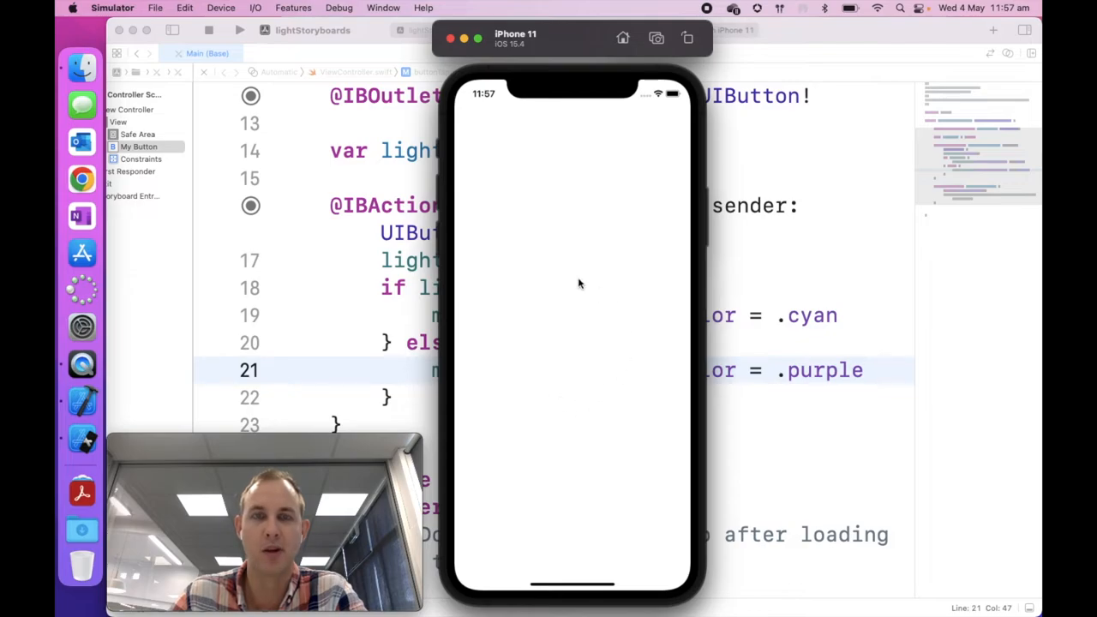
# Step: Tap the app's full-screen button in Simulator to switch it between cyan and purple
pyautogui.click(579, 284)
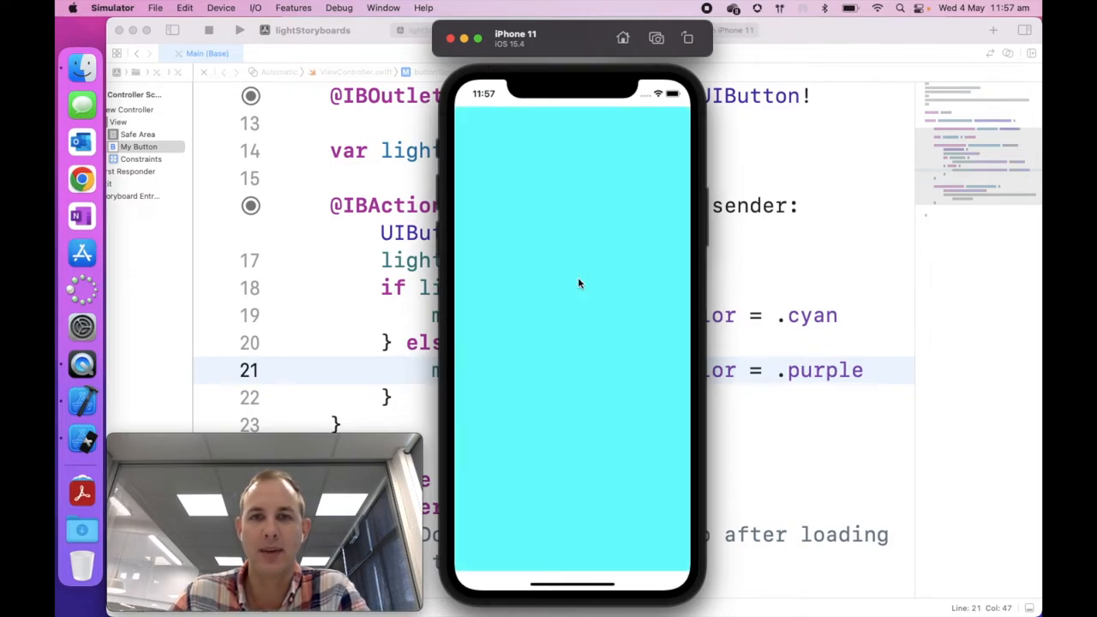
pyautogui.moveTo(826, 335)
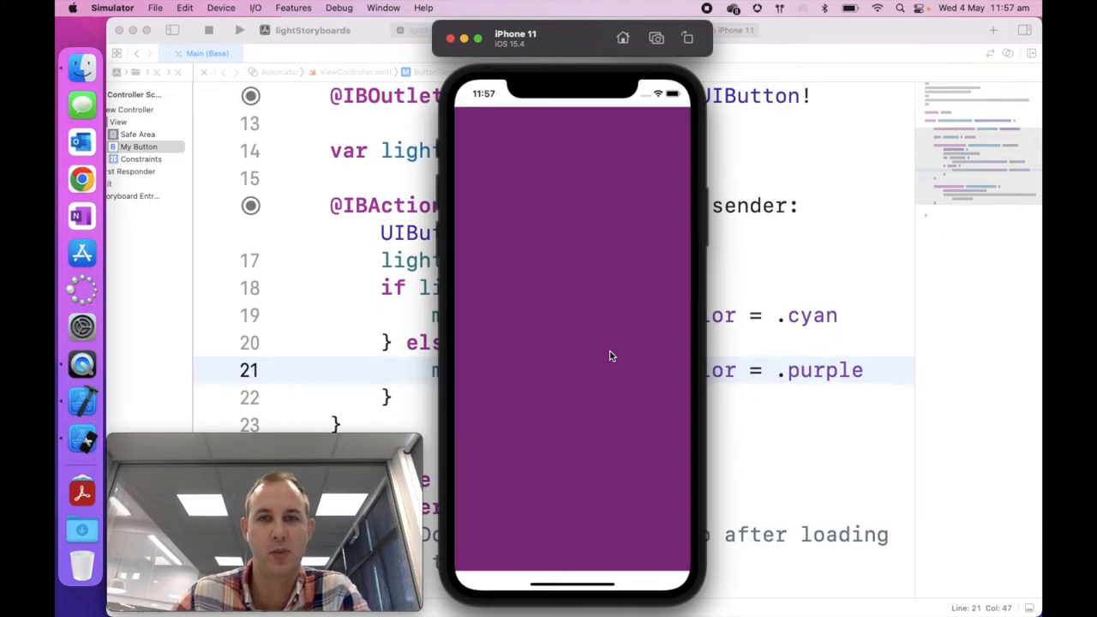
pyautogui.click(611, 356)
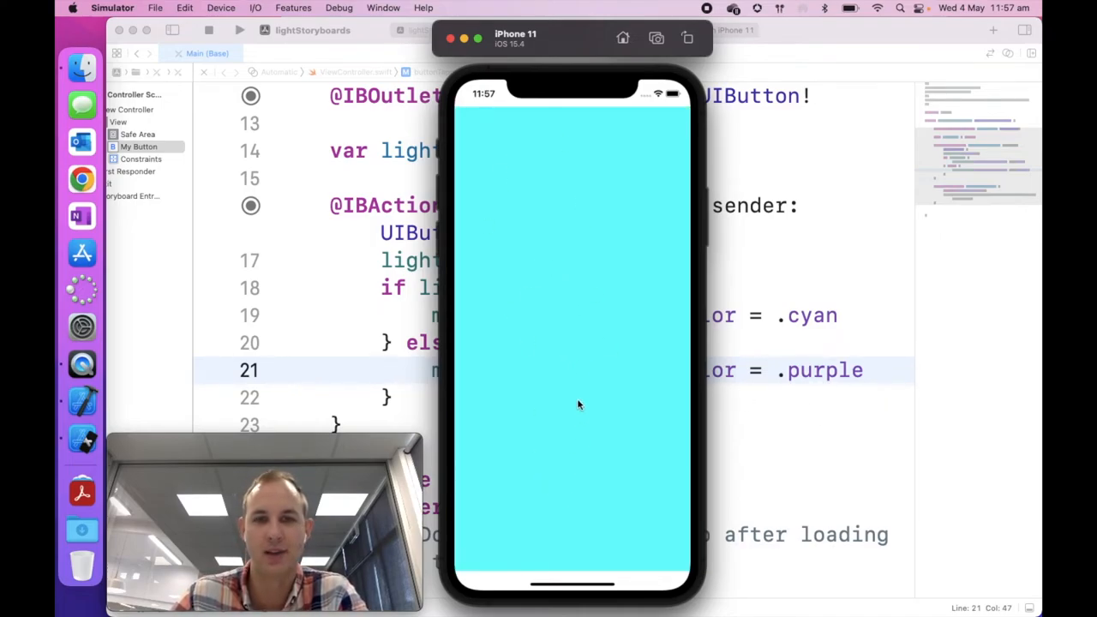
pyautogui.moveTo(589, 228)
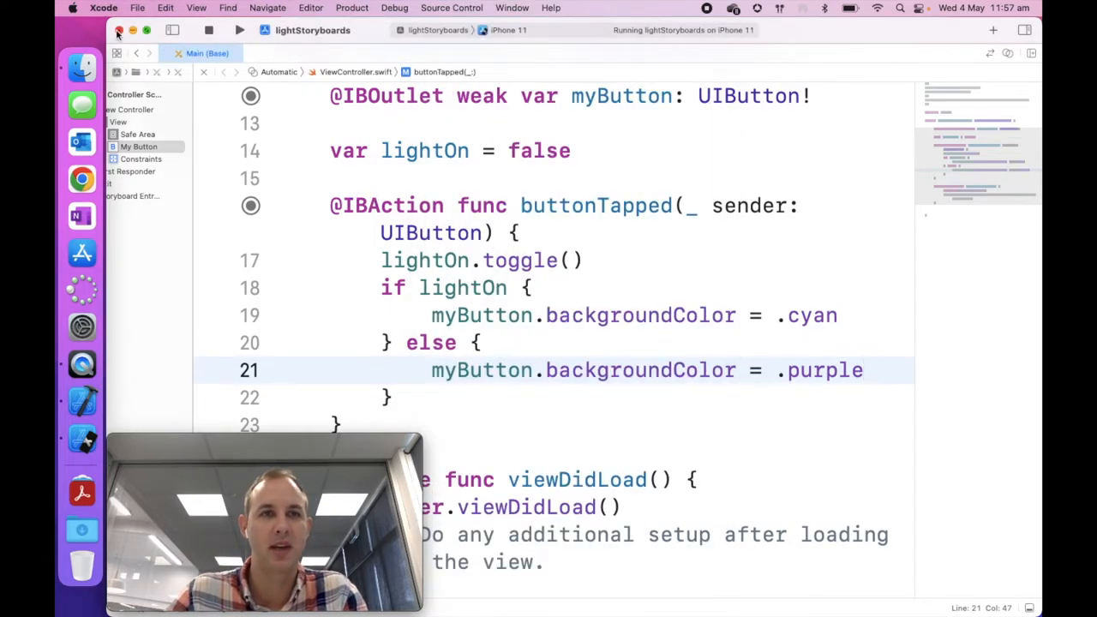
# Step: Close lightStoryboards after stopping its task, quit Simulator, and bring Xcode back
pyautogui.click(112, 32)
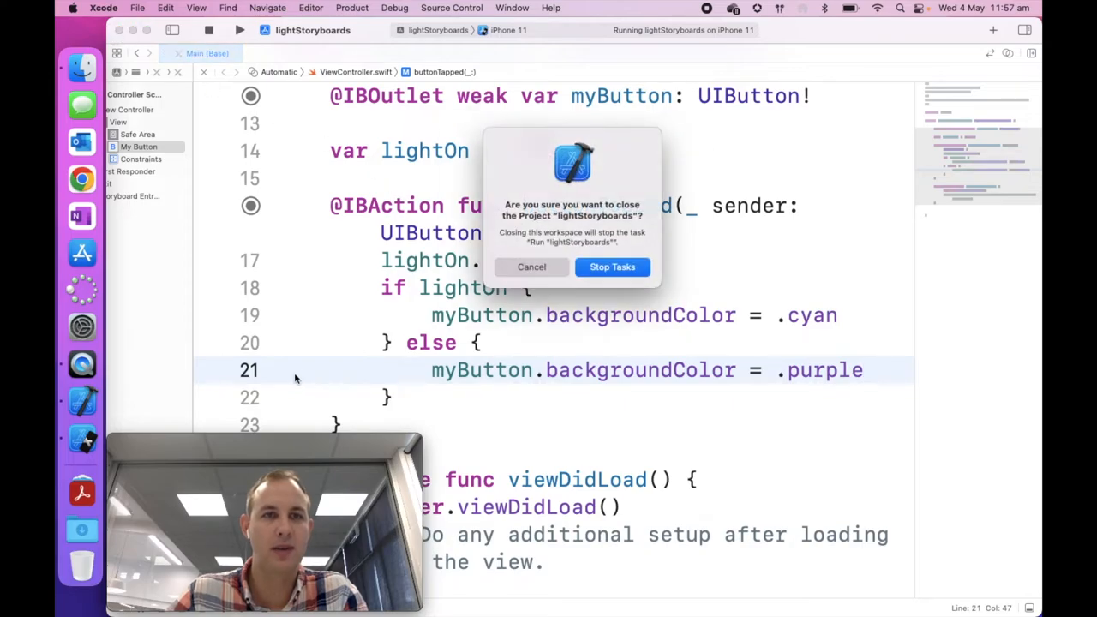
pyautogui.click(532, 267)
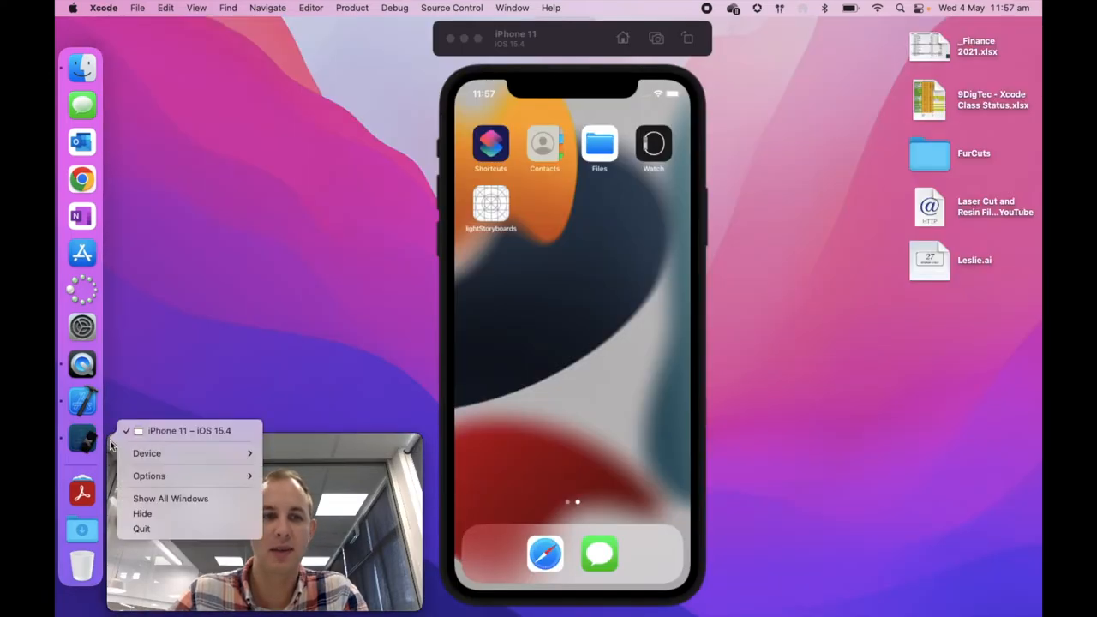
pyautogui.click(141, 529)
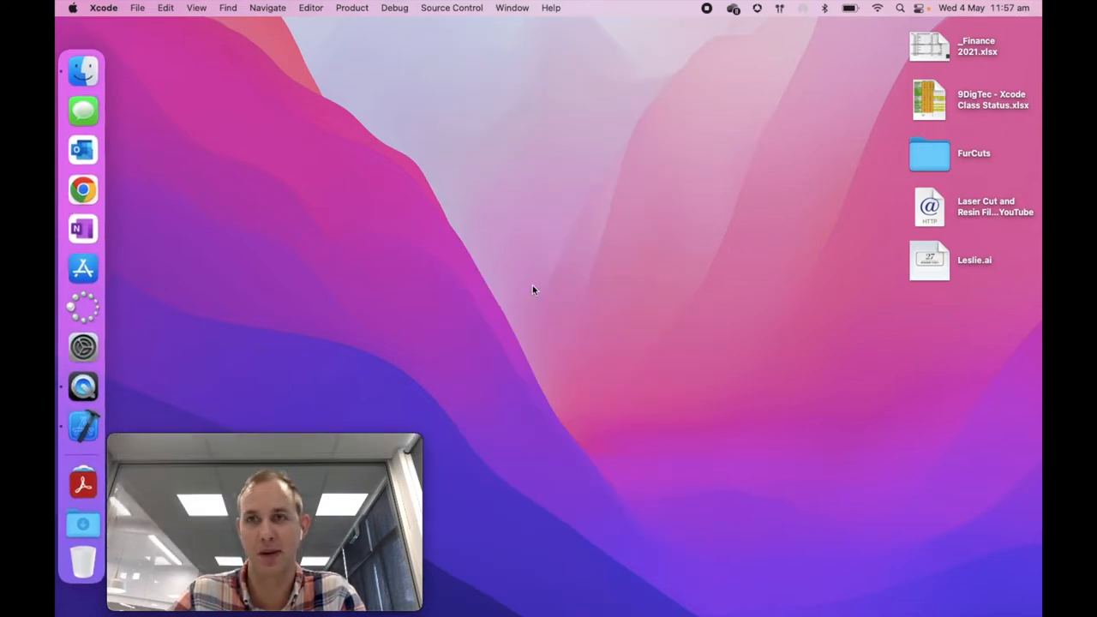
pyautogui.moveTo(83, 424)
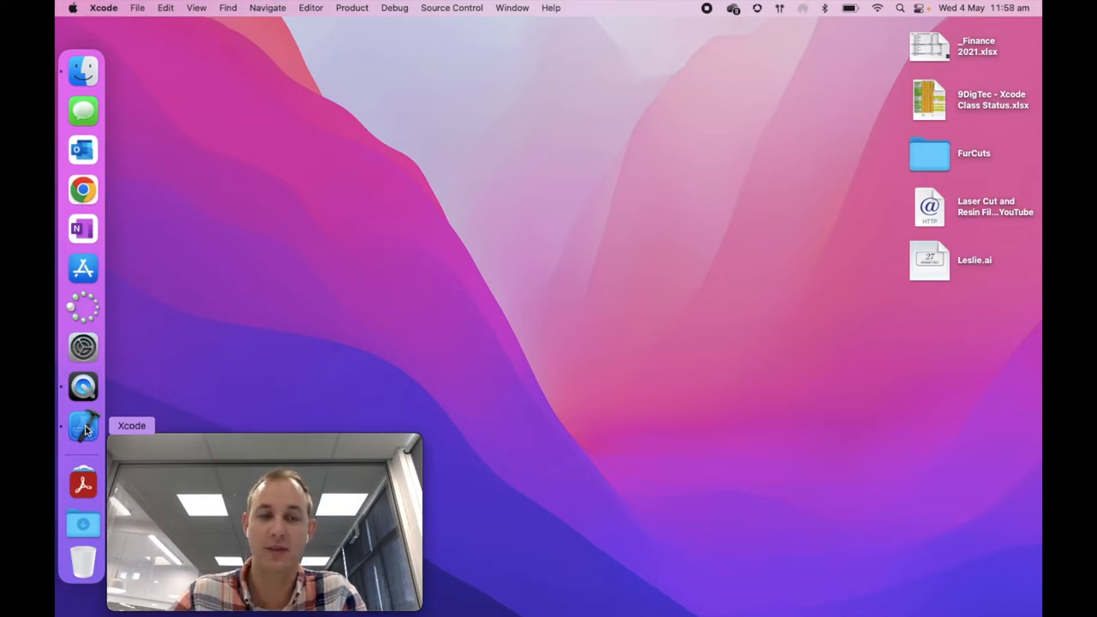
pyautogui.click(82, 424)
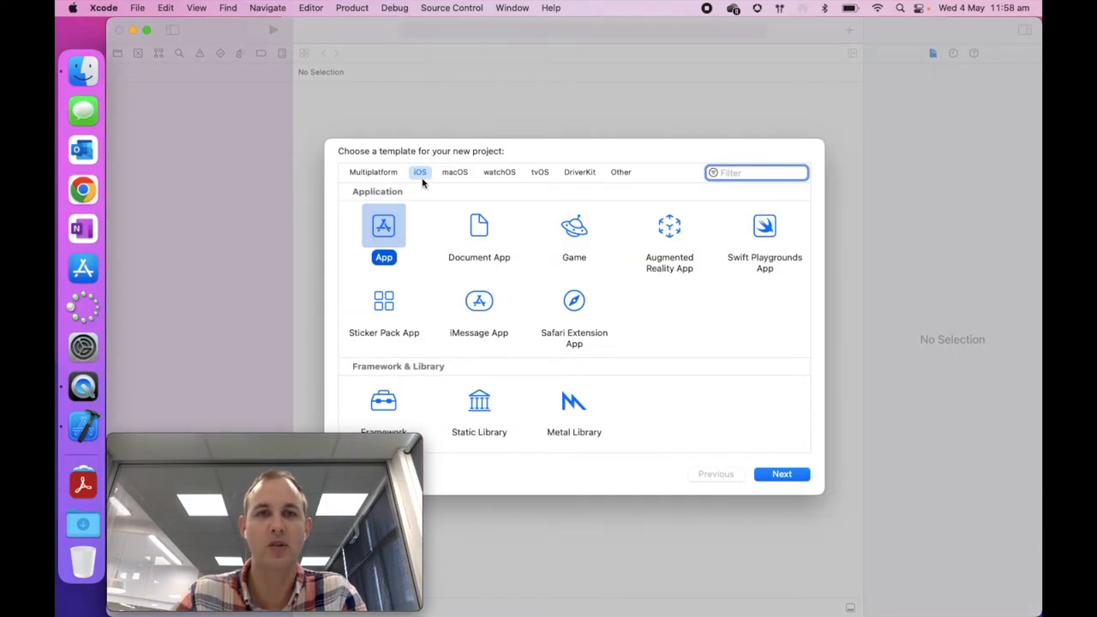
# Step: Choose the iOS App template, name the product lightSwiftUI, and select SwiftUI as interface
pyautogui.click(383, 225)
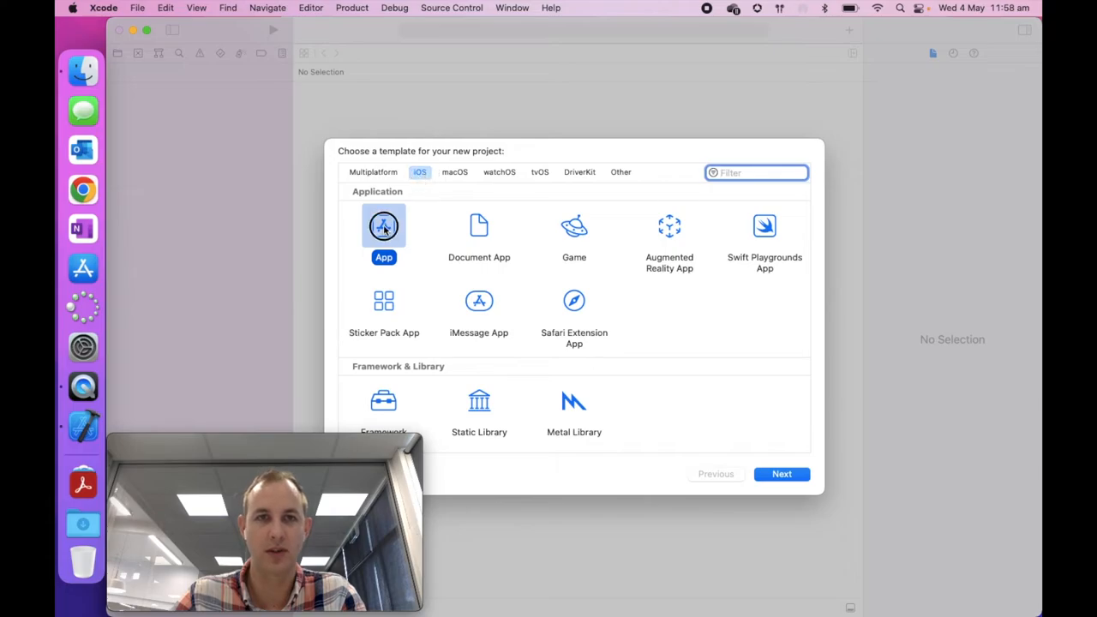
pyautogui.click(782, 474)
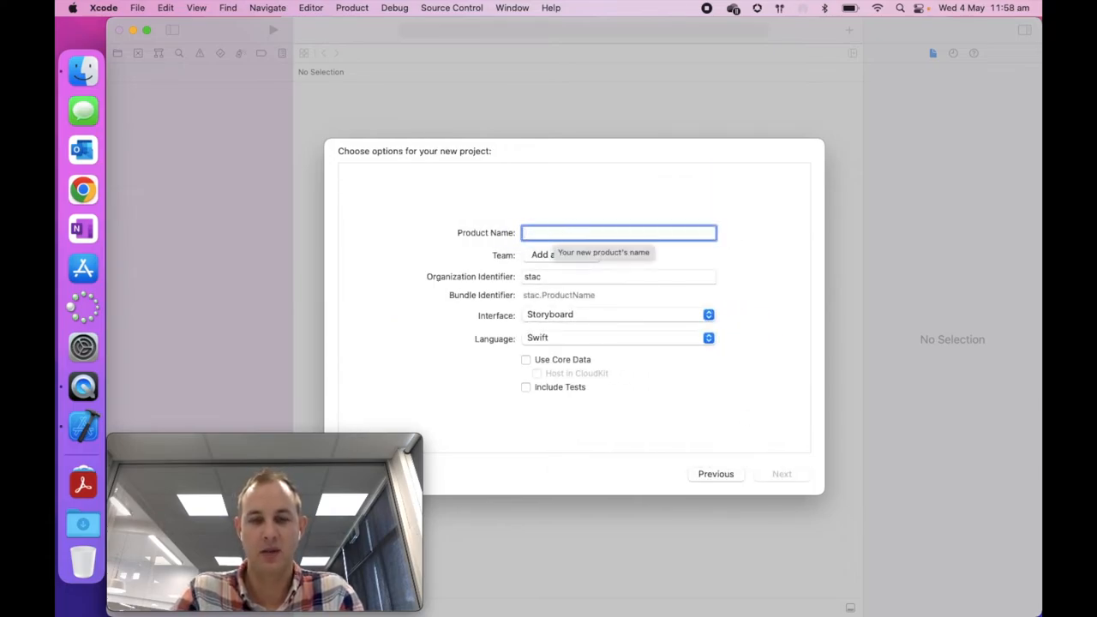
pyautogui.write('lightSwiftUI')
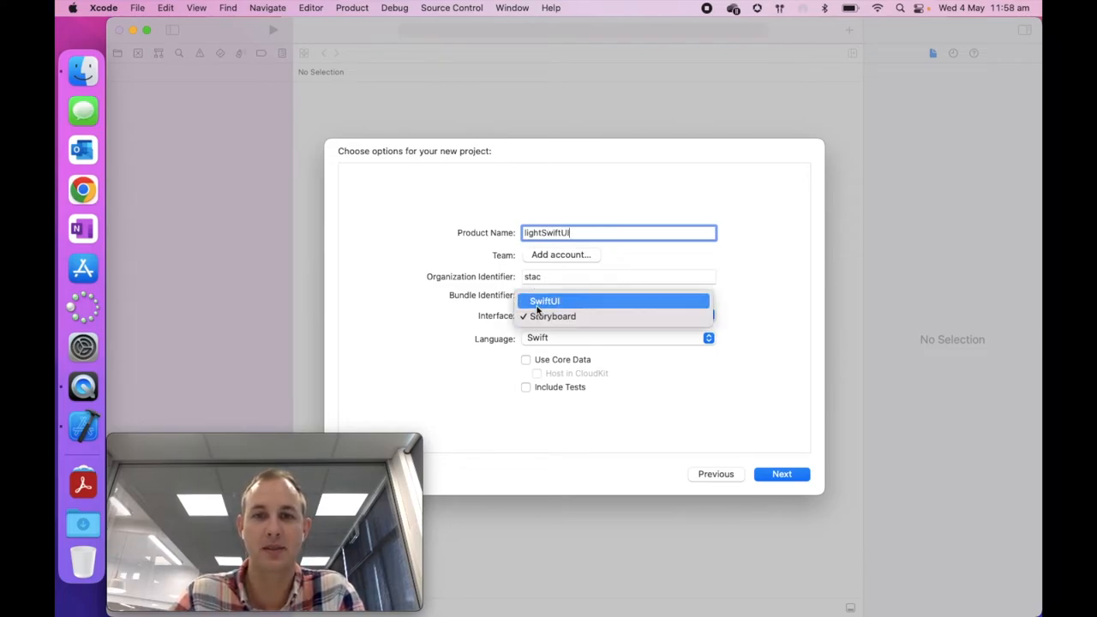
pyautogui.click(545, 301)
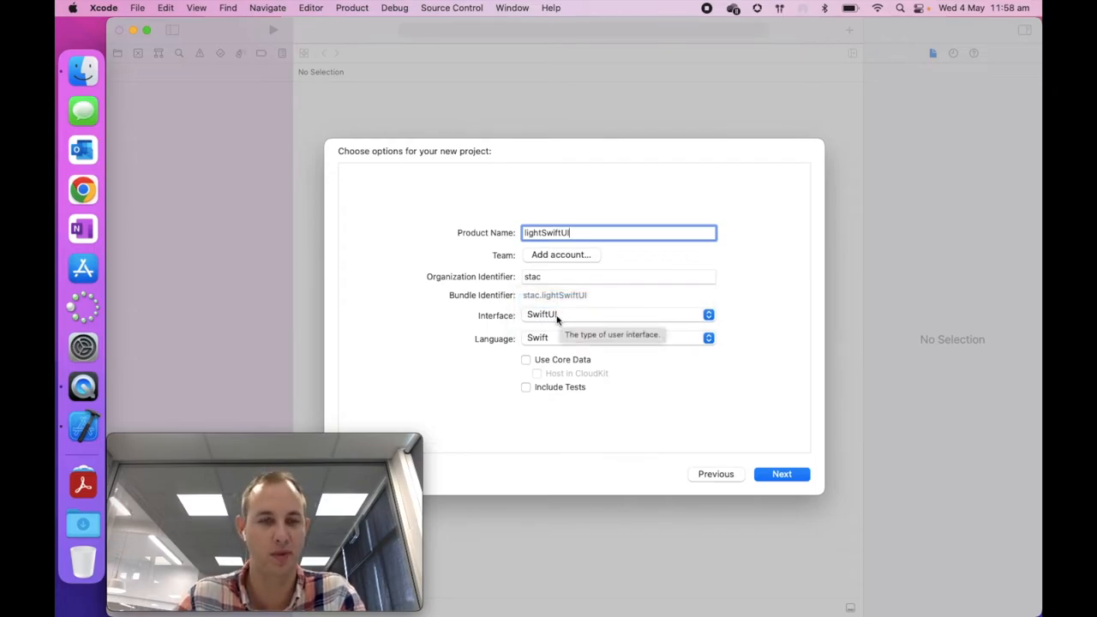
pyautogui.moveTo(569, 314)
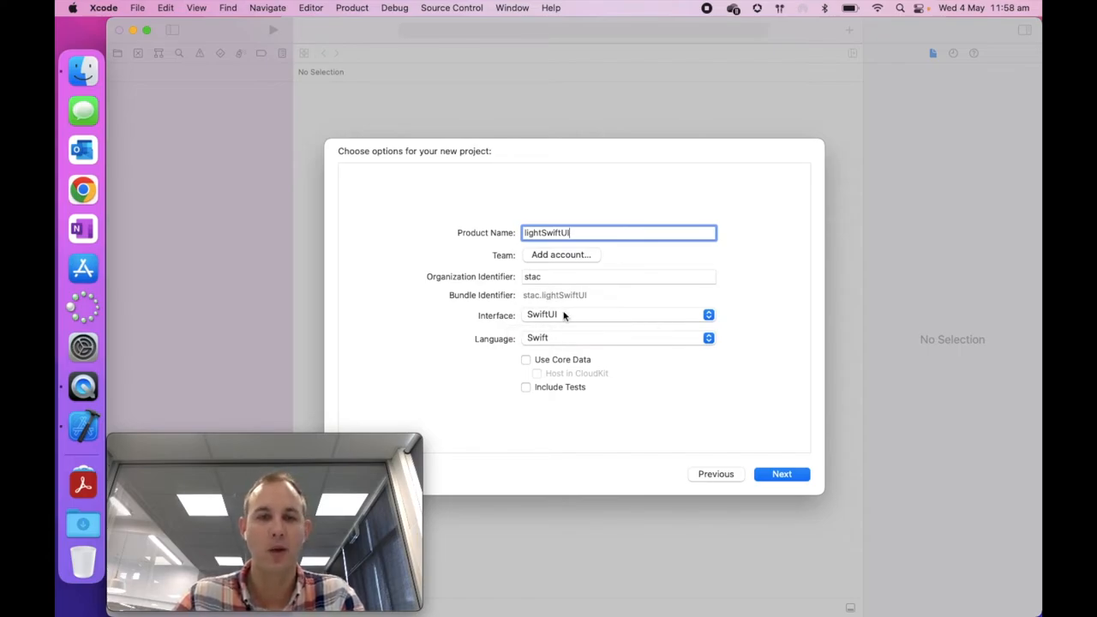
pyautogui.moveTo(558, 316)
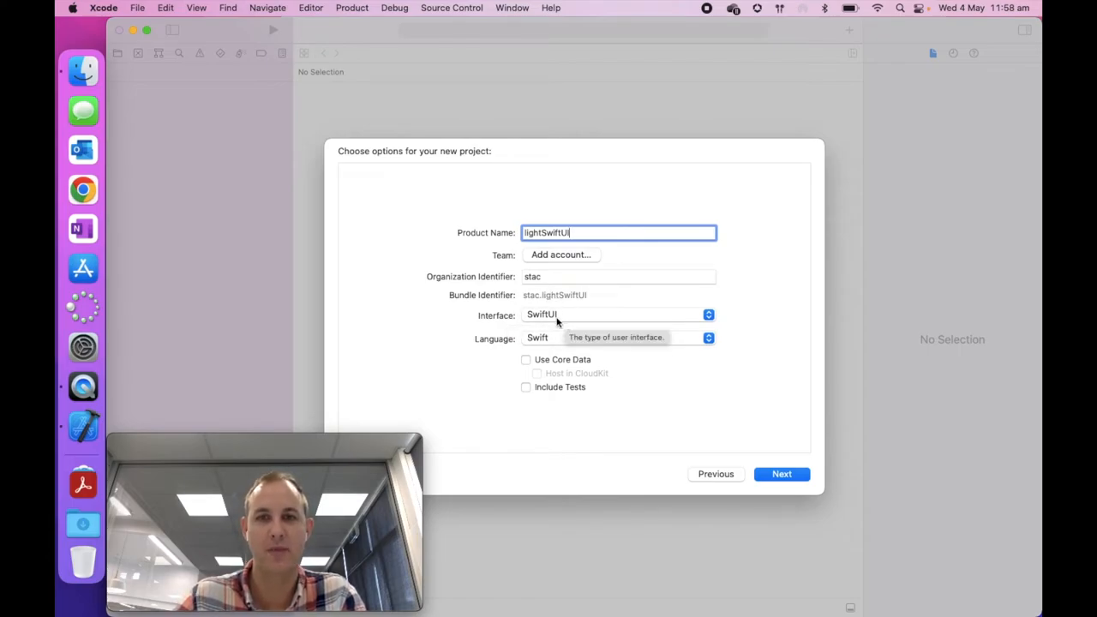
pyautogui.moveTo(558, 343)
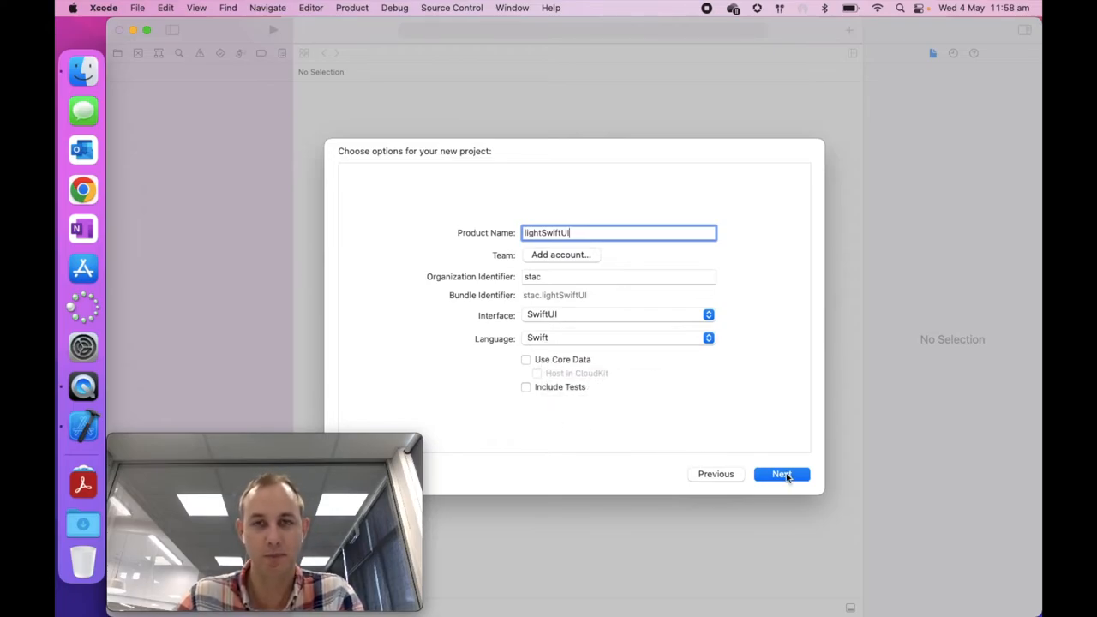
pyautogui.moveTo(782, 368)
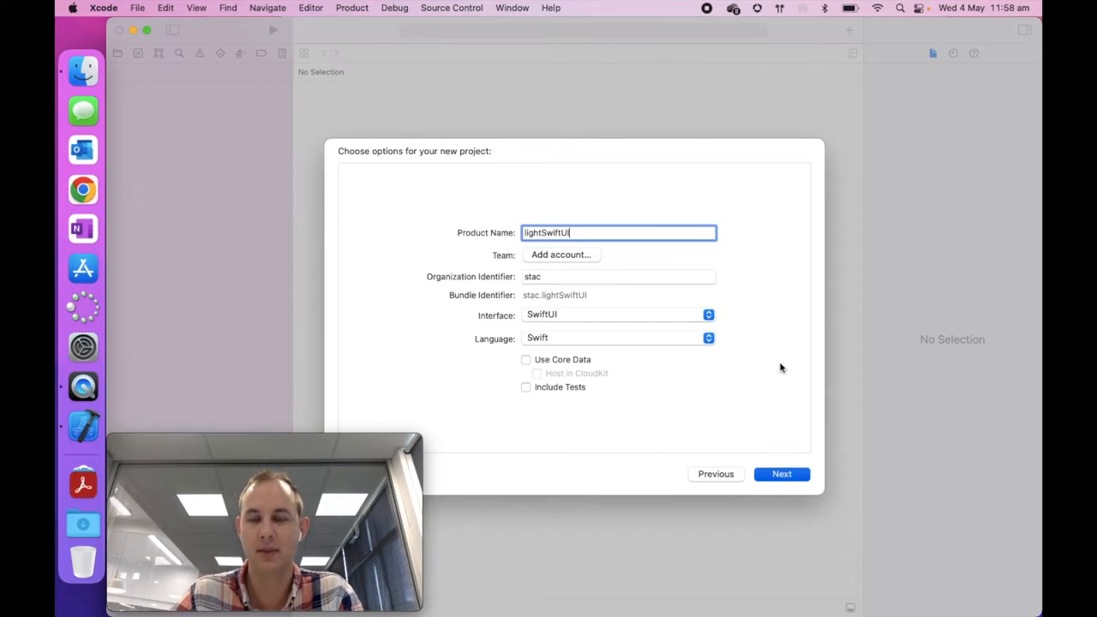
# Step: Accept the lightSwiftUI options to reach the save dialog on the Term 2 folder
pyautogui.click(781, 474)
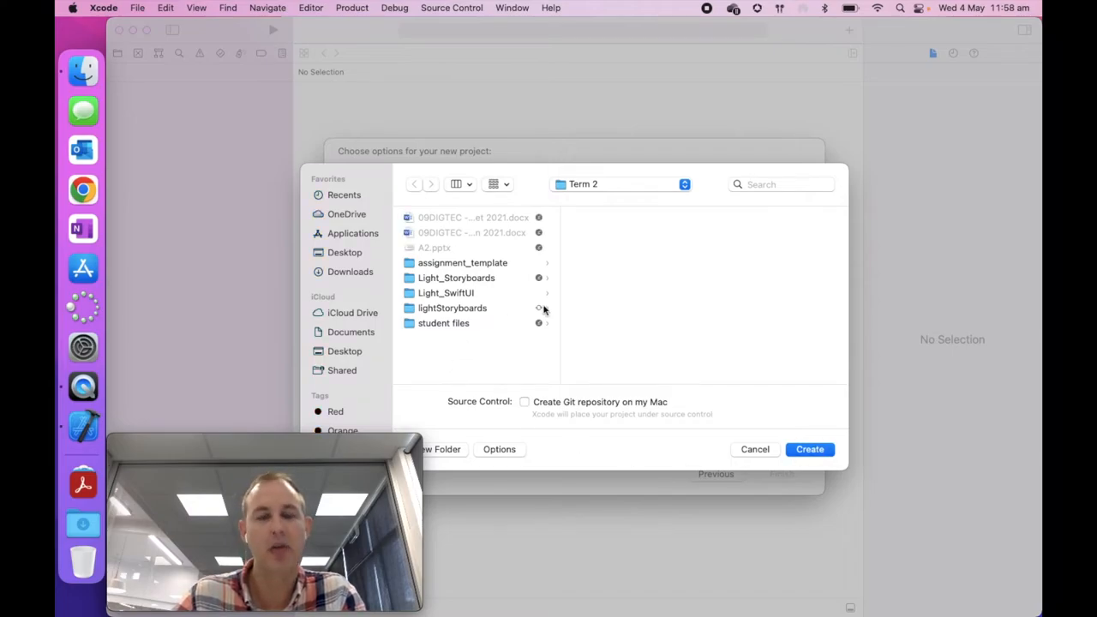
pyautogui.moveTo(669, 436)
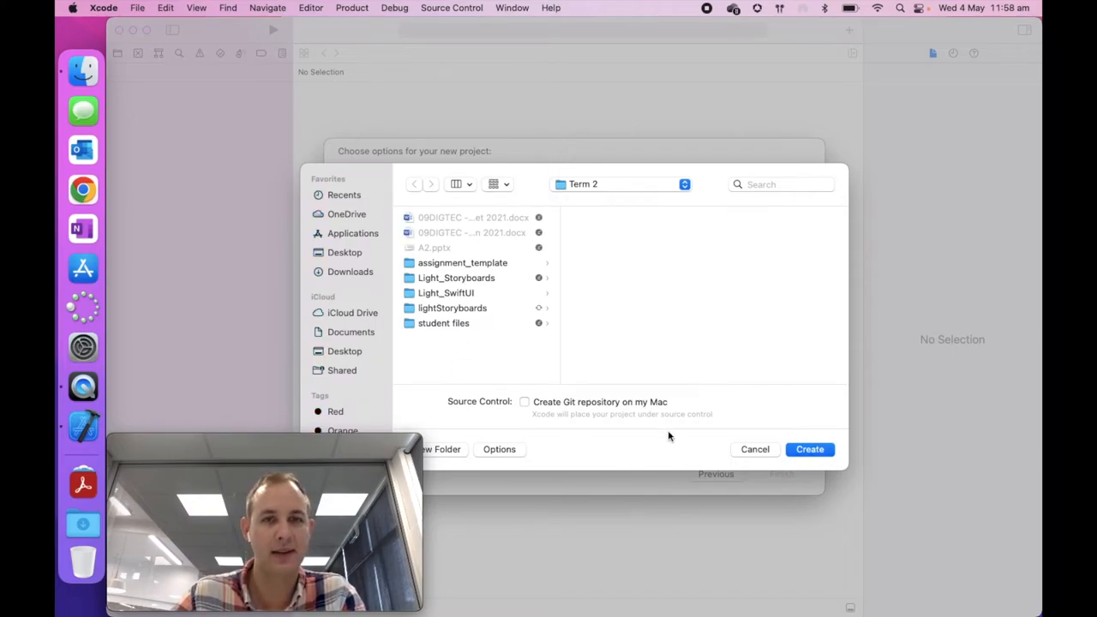
# Step: Create the lightSwiftUI project and set the run destination to iPhone 12 Pro Max
pyautogui.click(810, 449)
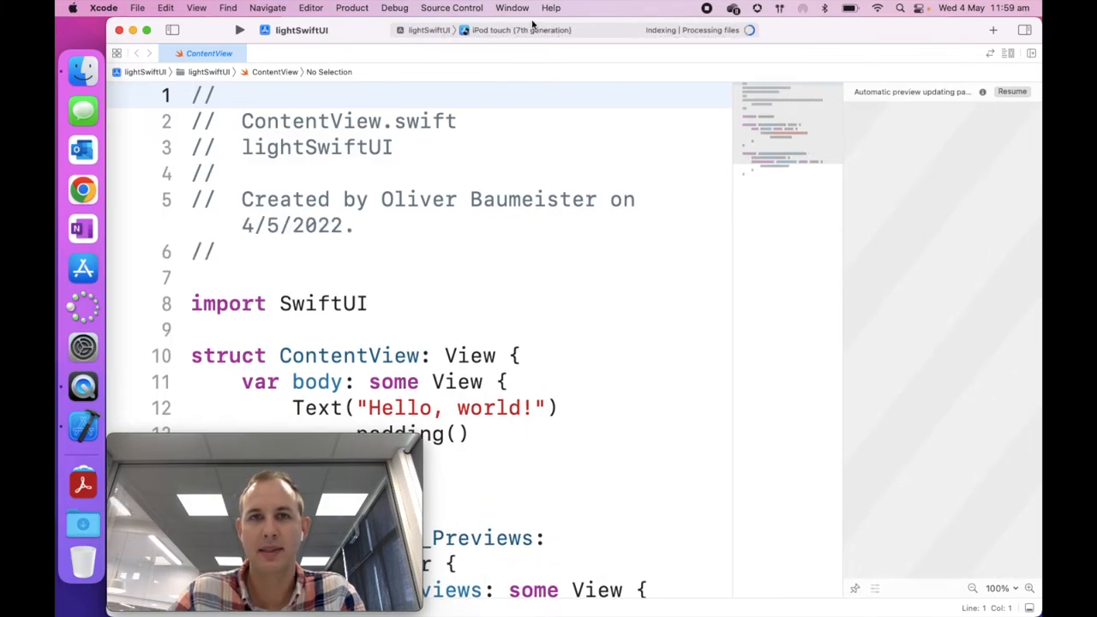
pyautogui.click(536, 30)
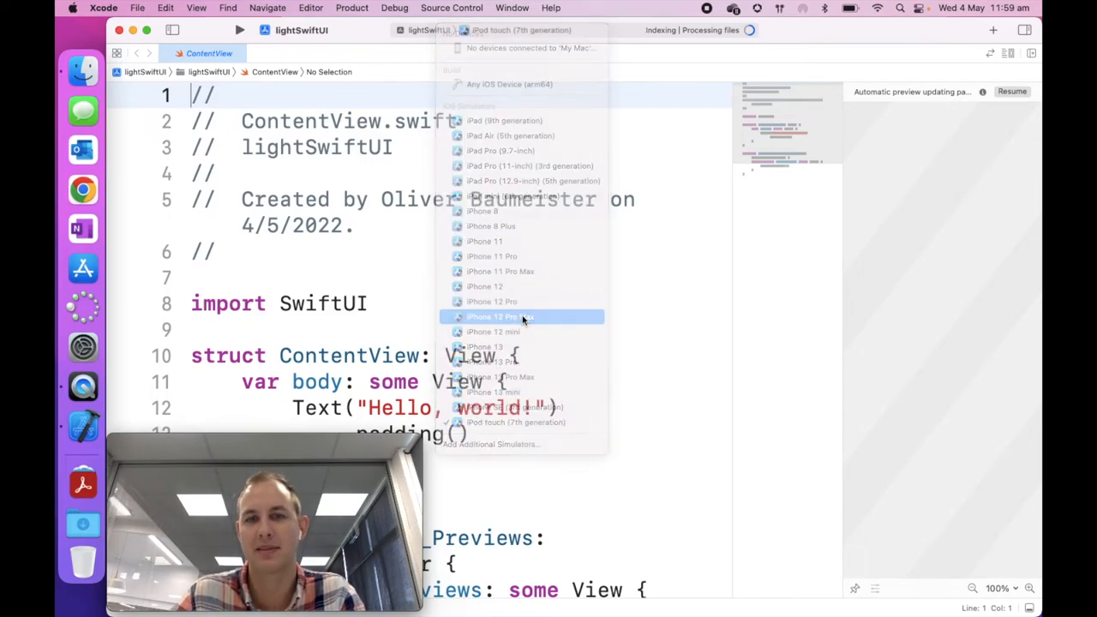
pyautogui.click(512, 317)
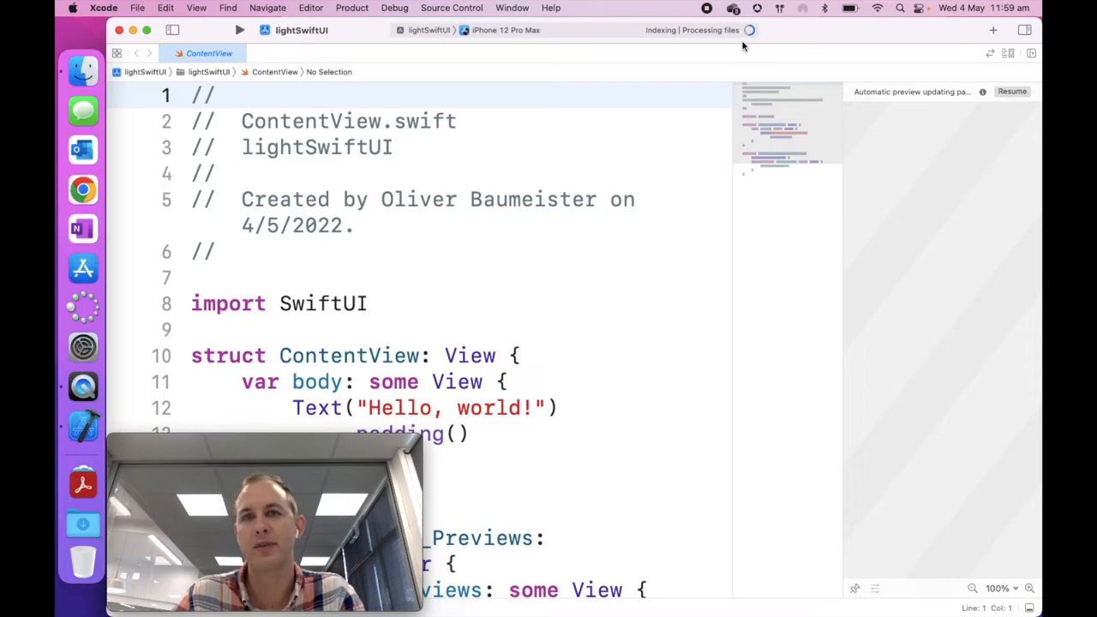
pyautogui.moveTo(650, 43)
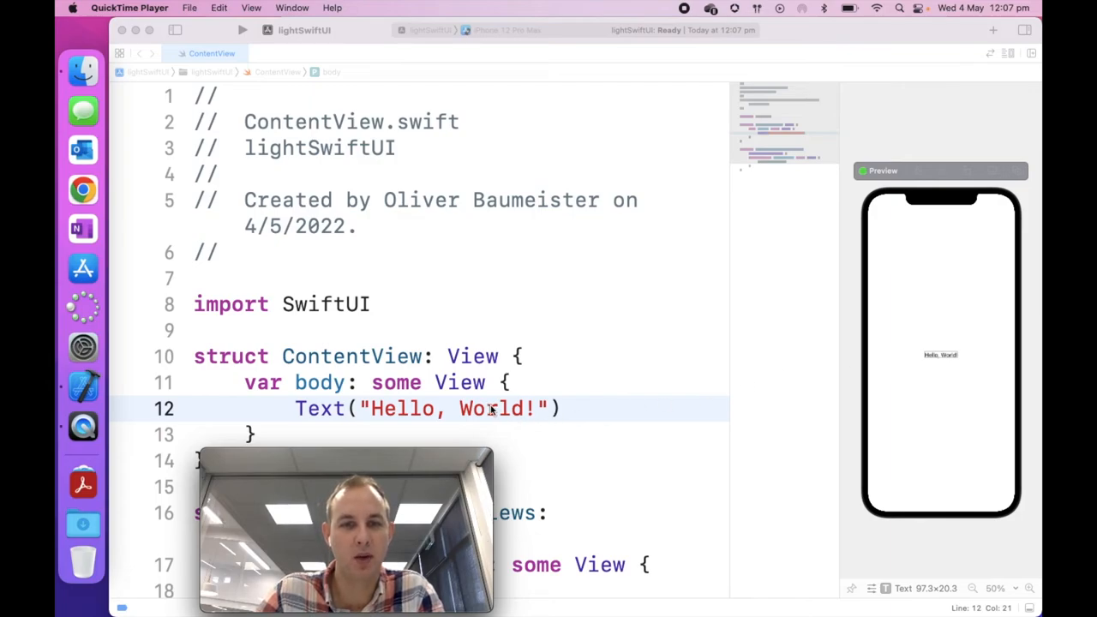
# Step: Change the greeting Text from 'Hello, World!' to 'Hello, Human!'
pyautogui.doubleClick(493, 409)
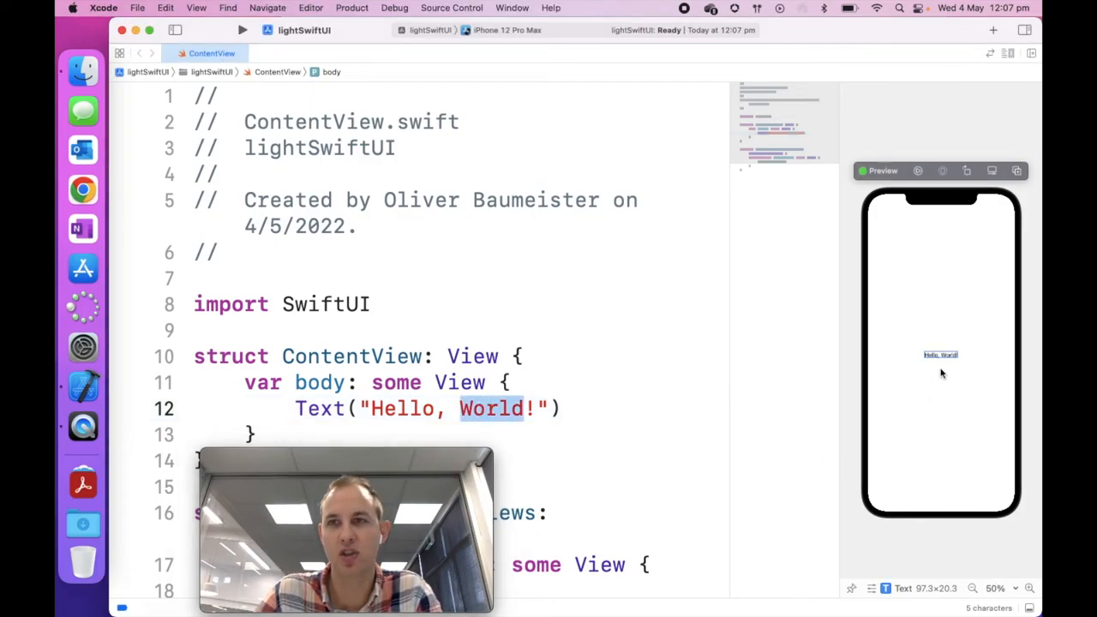
pyautogui.moveTo(999, 343)
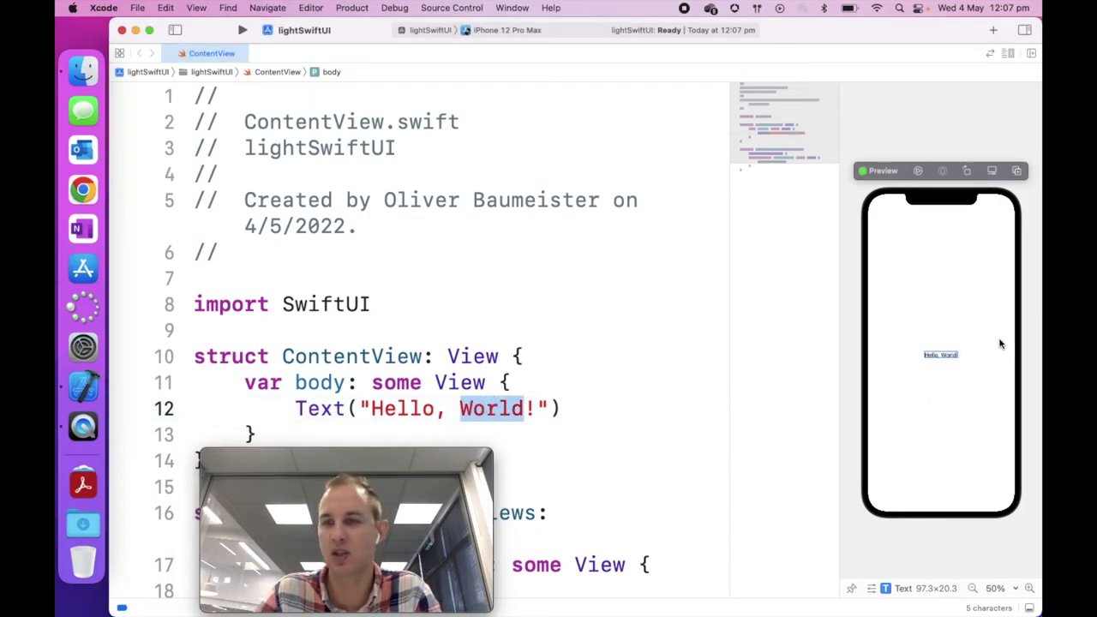
pyautogui.moveTo(926, 384)
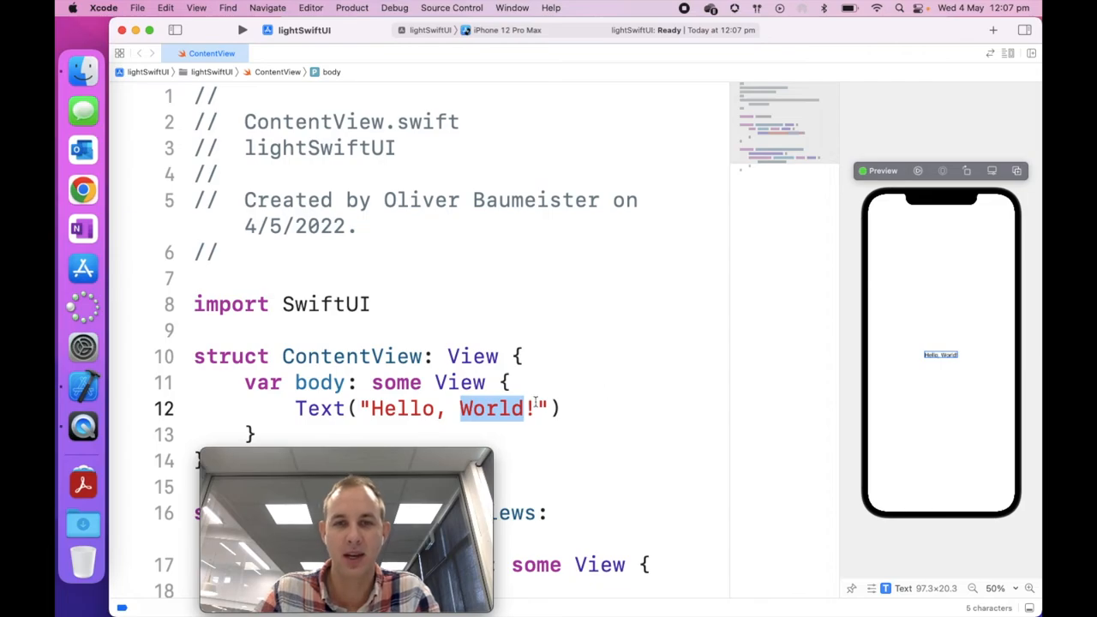
pyautogui.write('9 D')
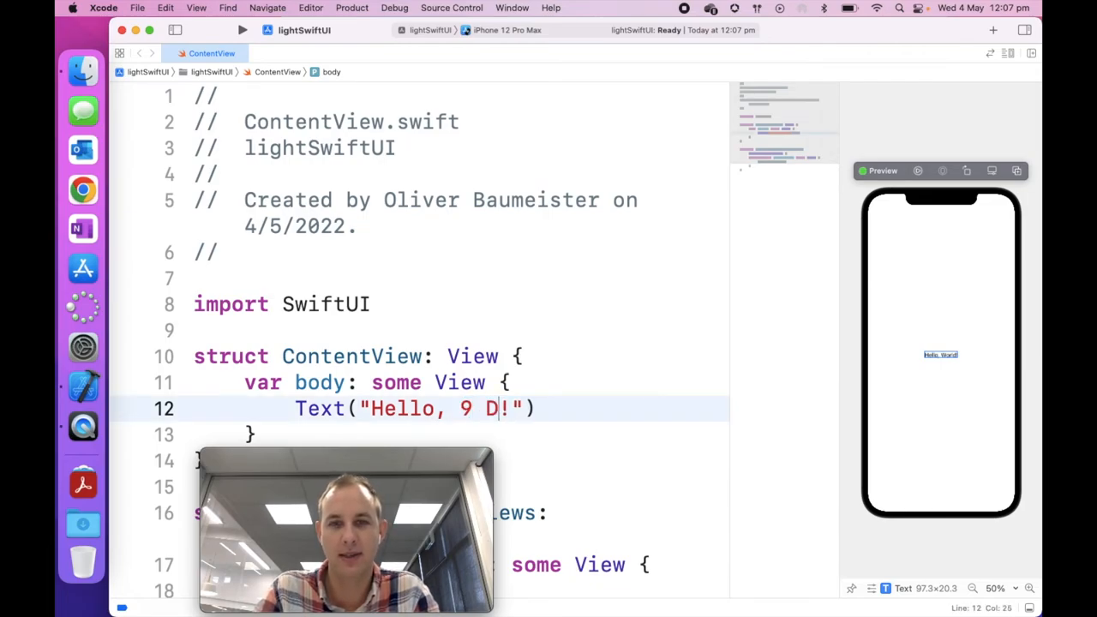
pyautogui.write('ih')
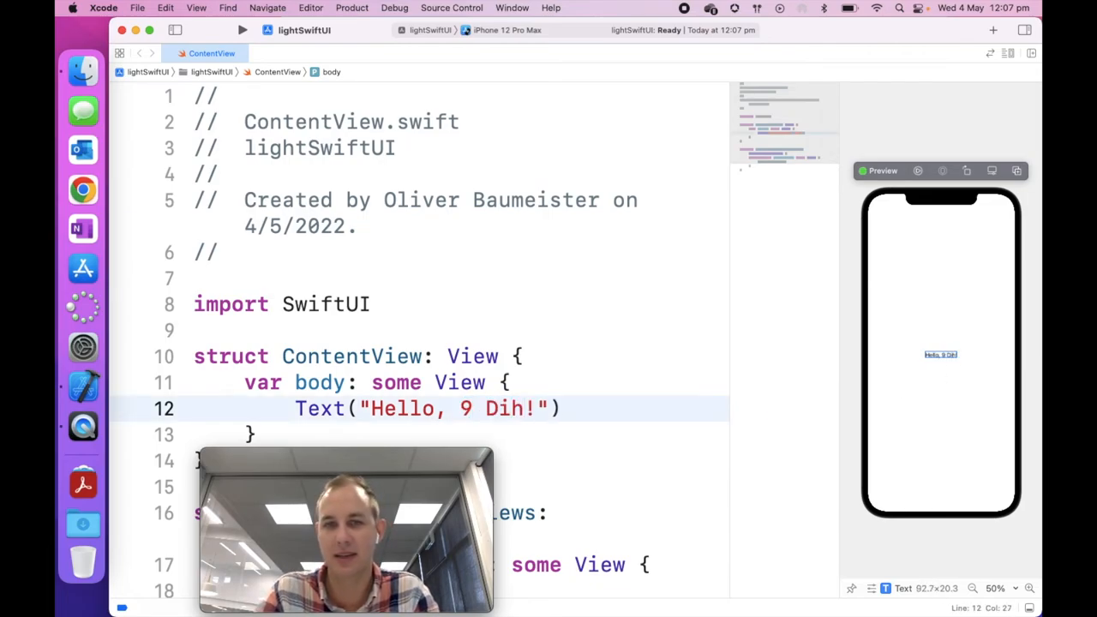
pyautogui.press('Backspace')
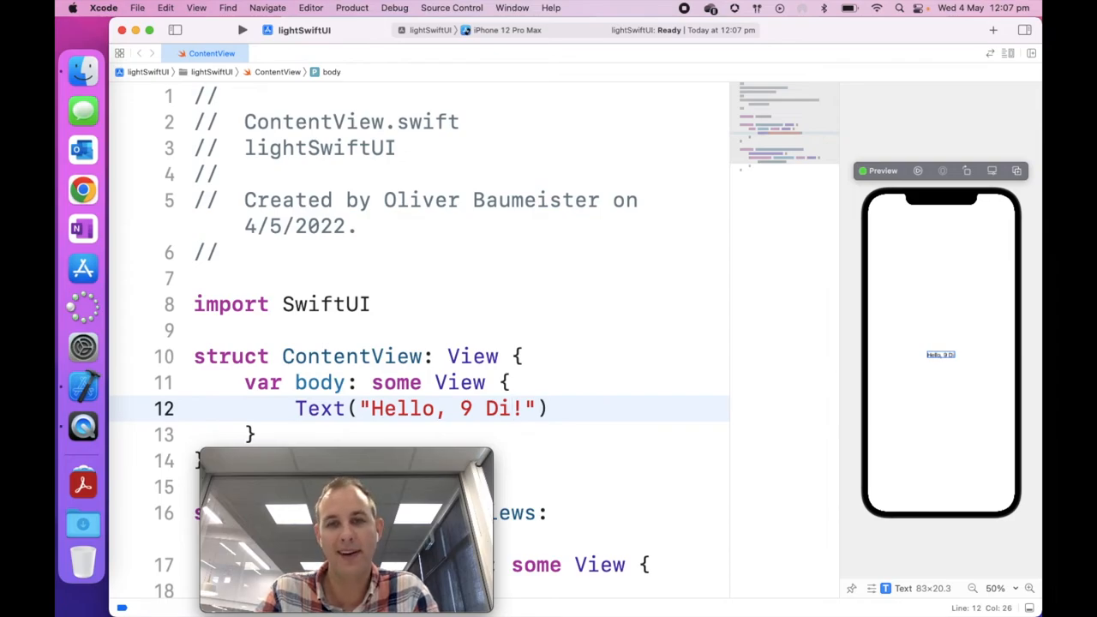
pyautogui.write('Huma')
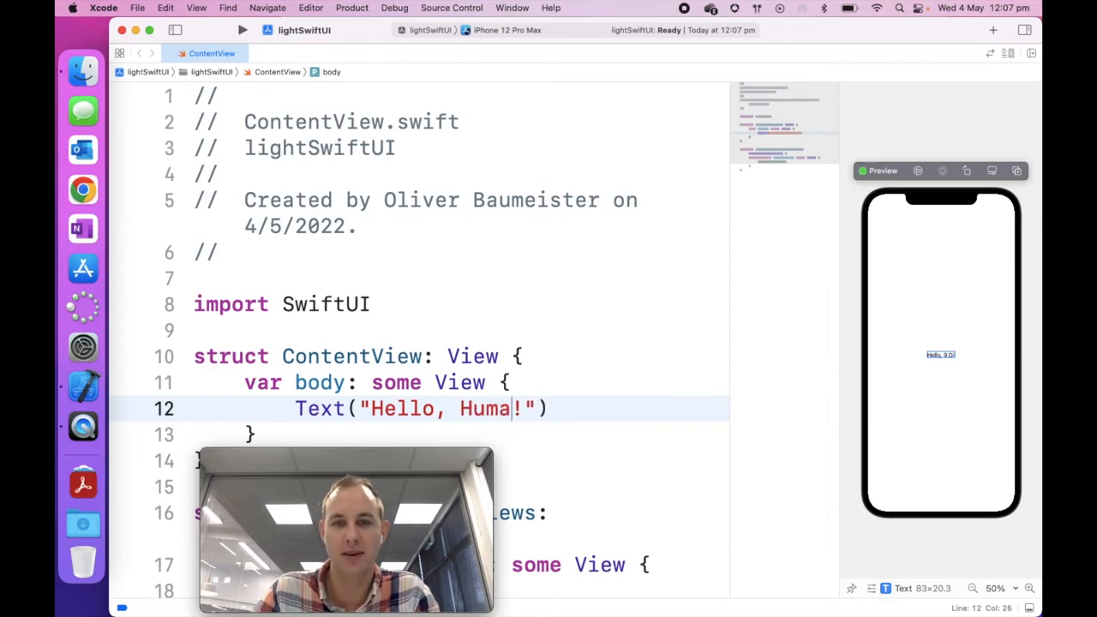
pyautogui.write('n')
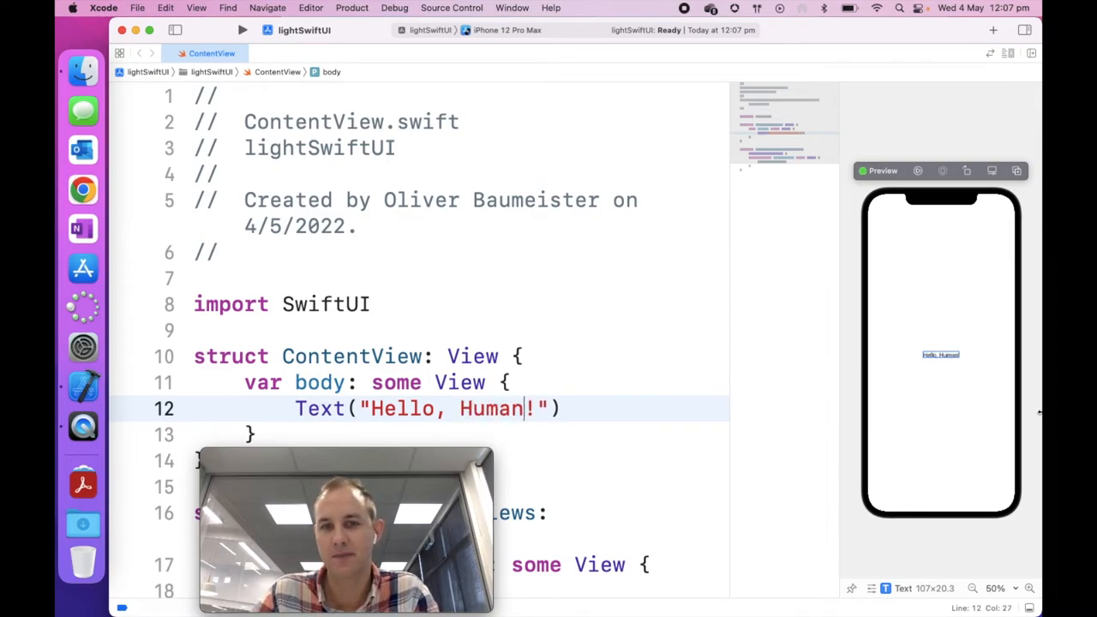
pyautogui.moveTo(958, 375)
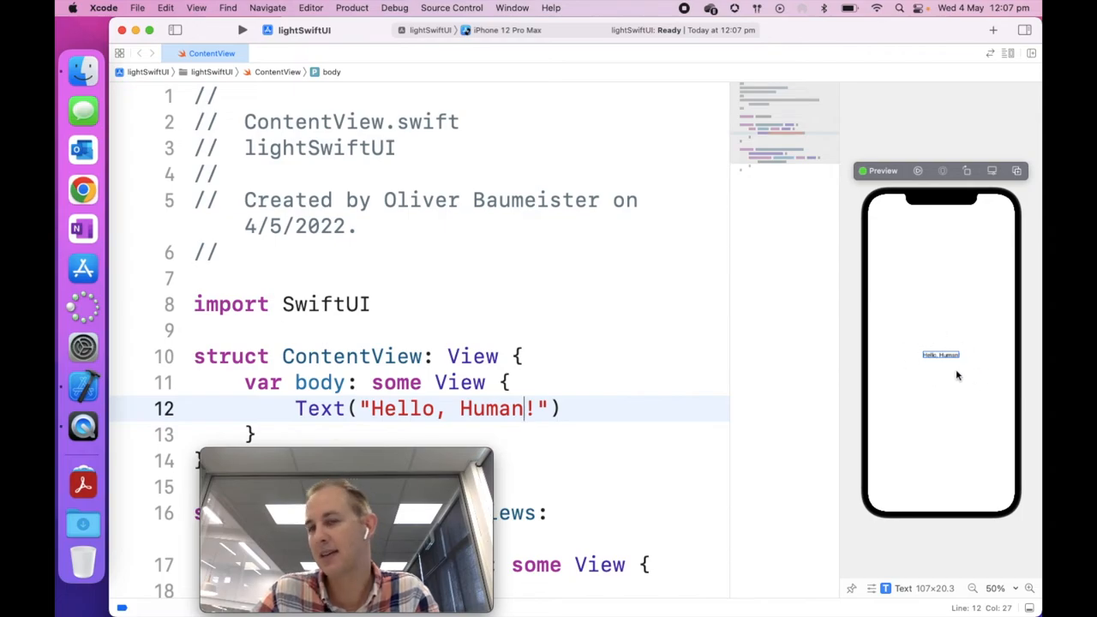
pyautogui.scroll(-3)
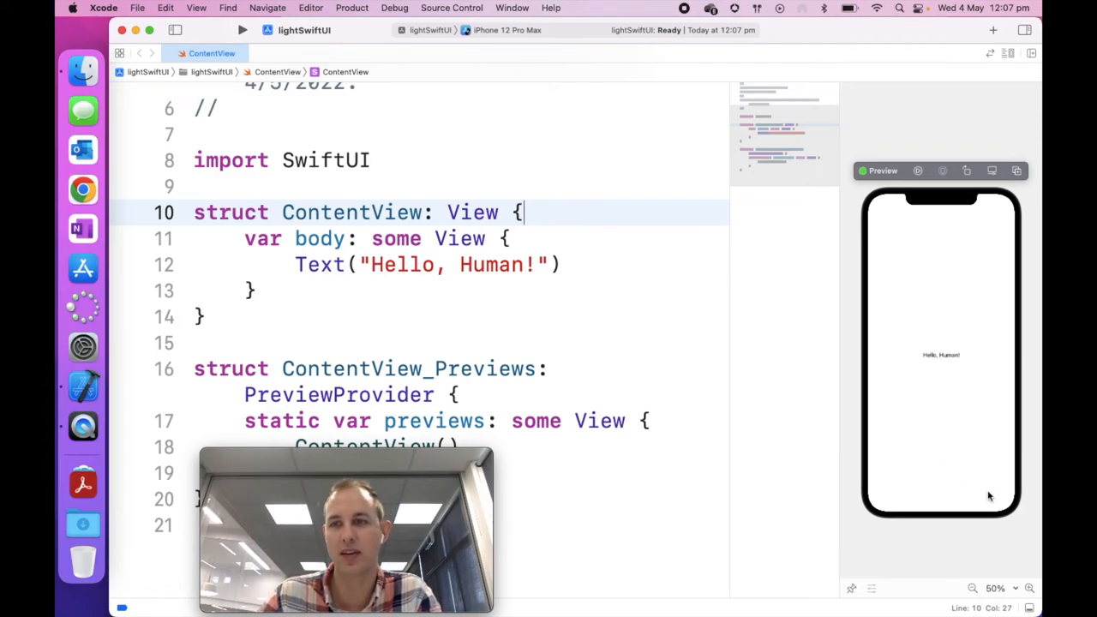
pyautogui.moveTo(679, 261)
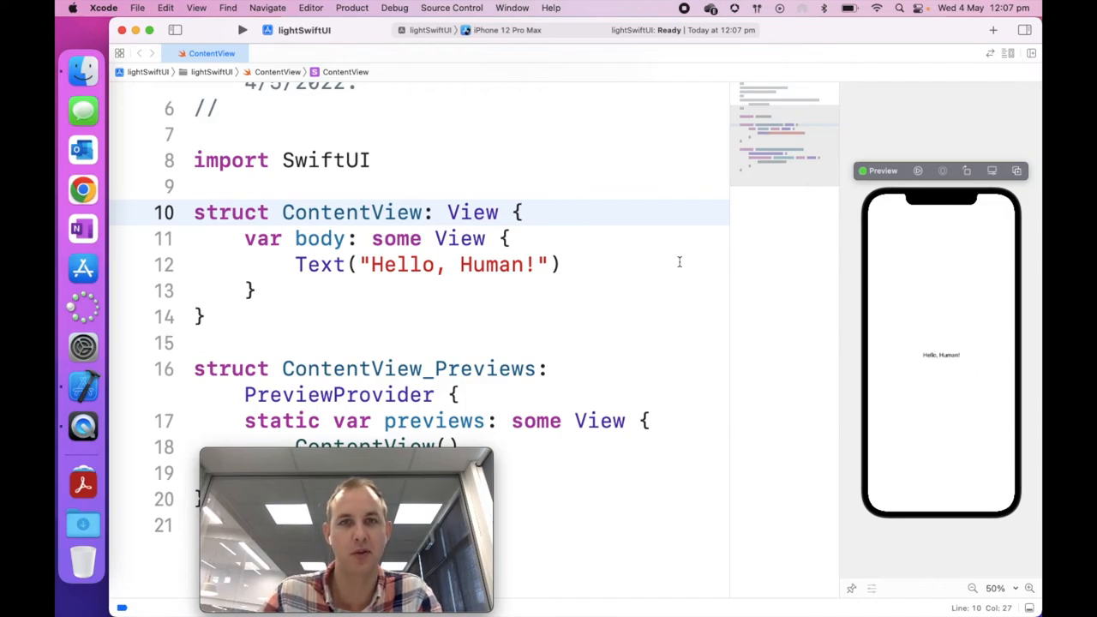
pyautogui.press('Return')
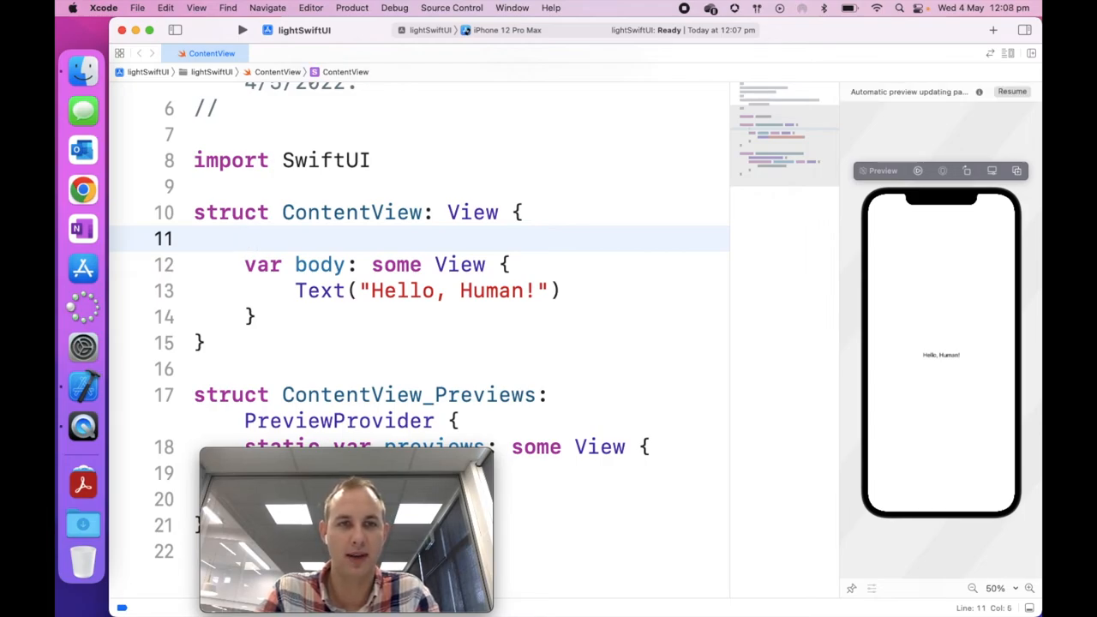
pyautogui.write('@State')
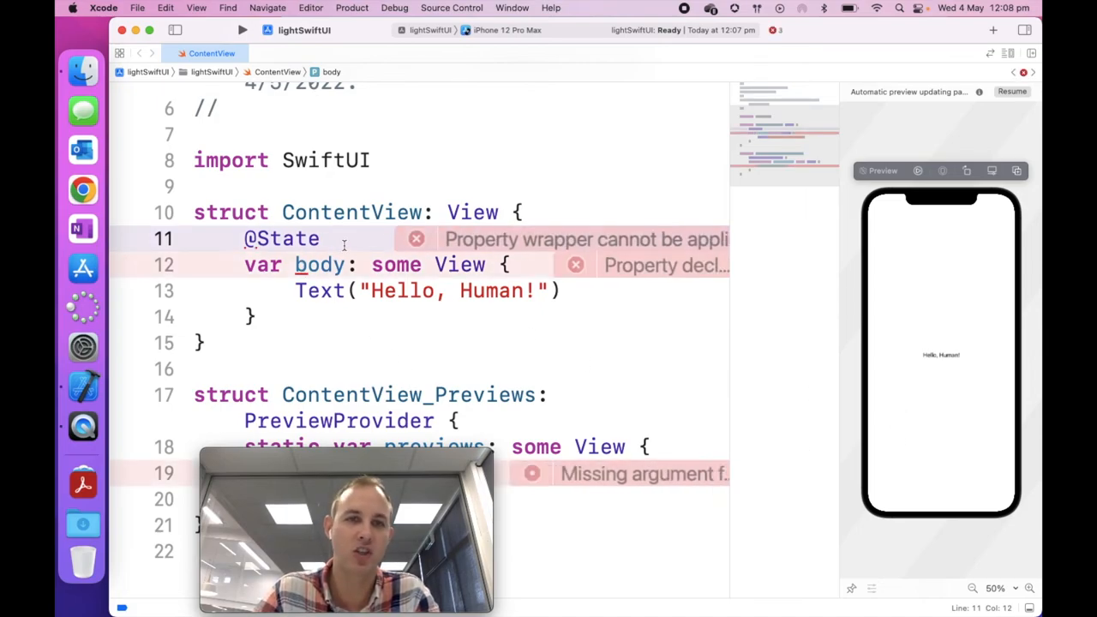
pyautogui.write('var')
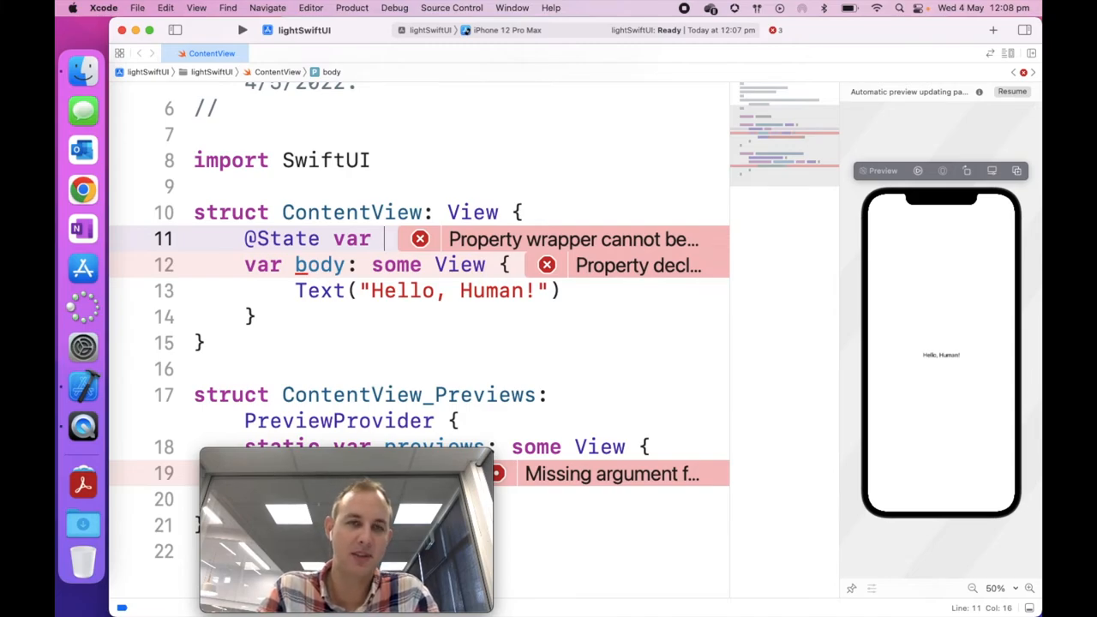
pyautogui.write('l')
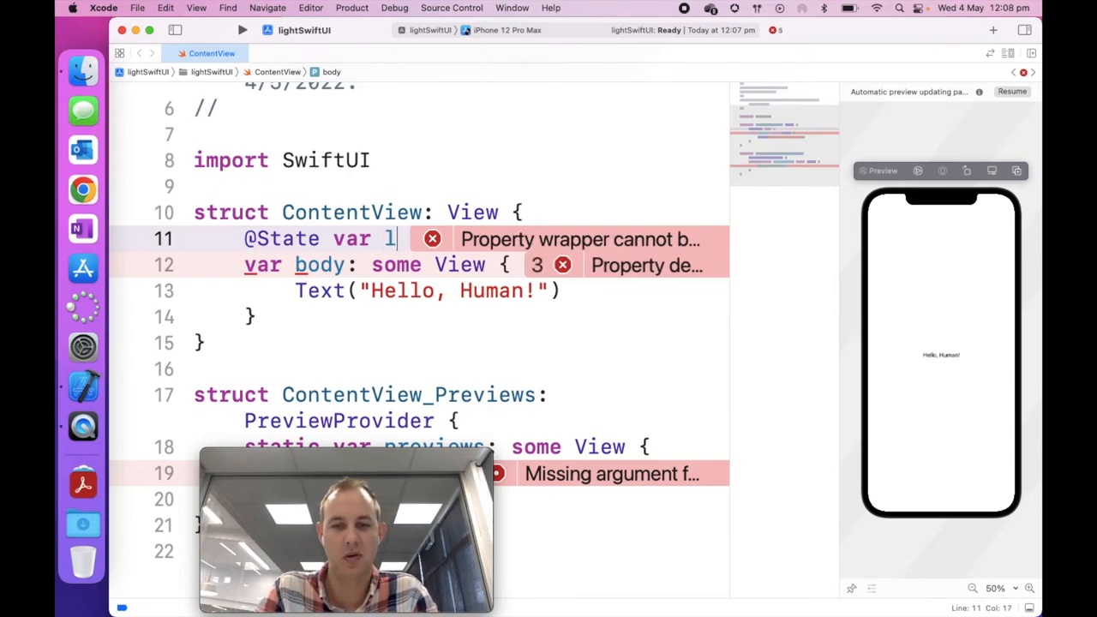
pyautogui.write('ightOn = false')
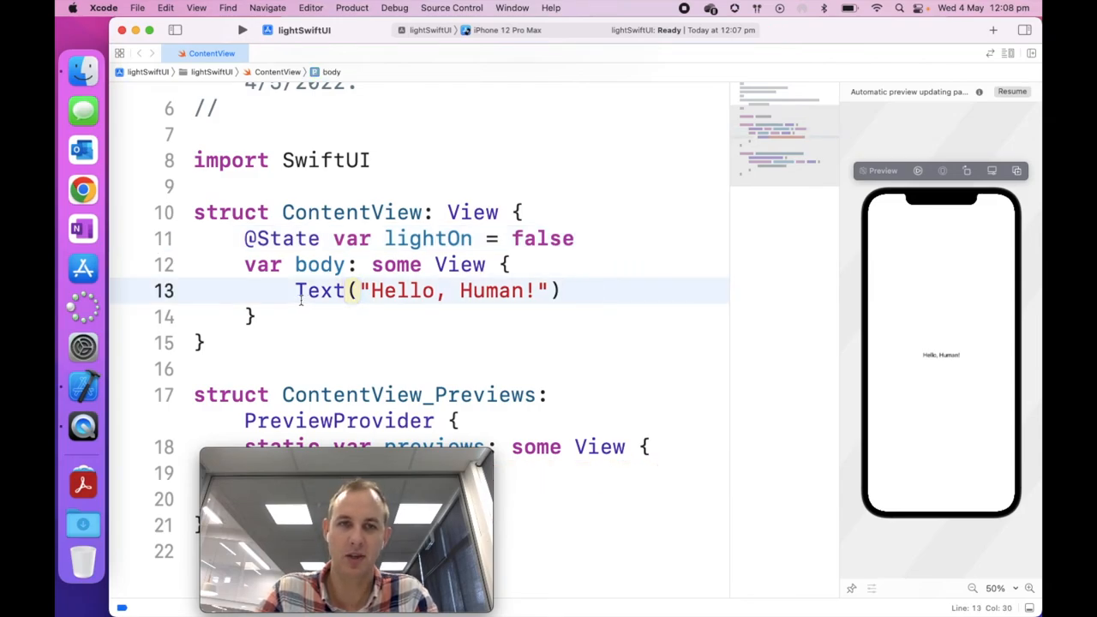
# Step: Replace the greeting Text with Button(action: {lightOn.toggle()}) and an empty label block
pyautogui.write('Button')
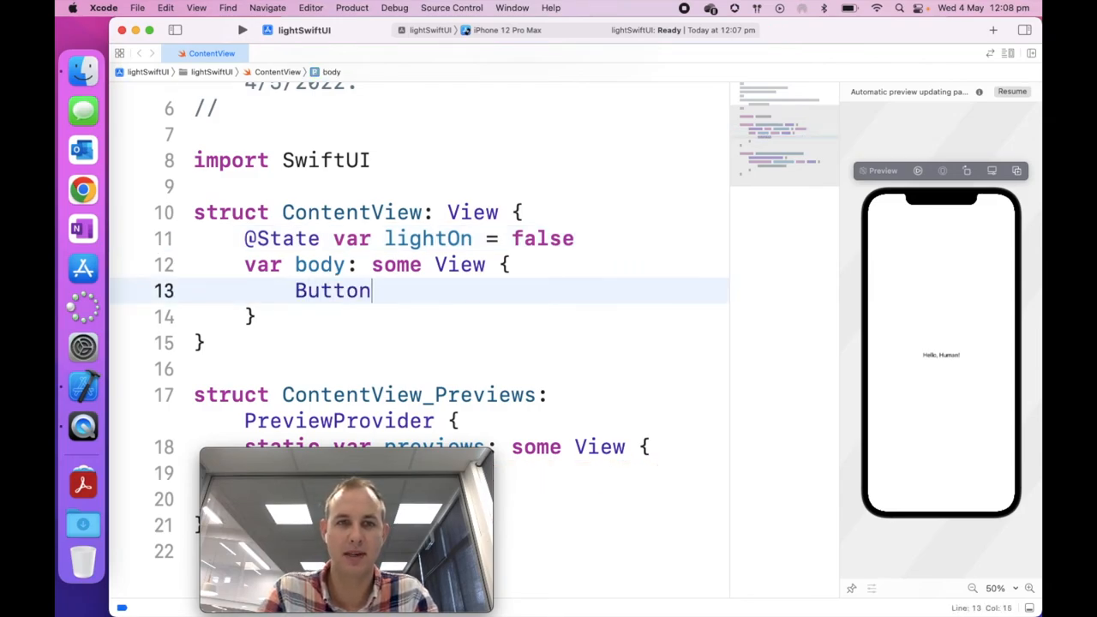
pyautogui.write('(a')
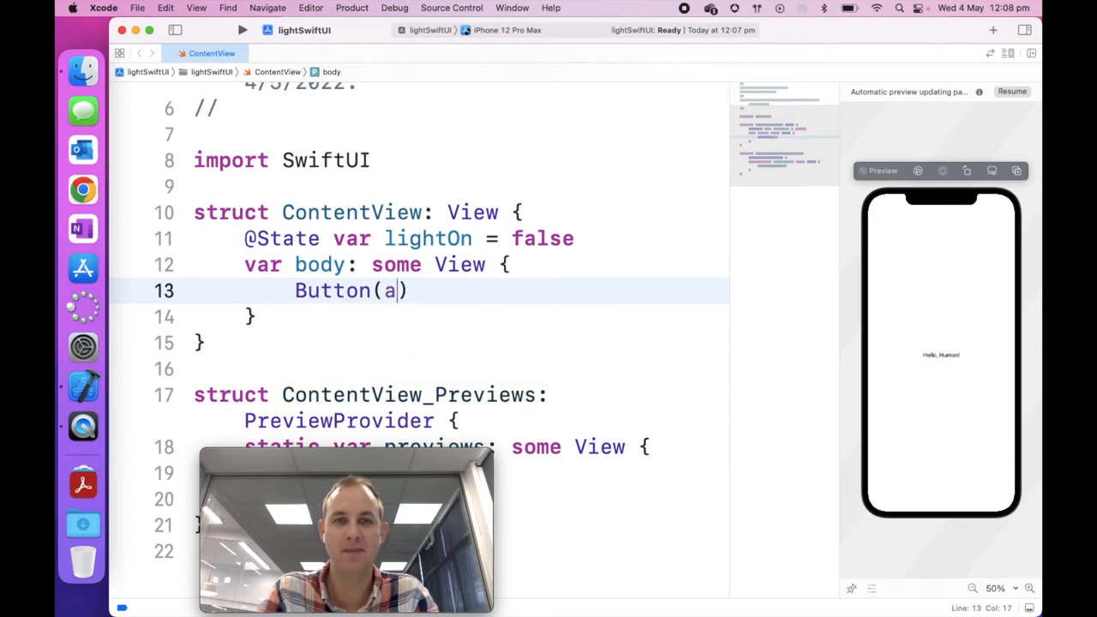
pyautogui.write('ction:')
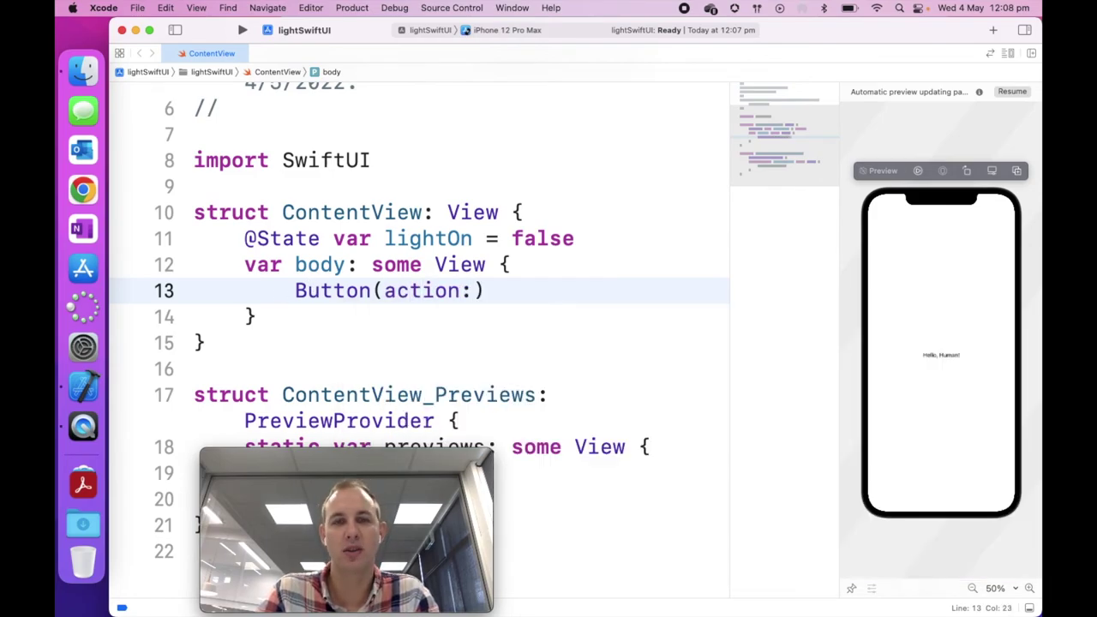
pyautogui.write('{}')
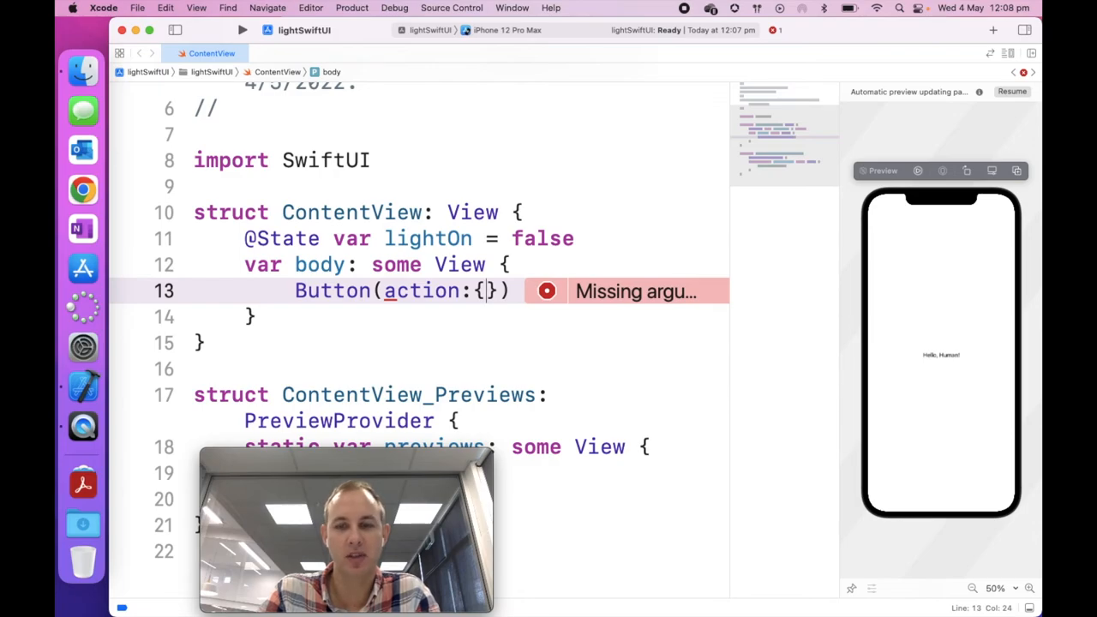
pyautogui.write('lightOn.toggle(')
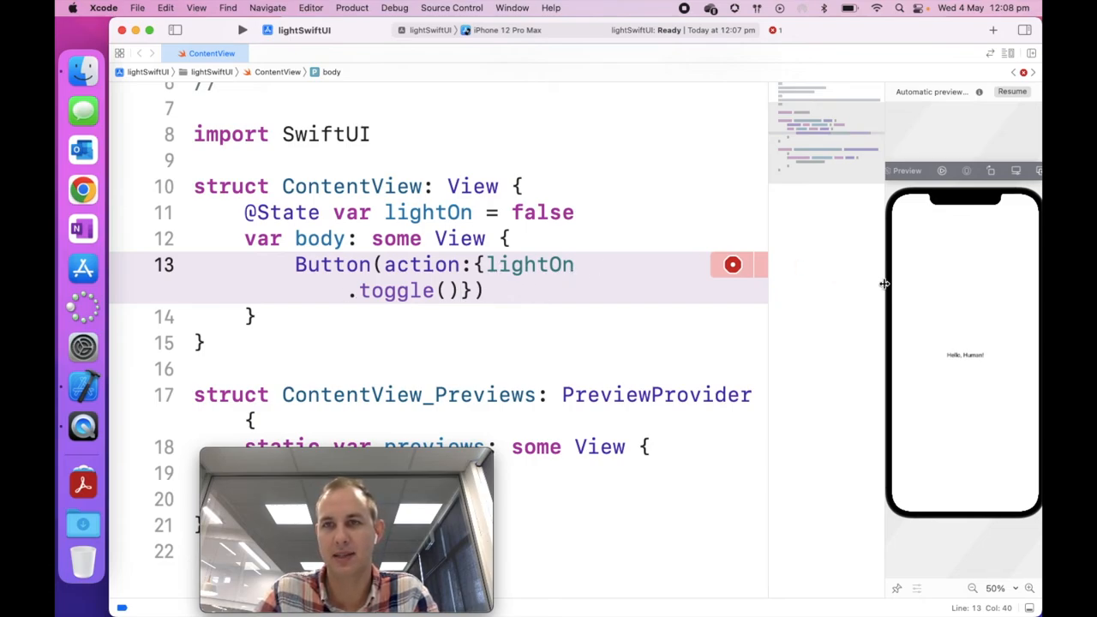
pyautogui.click(1027, 53)
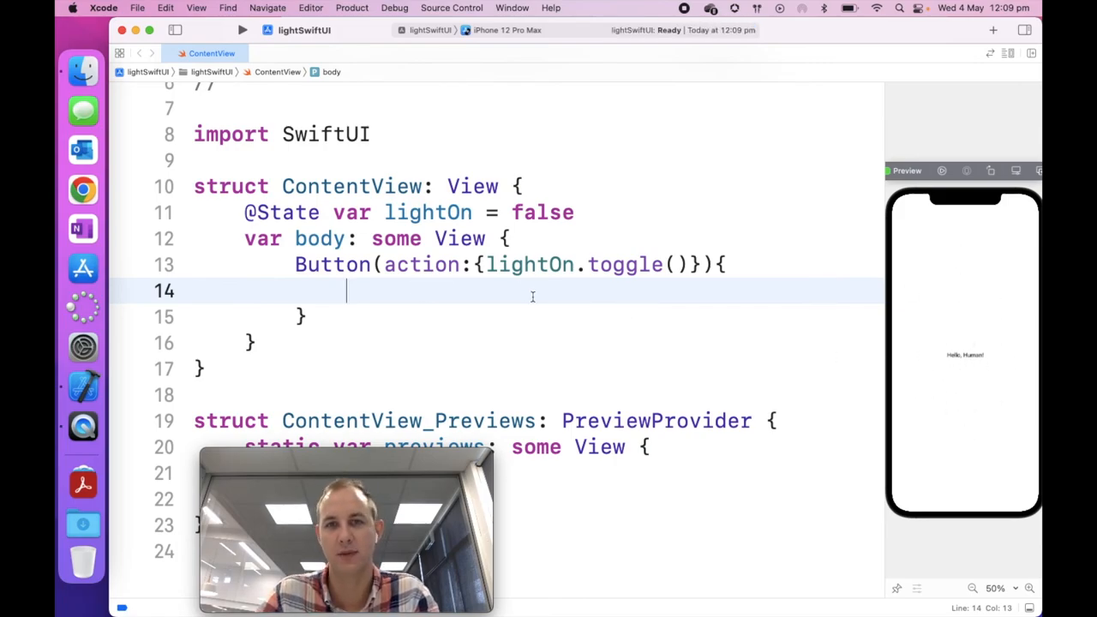
# Step: Add 'if lightOn' showing a 🐵 Text with .font(.system(size: 200))
pyautogui.write('if')
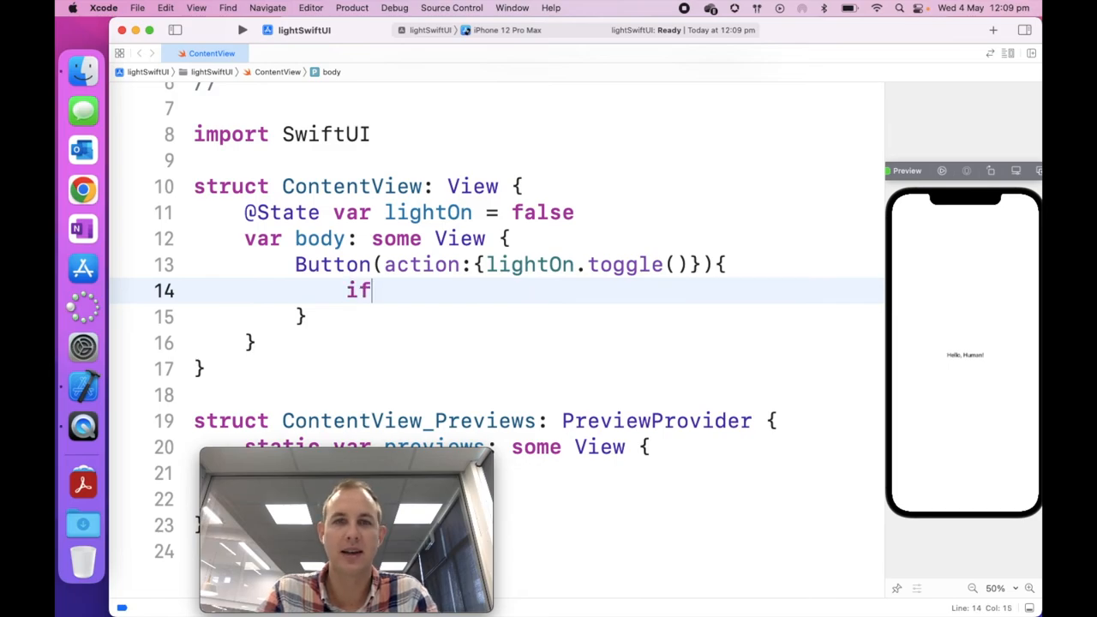
pyautogui.write('lightOn {')
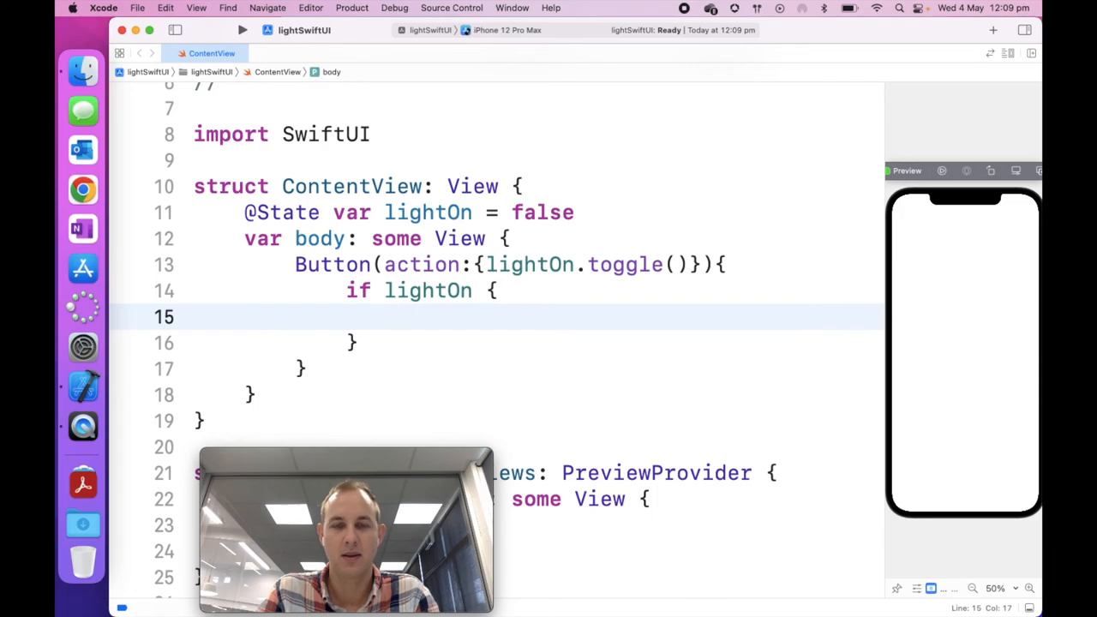
pyautogui.write('Text("")')
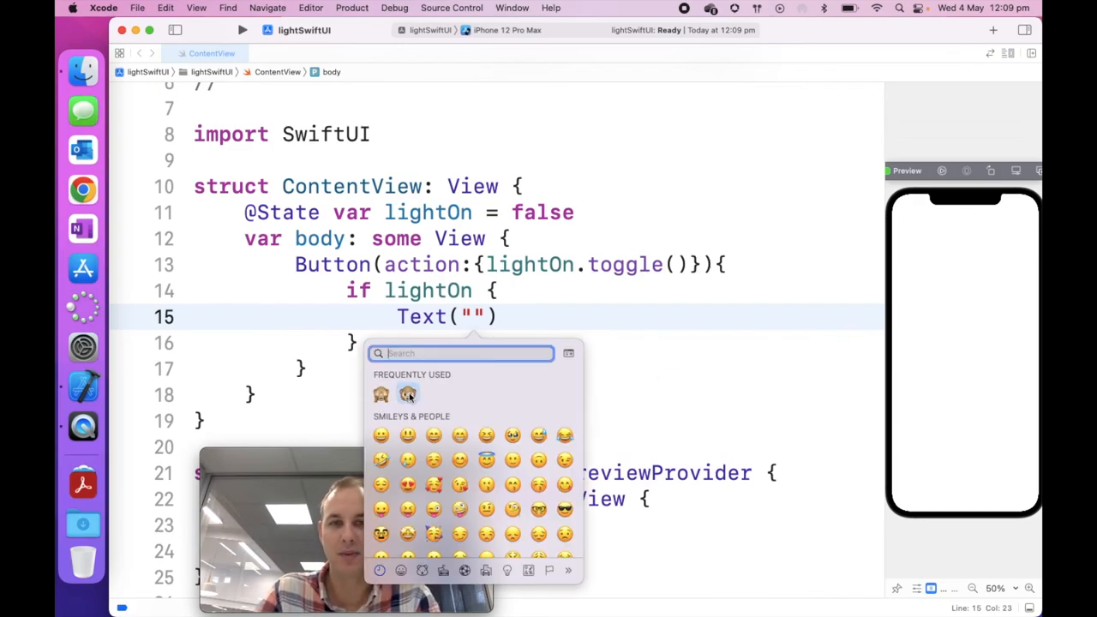
pyautogui.click(410, 394)
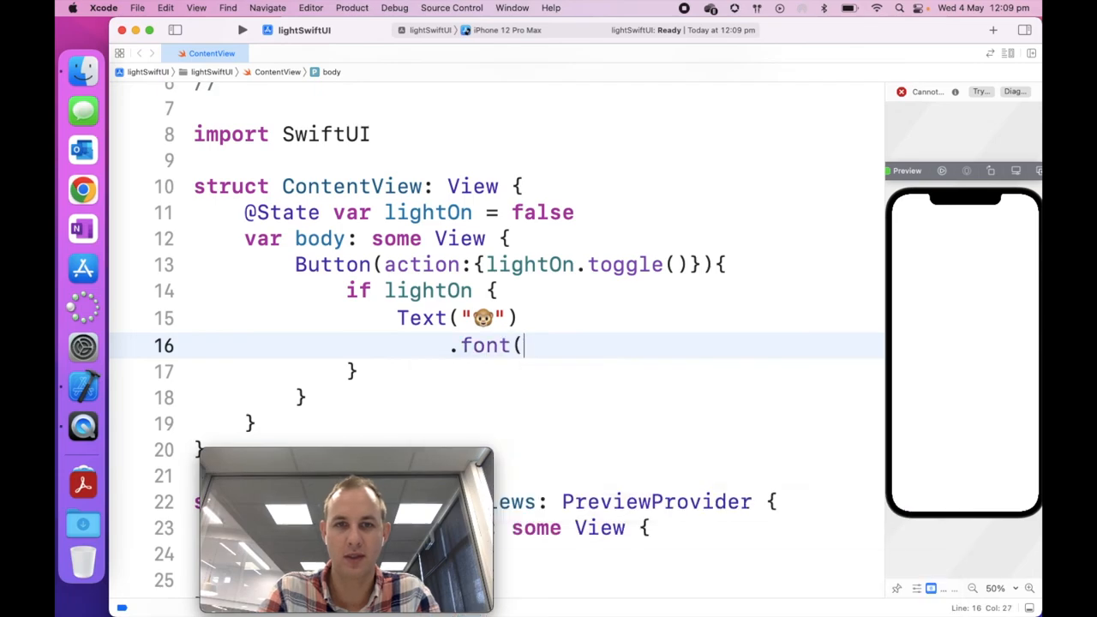
pyautogui.write('.system(size:))')
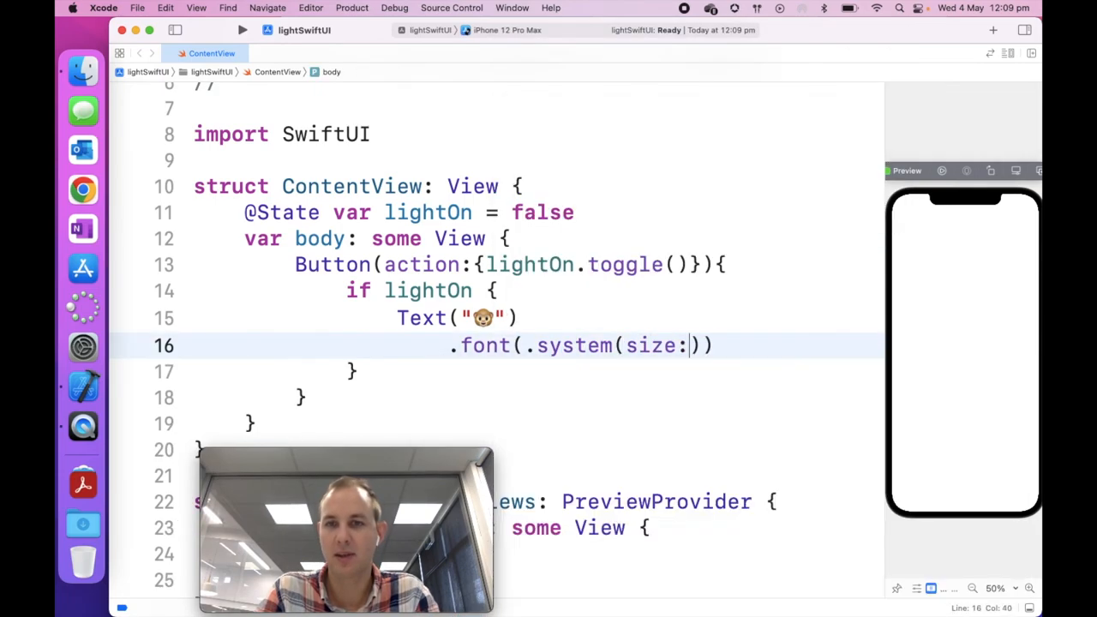
pyautogui.write('200')
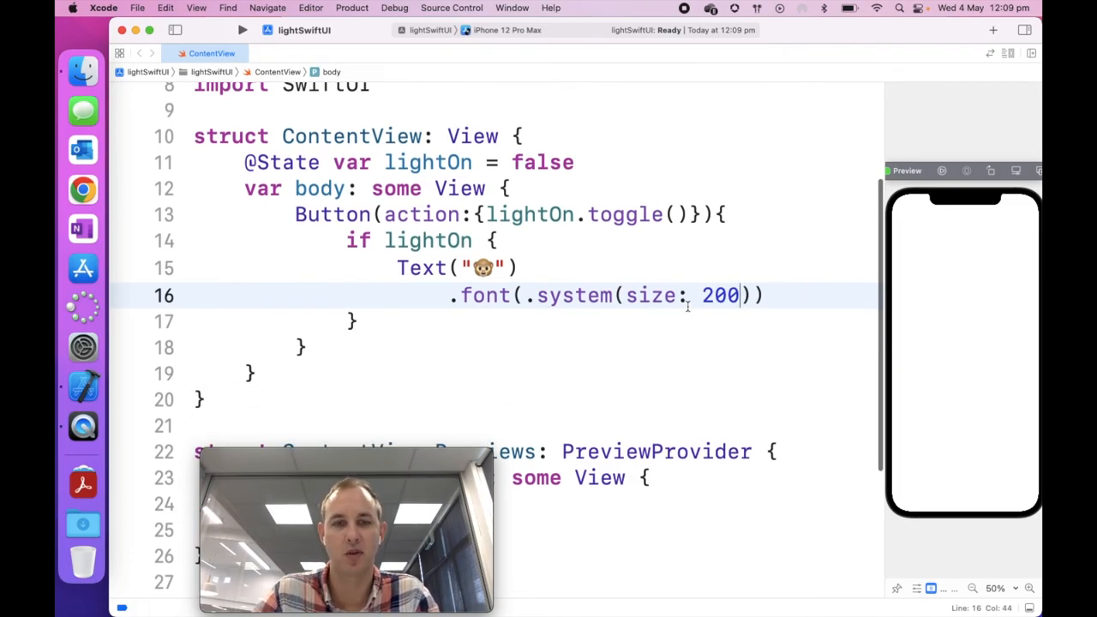
pyautogui.moveTo(559, 322)
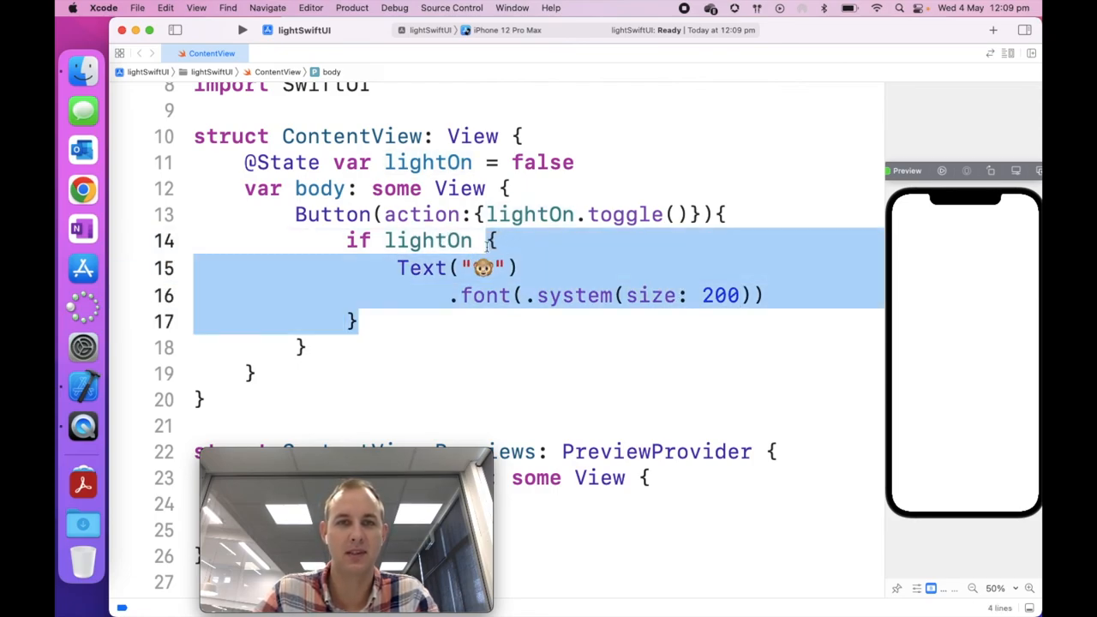
# Step: Add an else branch with a 🙈 Text at size 200, then tap the preview emoji to toggle
pyautogui.click(359, 321)
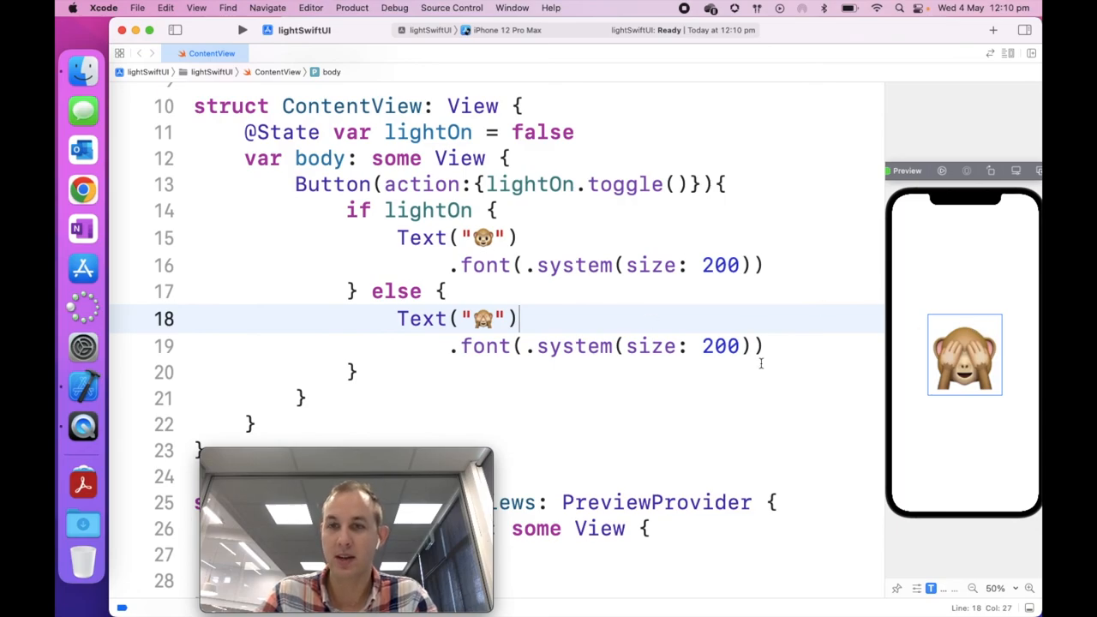
pyautogui.moveTo(943, 172)
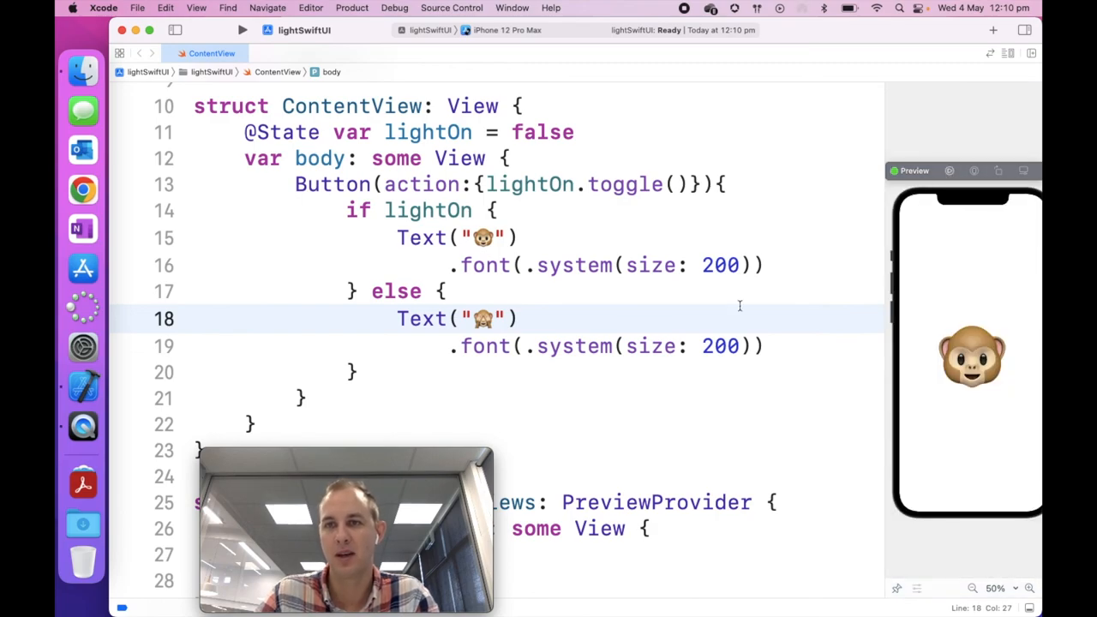
pyautogui.click(138, 7)
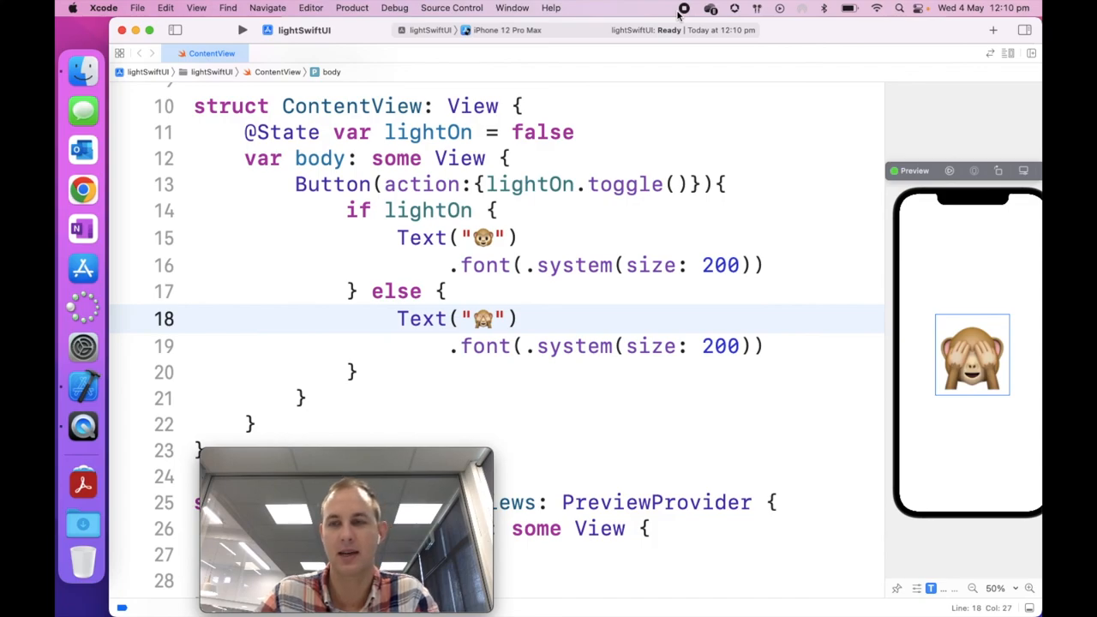
pyautogui.moveTo(924, 306)
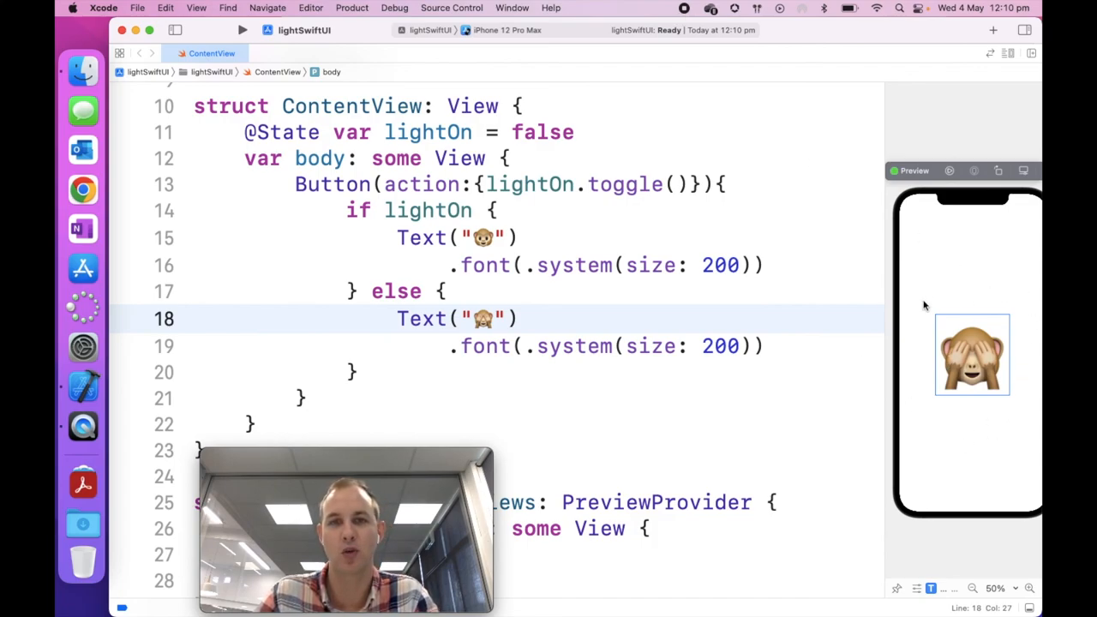